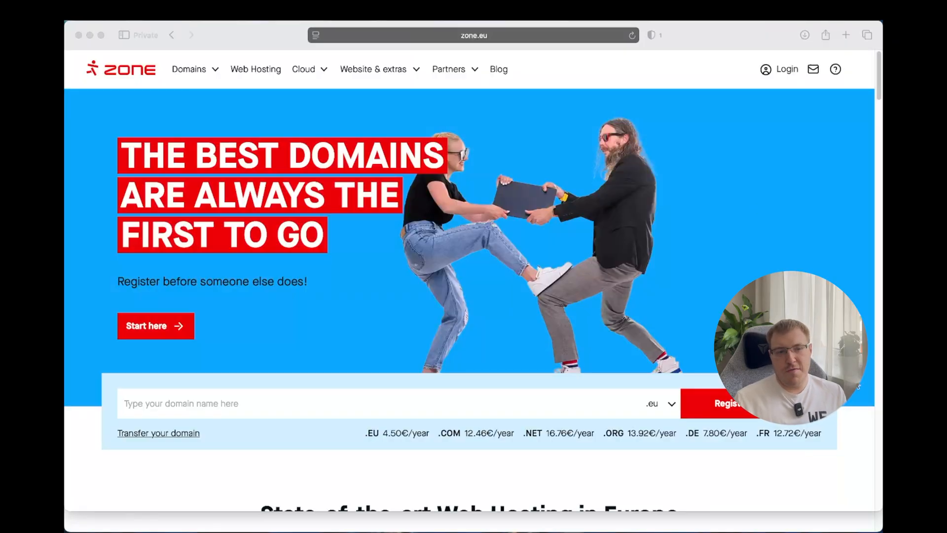
mouse_move(292, 73)
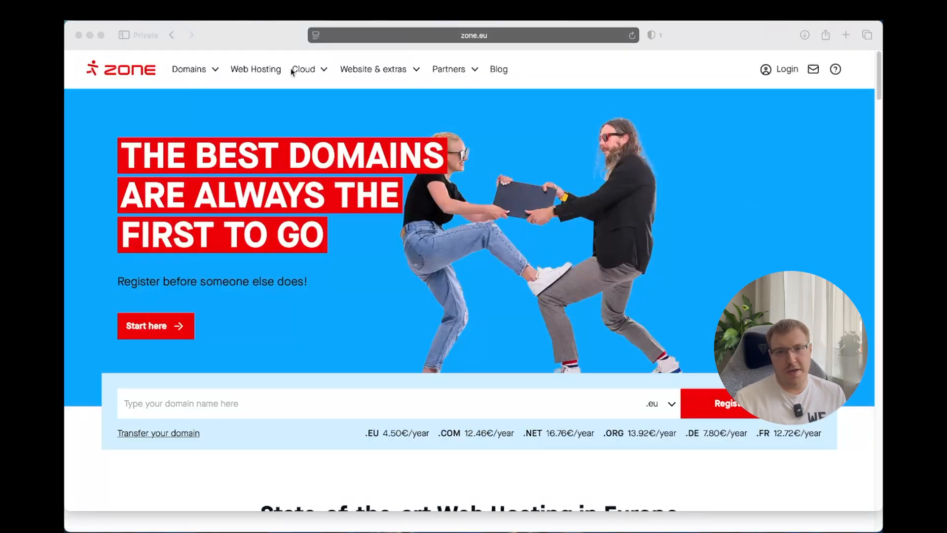
- View Zone.eu's cloud VPS pricing tiers, then go to the account login
left_click(303, 69)
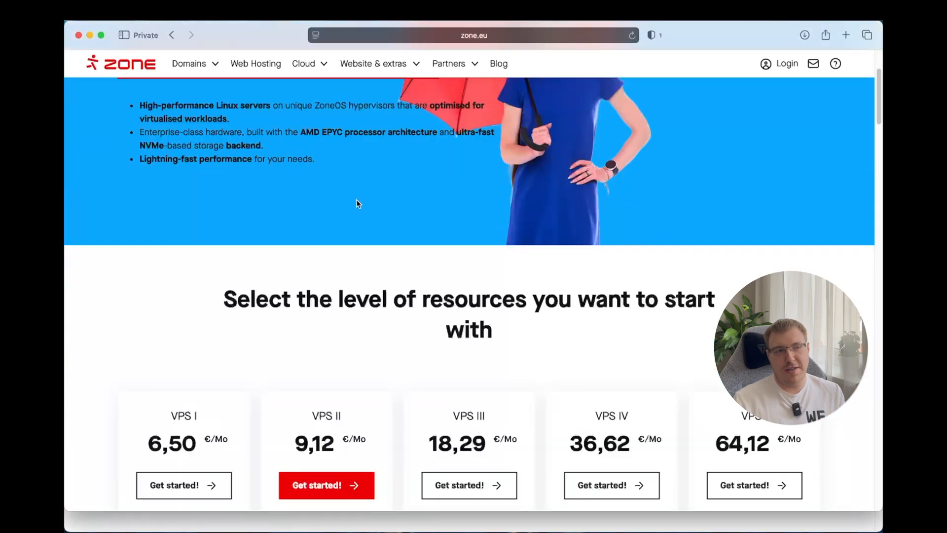
scroll("down", 3)
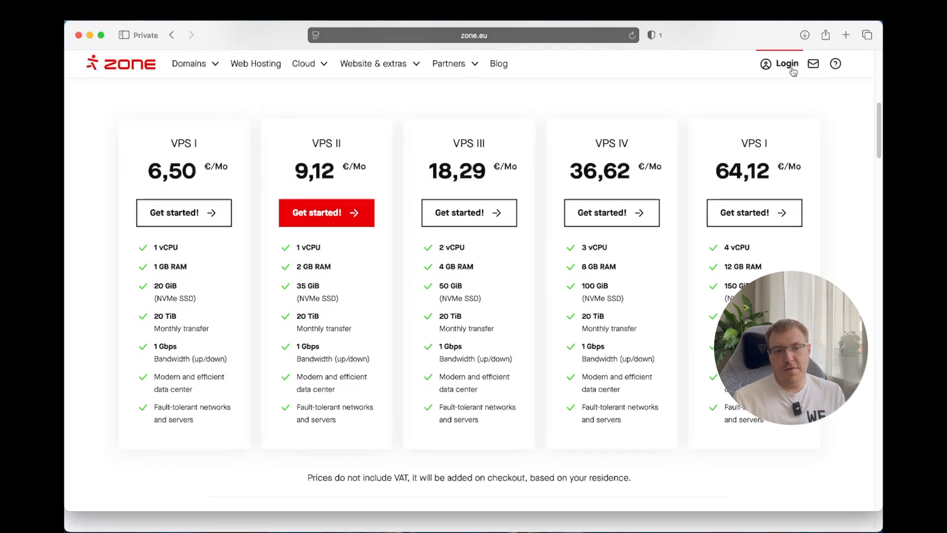
left_click(786, 63)
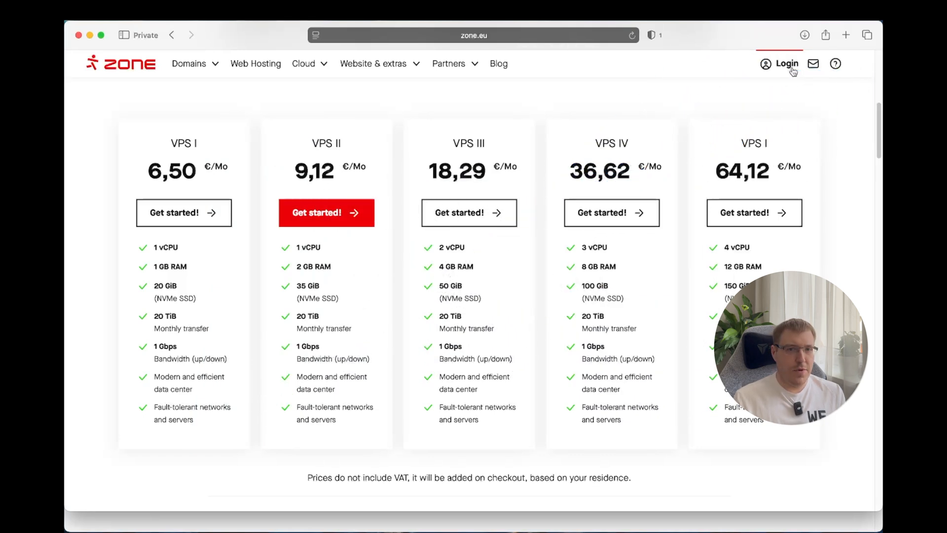
left_click(786, 64)
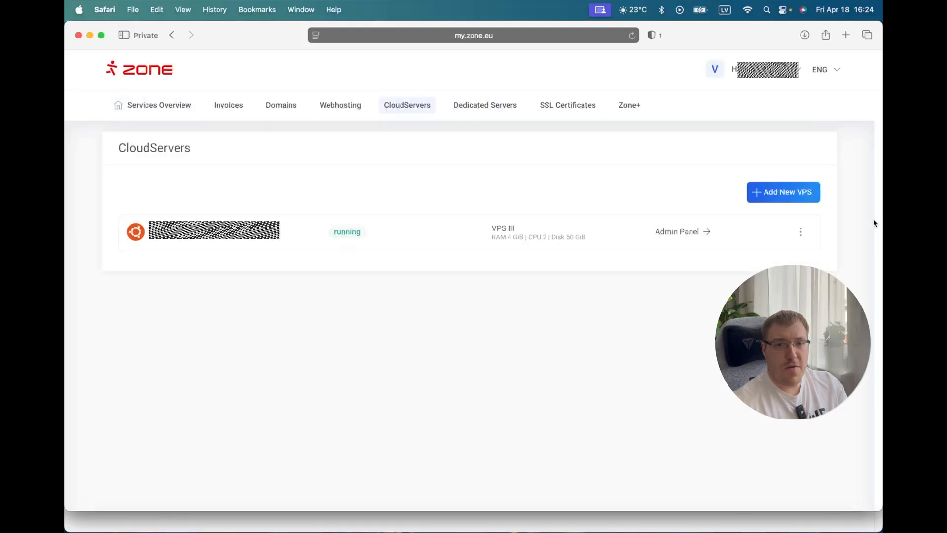
- Open the running VPS III server's overview: Ubuntu 24.04, 2 vCPU, 4 GiB RAM
left_click(799, 232)
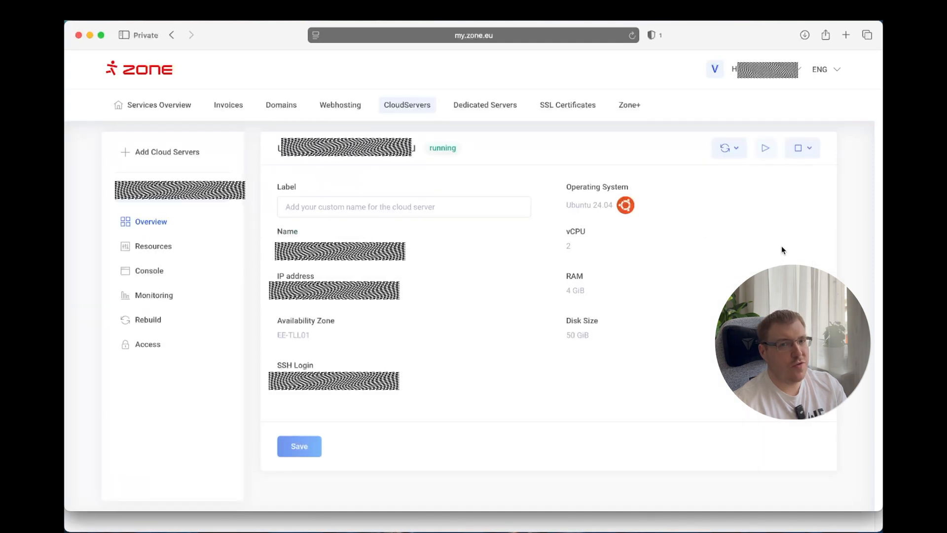
mouse_move(746, 244)
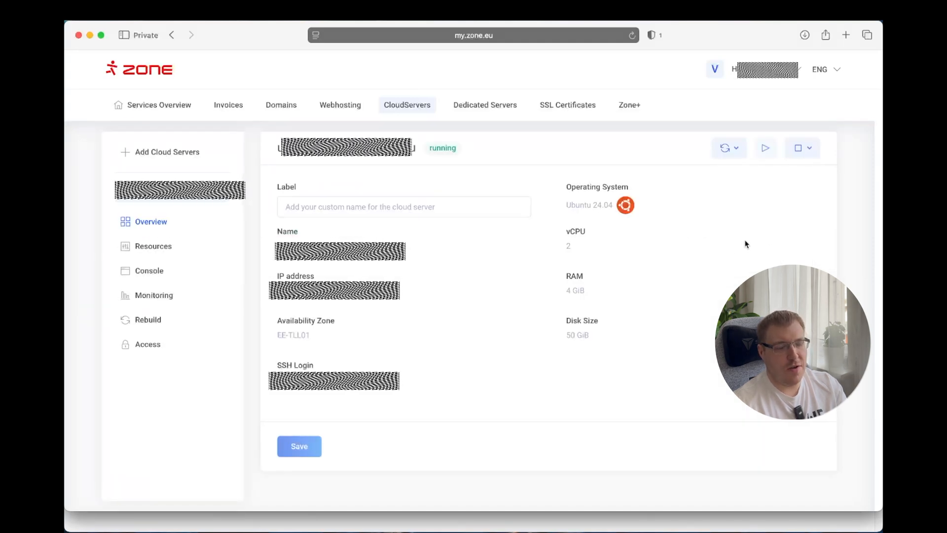
mouse_move(209, 336)
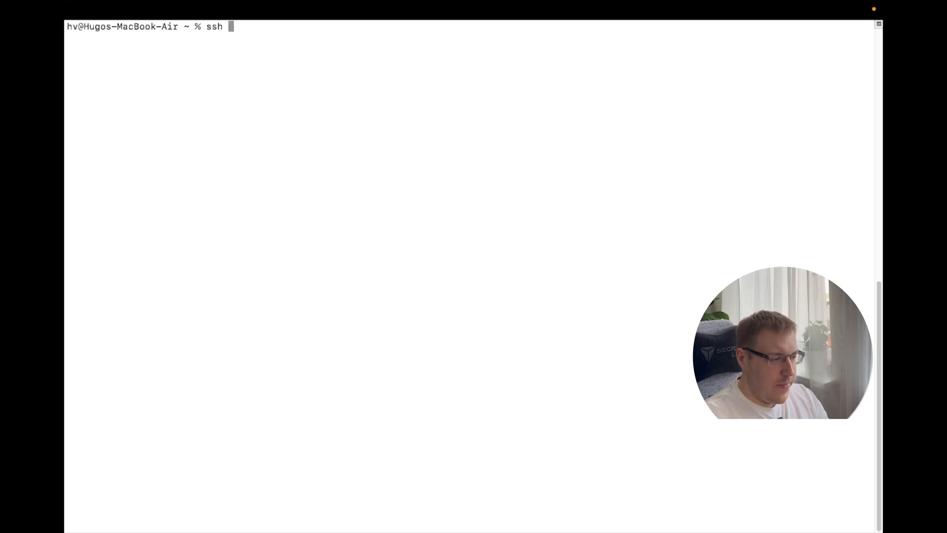
- Connect over SSH to the Ubuntu 24.04.2 server using the key passphrase
type("ubuntu@your-vps")
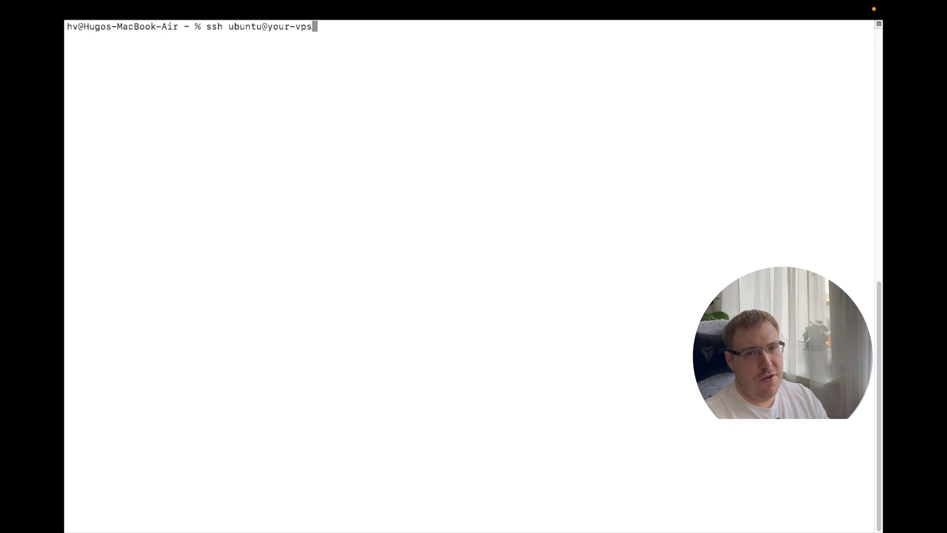
key("Backspace")
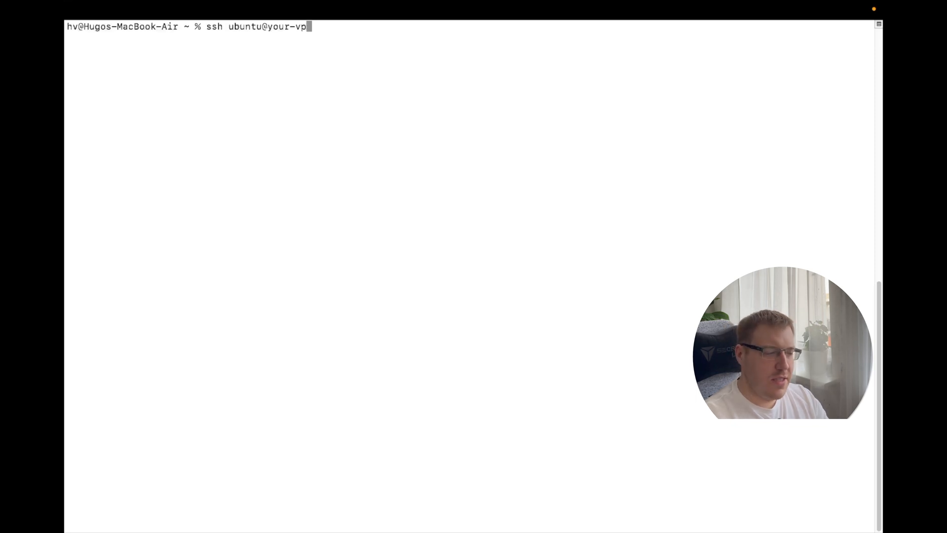
key("ctrl+c")
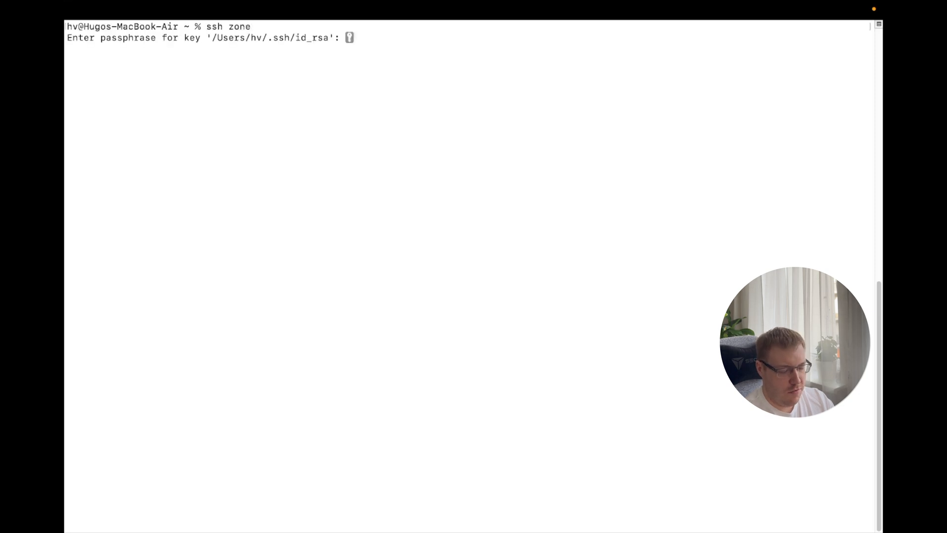
key("Return")
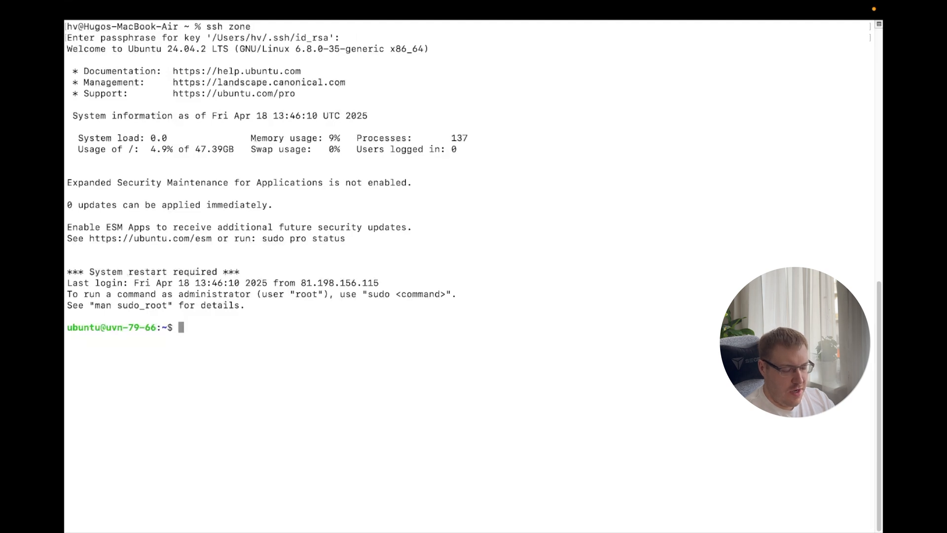
- Become root with sudo su and refresh package lists with apt-get update
type("sud")
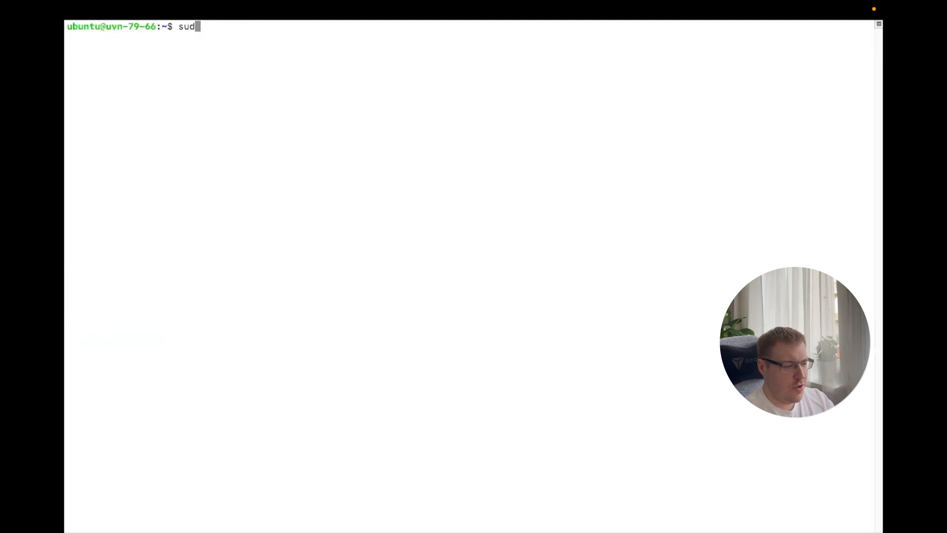
key("Return")
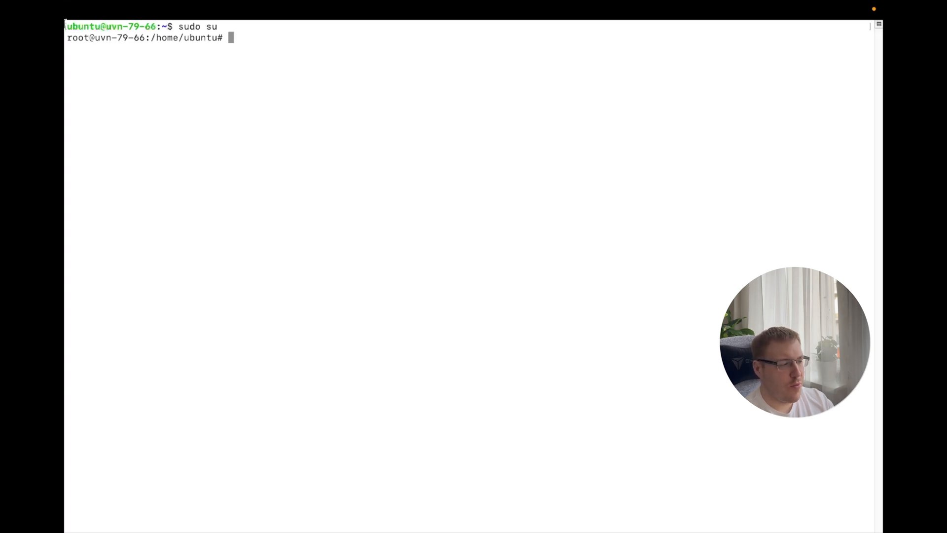
type("sudo")
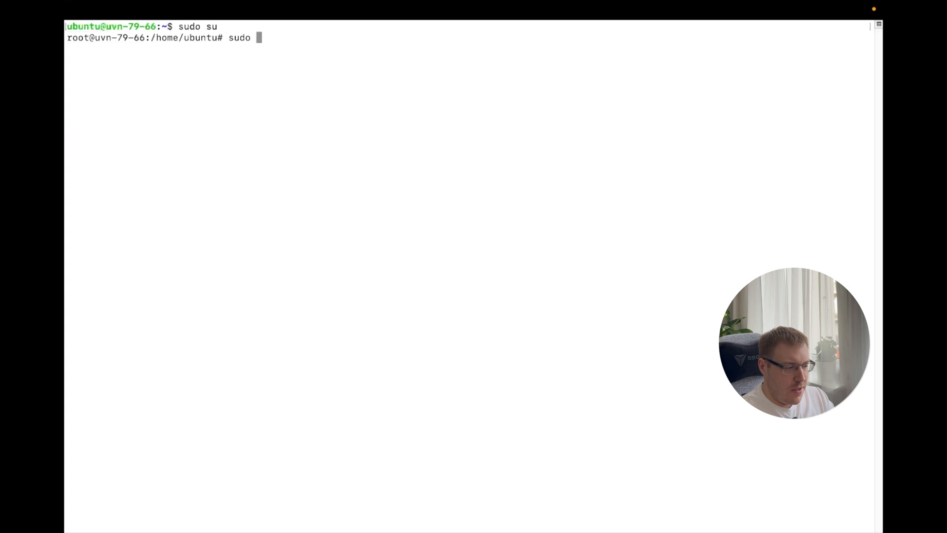
type("apt-g")
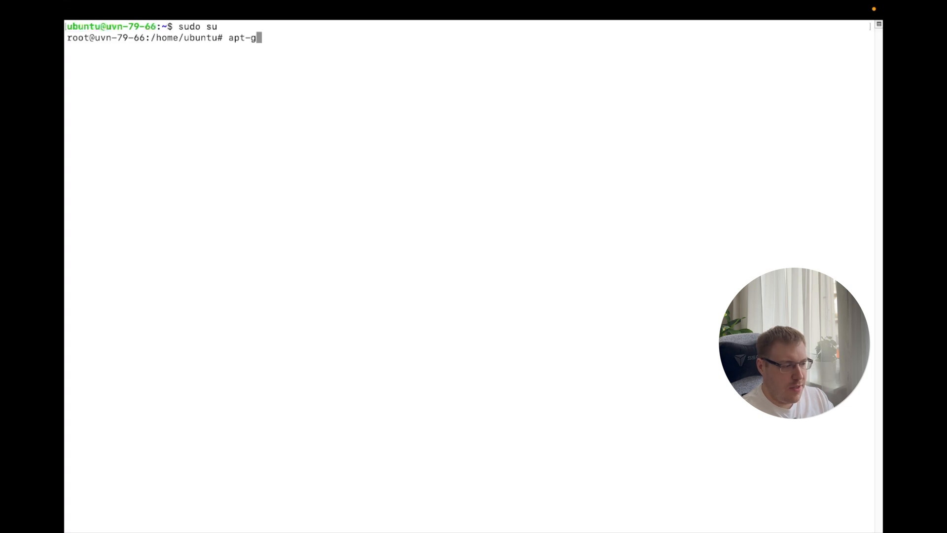
key("Return")
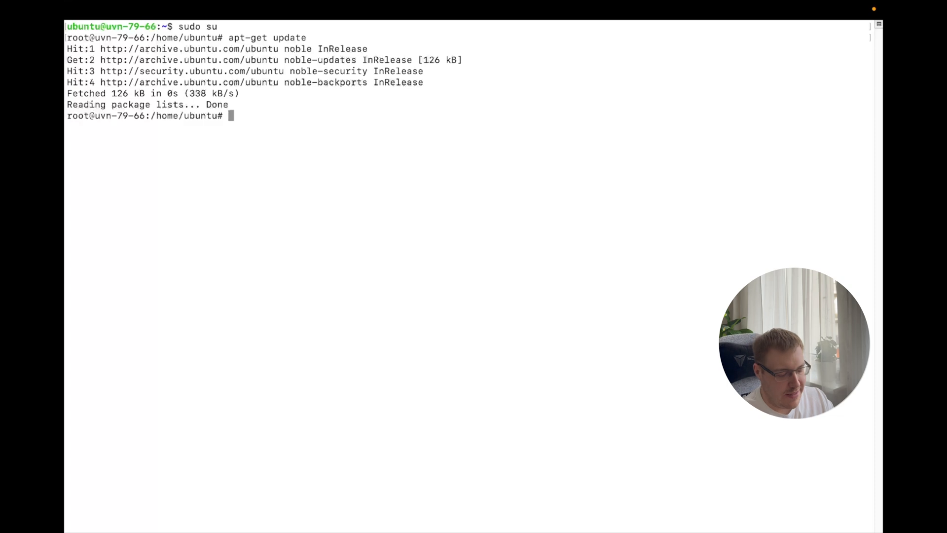
- Install python-is-python3, python3-venv, python3-pip and git on the server
type("sudo apt install python-is-python3 python3-venv python3-pip")
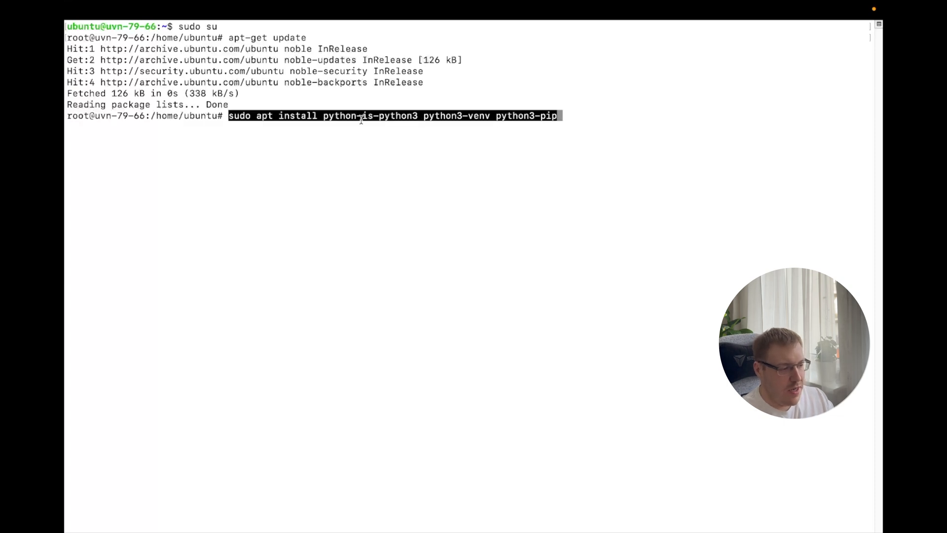
key("Return")
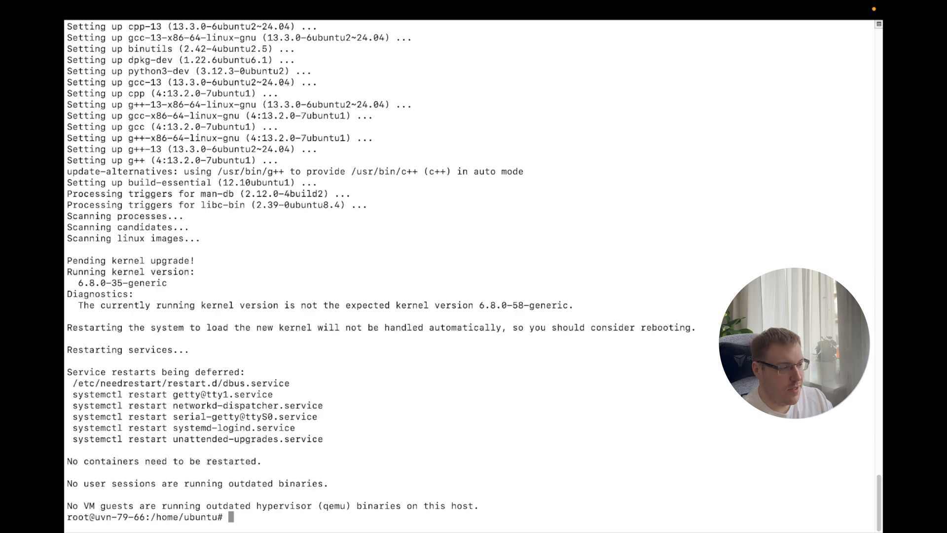
mouse_move(534, 207)
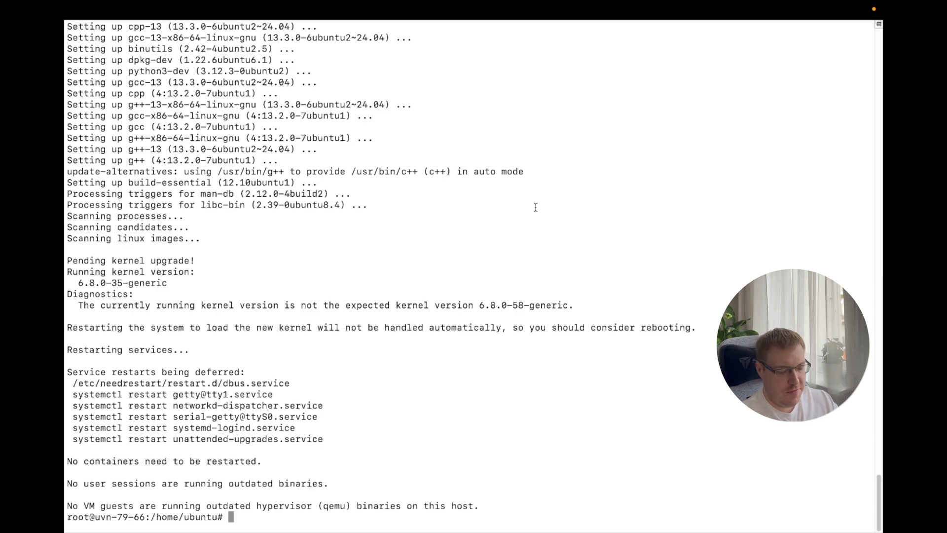
type("apt-get i")
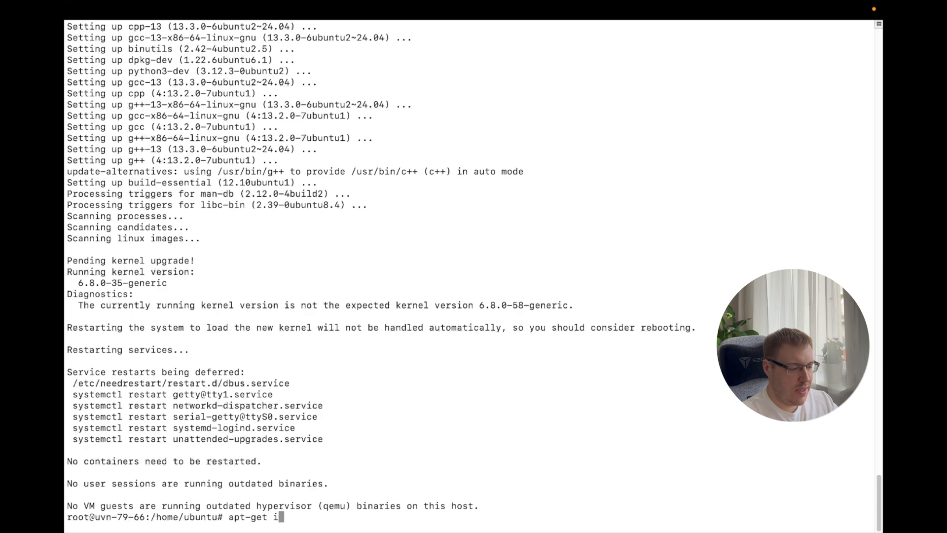
key("Return")
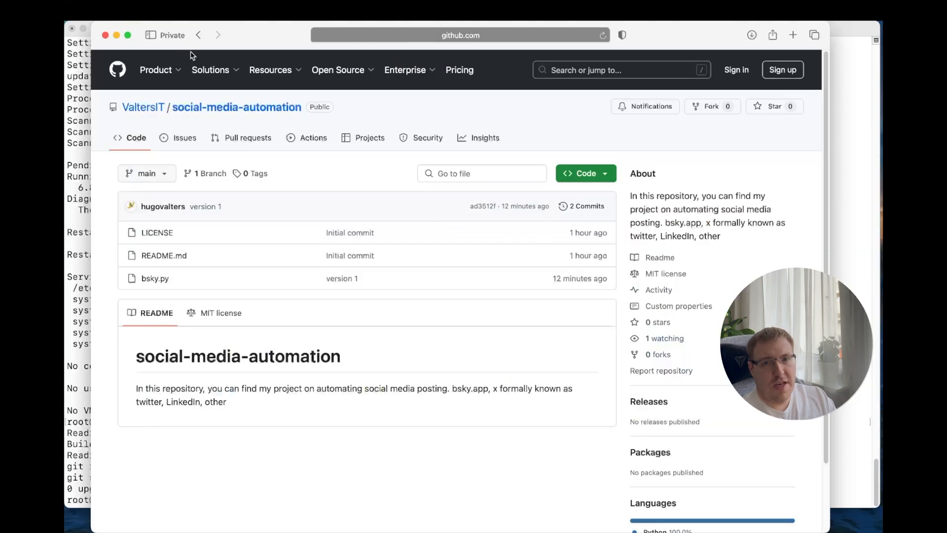
- Copy the social-media-automation repository's HTTPS clone URL from the Code menu
left_click(155, 70)
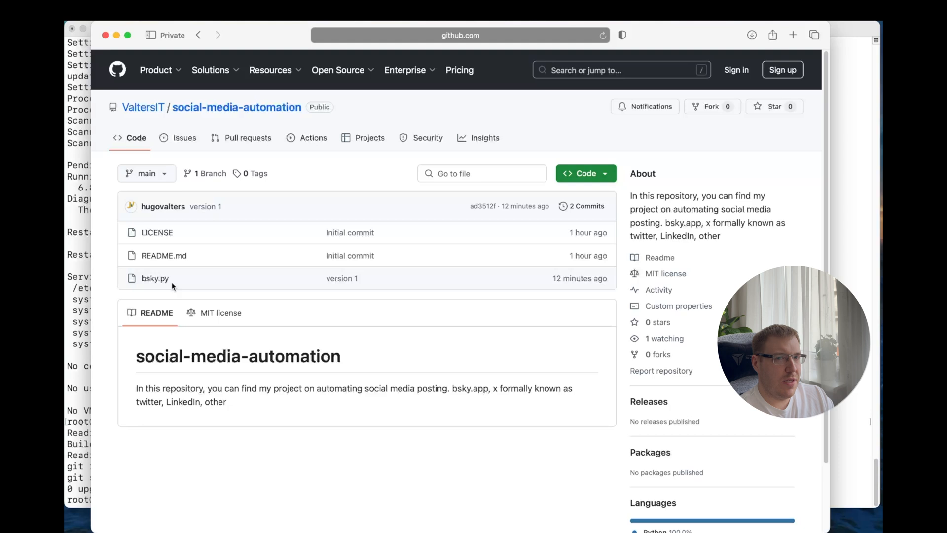
mouse_move(154, 278)
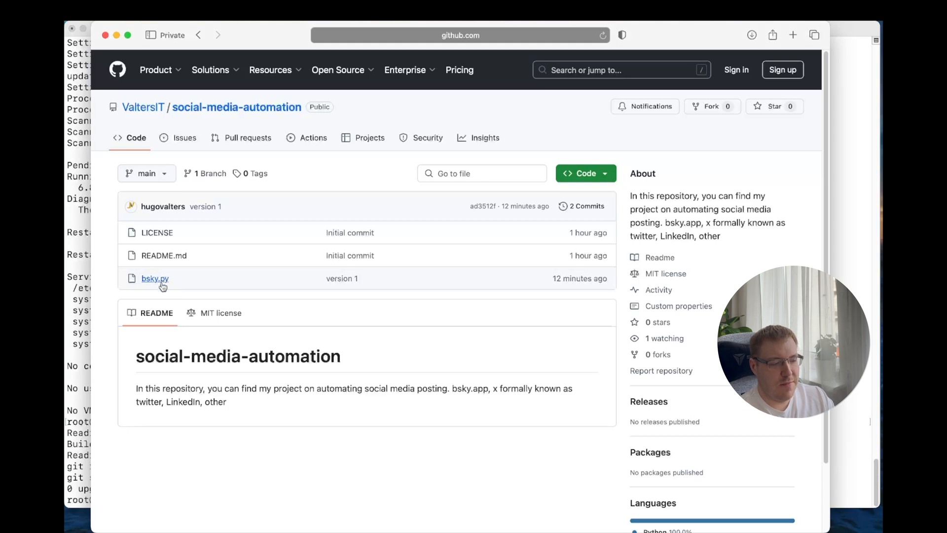
mouse_move(388, 285)
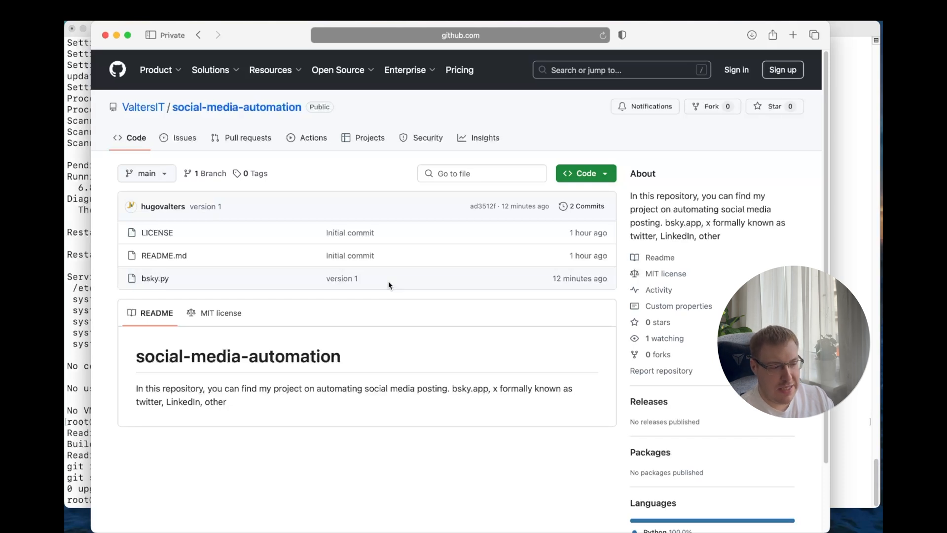
left_click(582, 174)
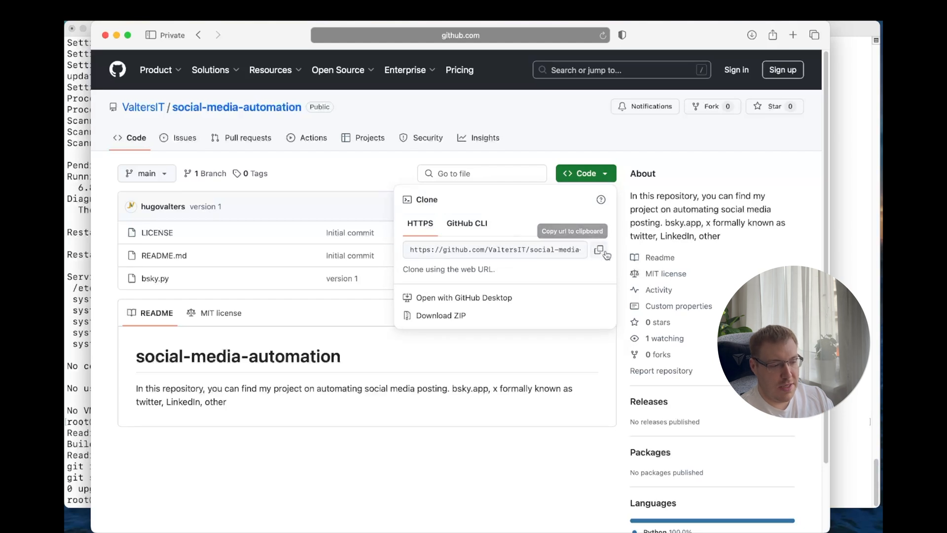
left_click(598, 250)
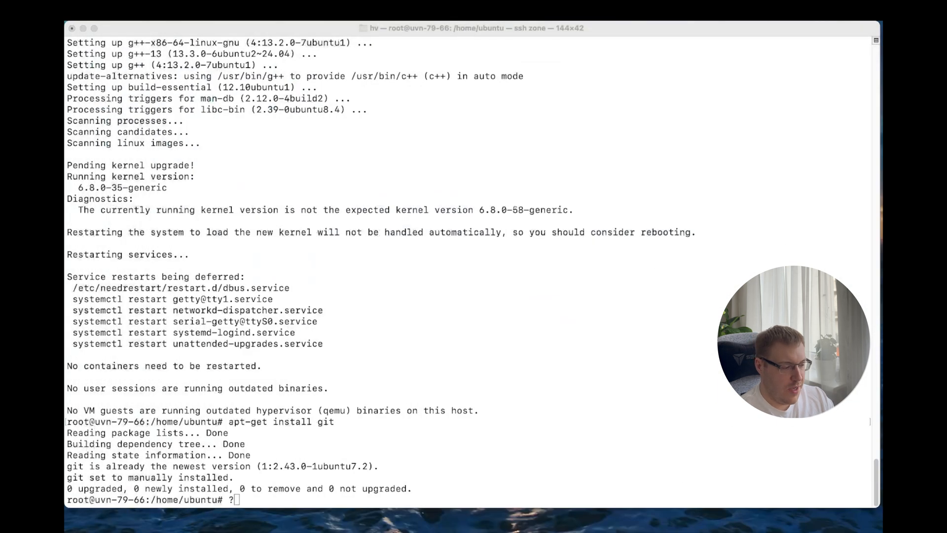
- Create the /srv/socialmedia directory with mkdir and change into it
type("m")
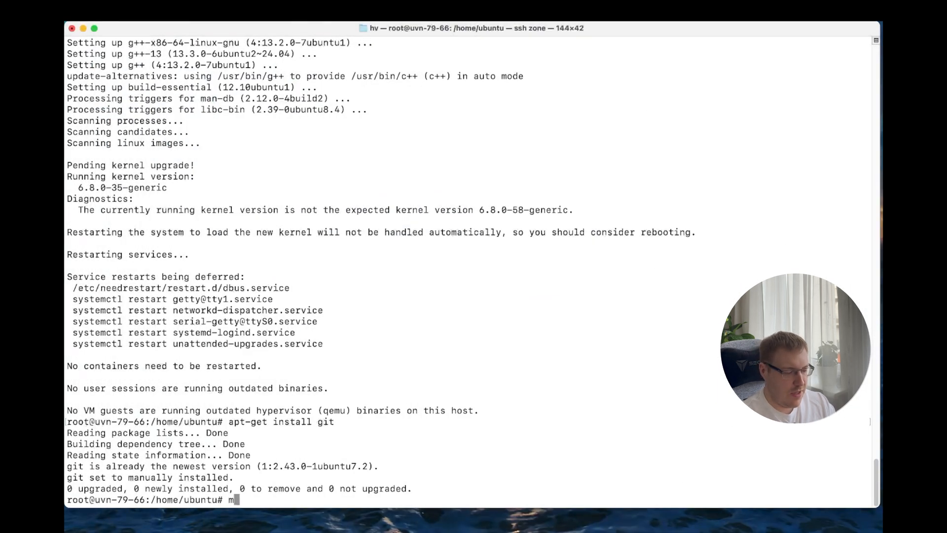
type("kdir /")
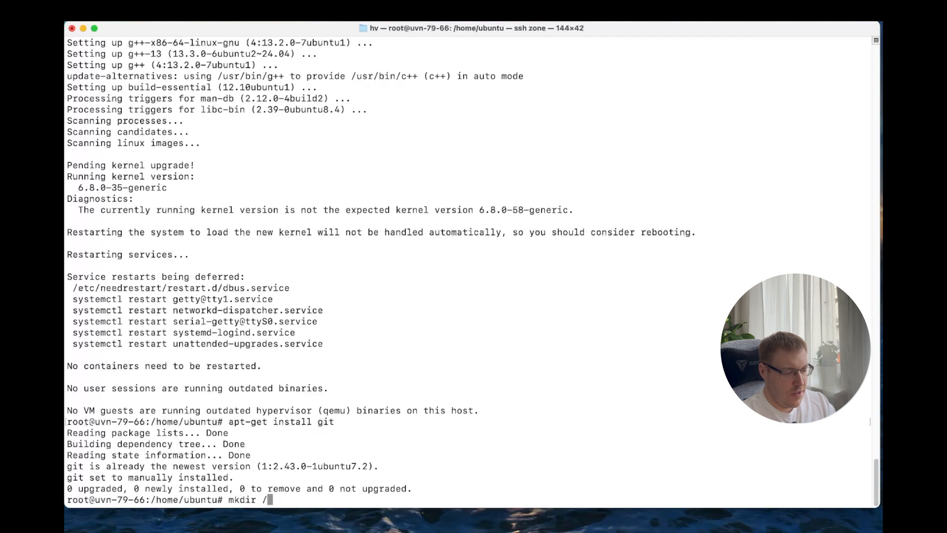
type("srv/soci")
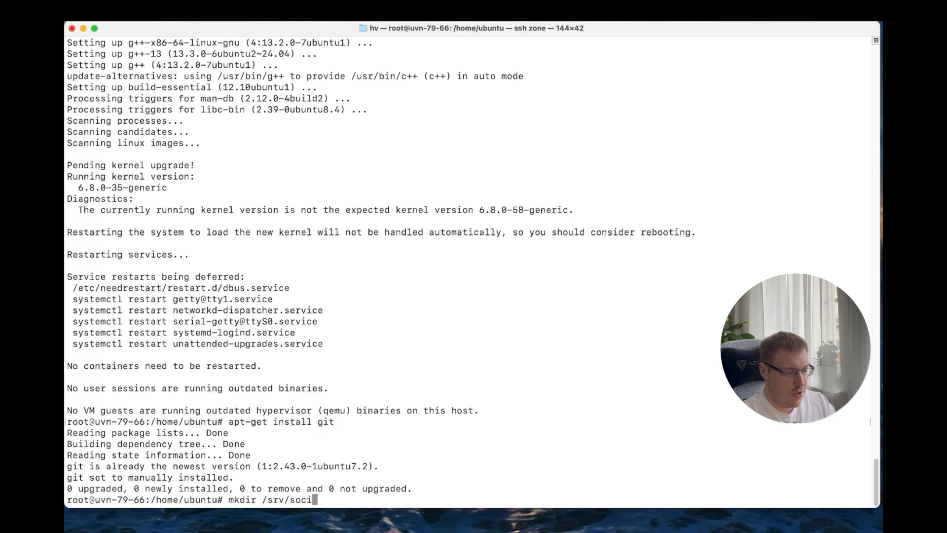
type("almedia")
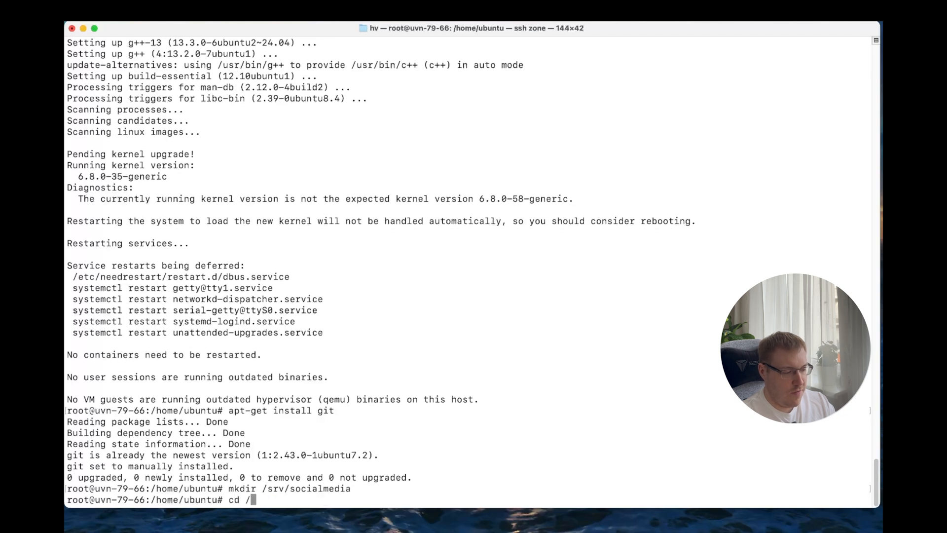
key("Return")
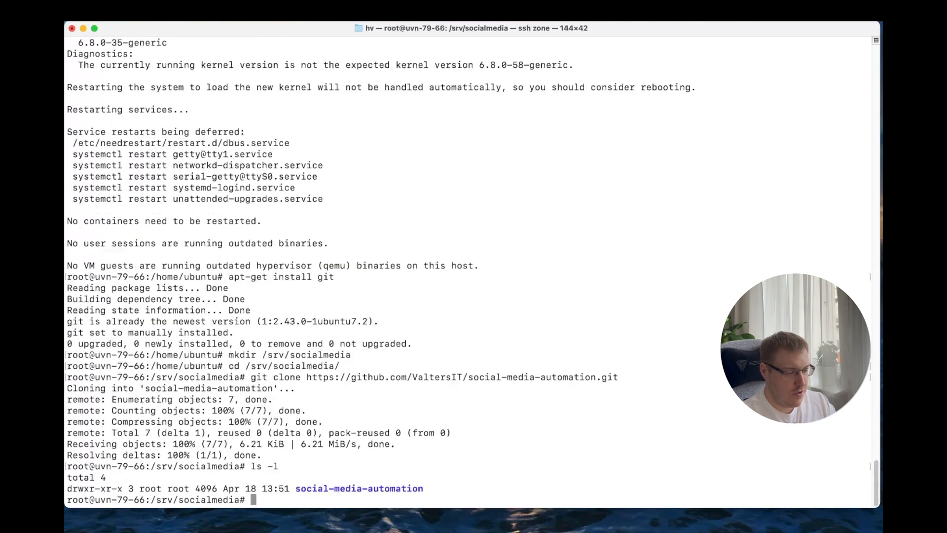
type("cd s")
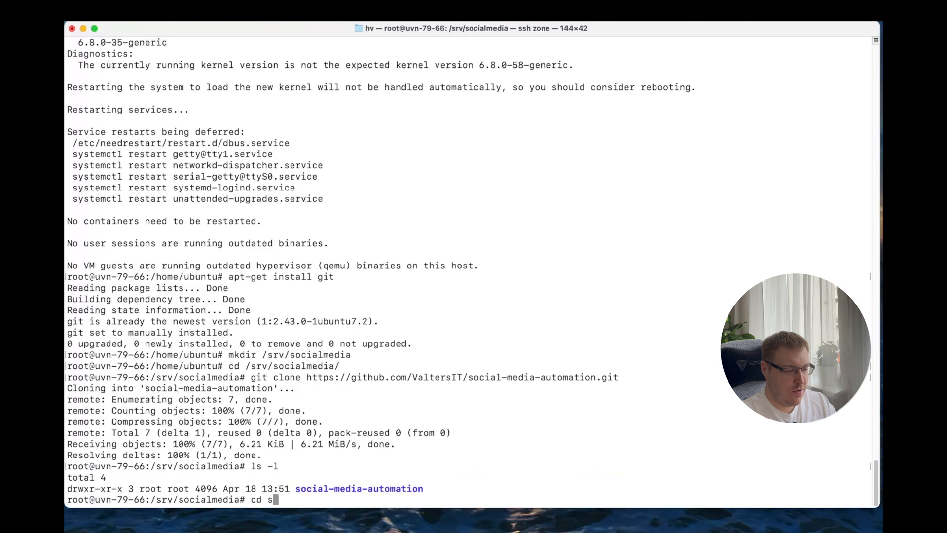
key("Return")
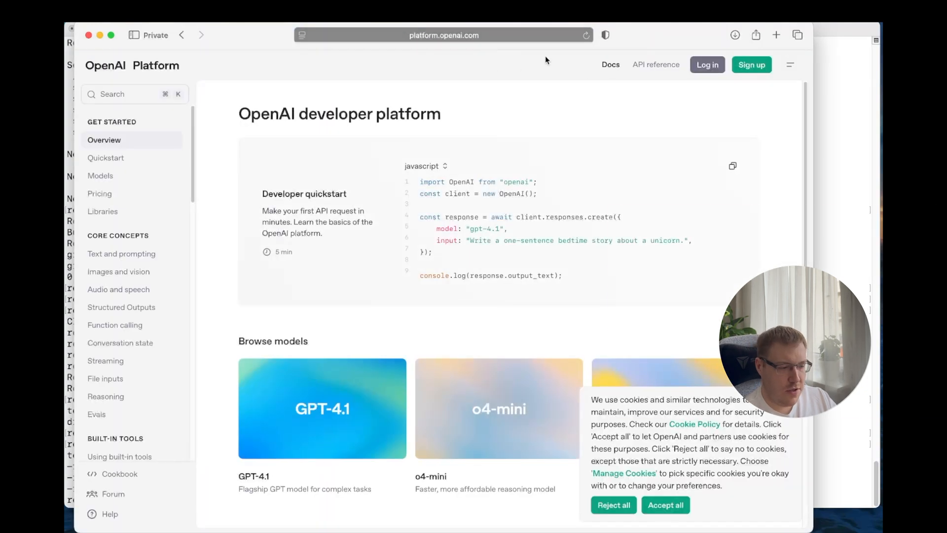
- Sign in to OpenAI Platform using the autofilled saved email and password
left_click(706, 65)
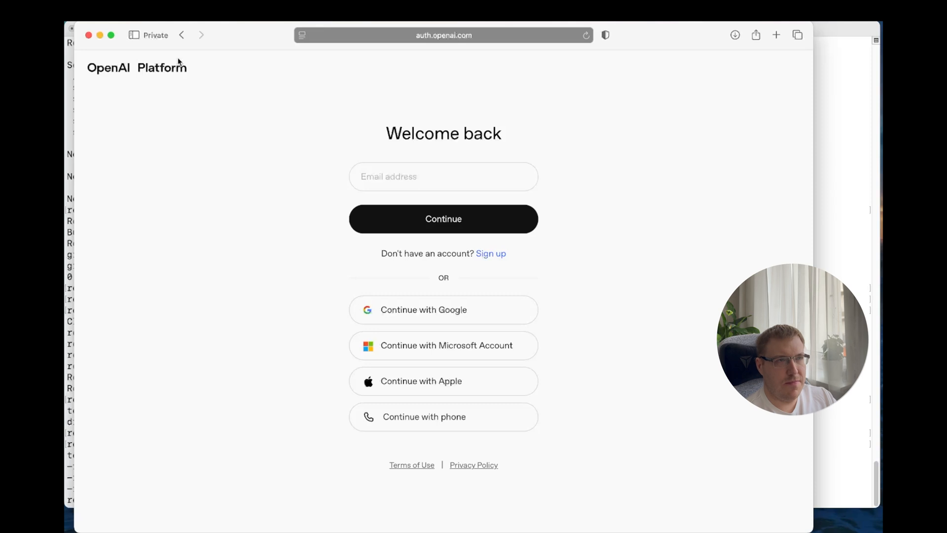
mouse_move(334, 134)
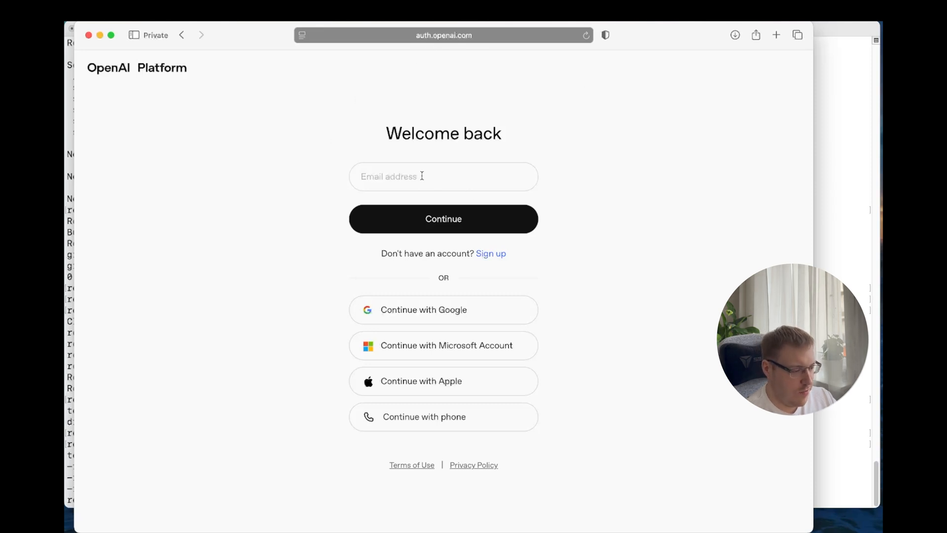
mouse_move(475, 180)
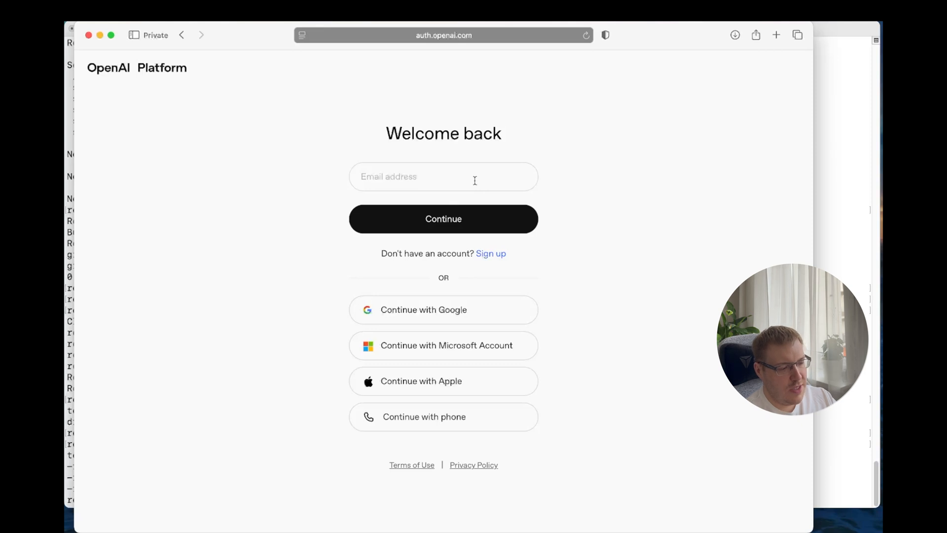
mouse_move(433, 162)
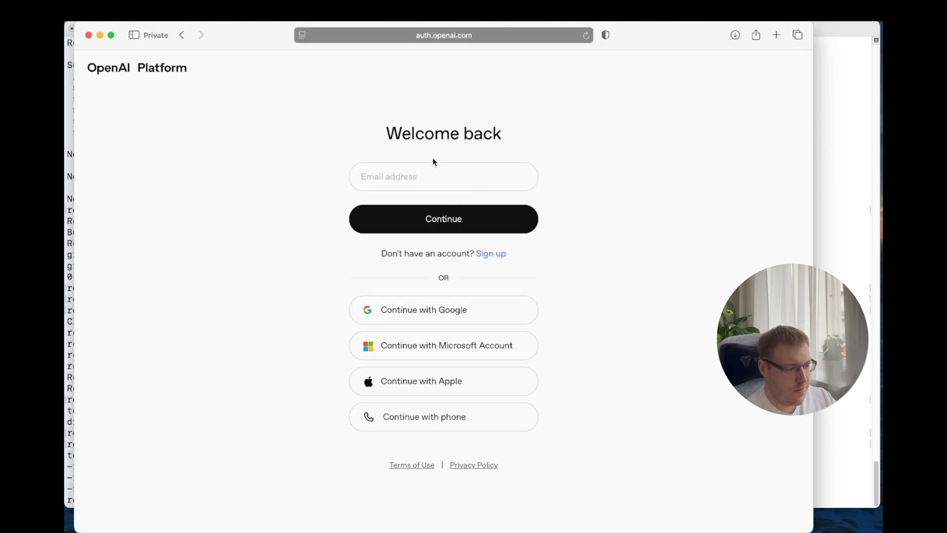
left_click(443, 176)
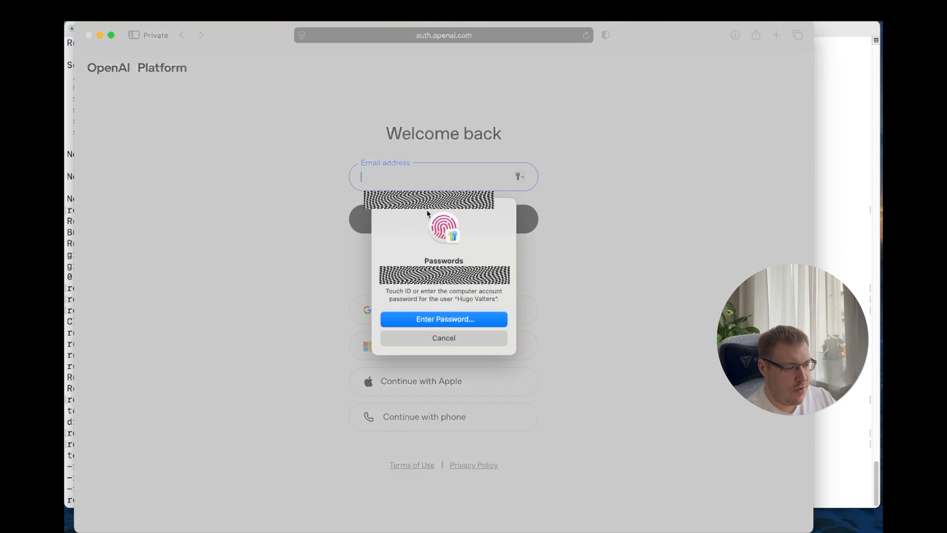
left_click(443, 337)
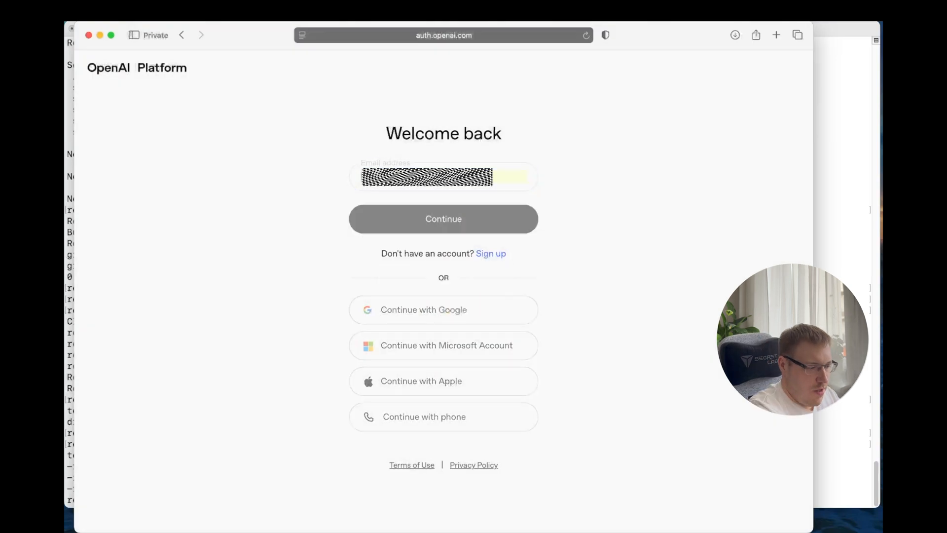
left_click(443, 219)
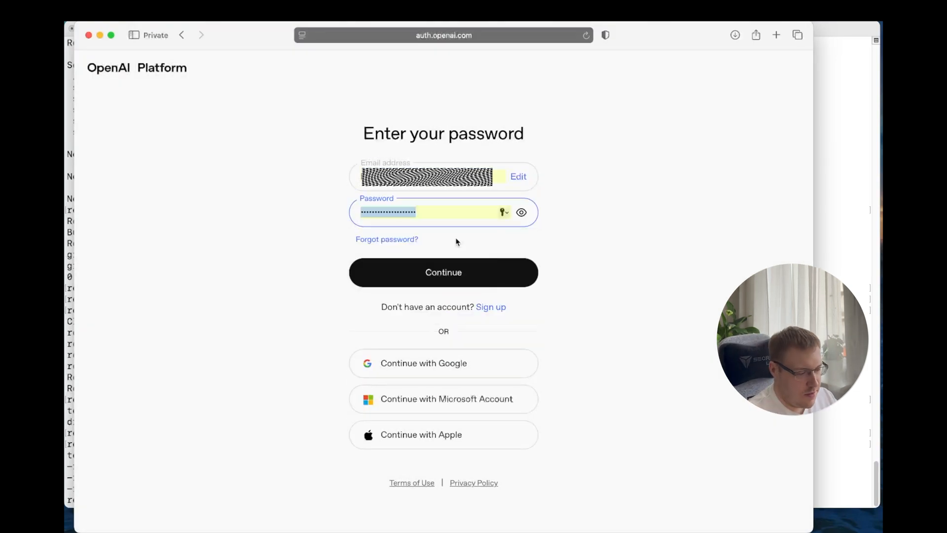
left_click(443, 272)
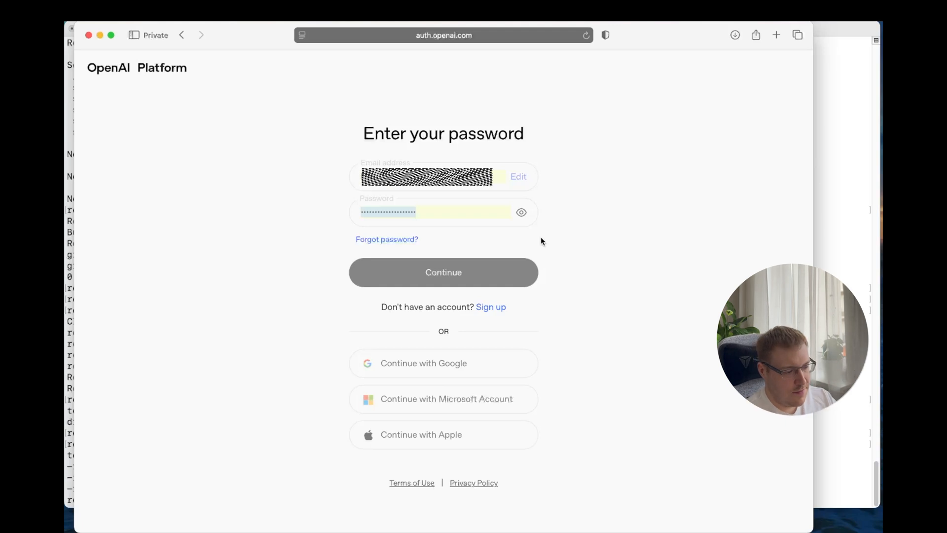
left_click(442, 272)
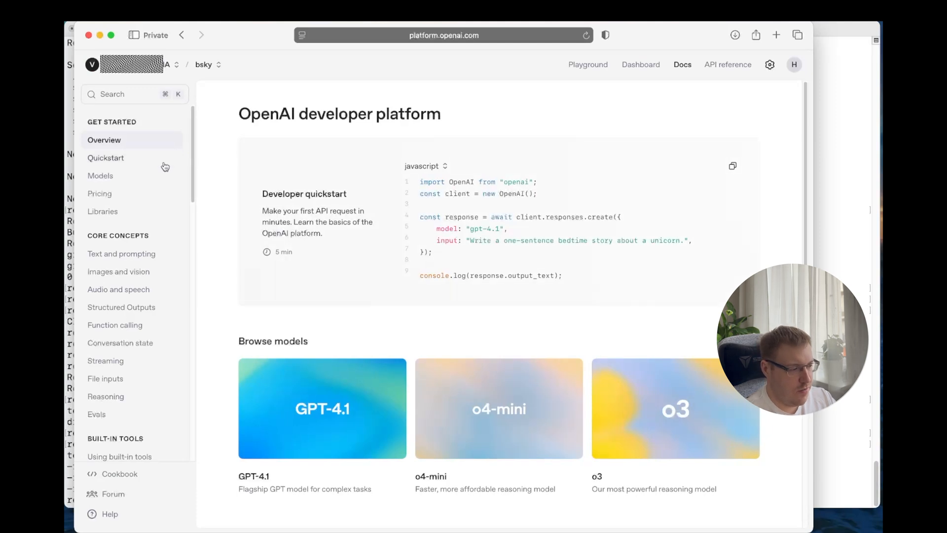
- Scroll through the model pricing table, then open the organization settings
left_click(100, 194)
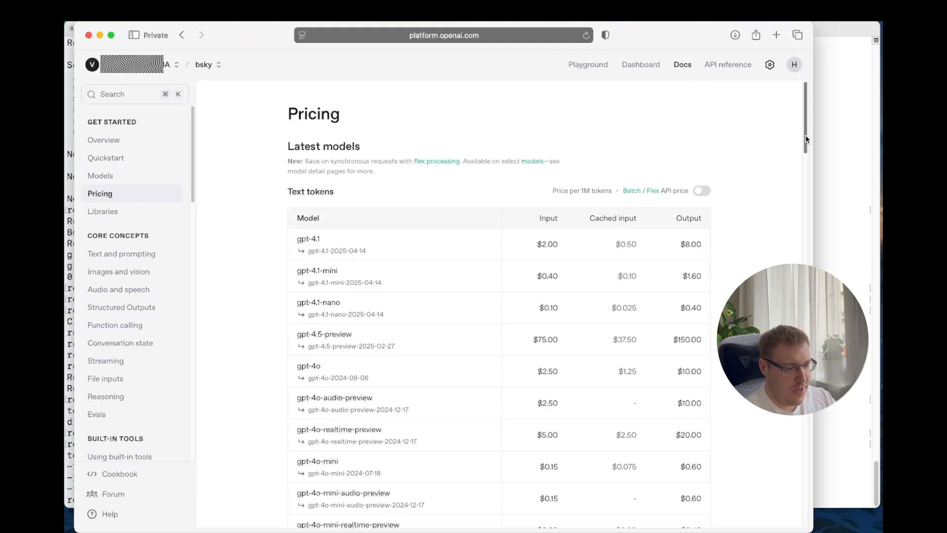
scroll("down", 3)
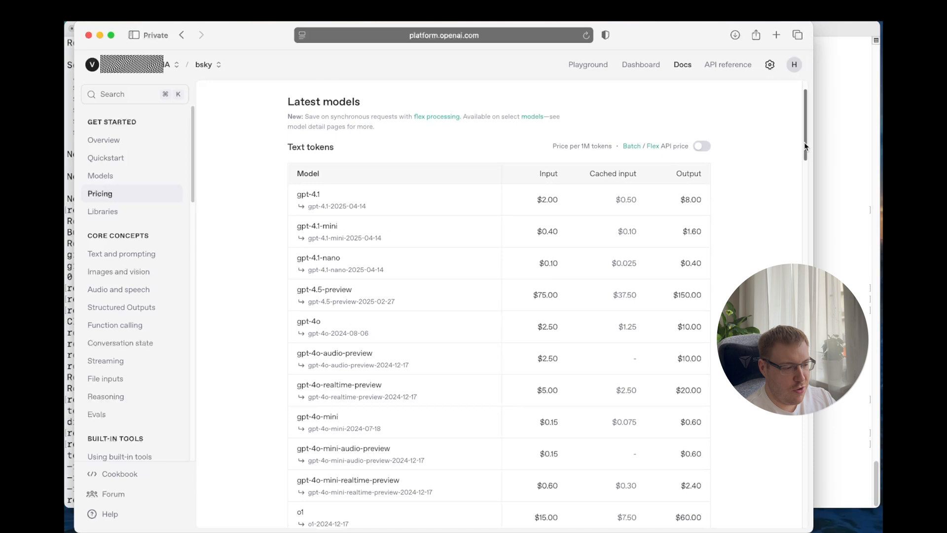
scroll("up", 3)
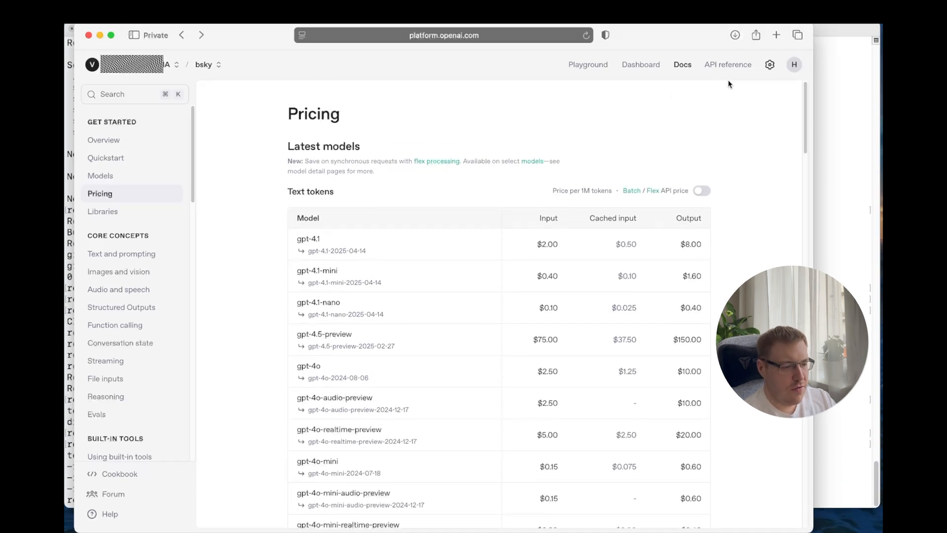
left_click(770, 65)
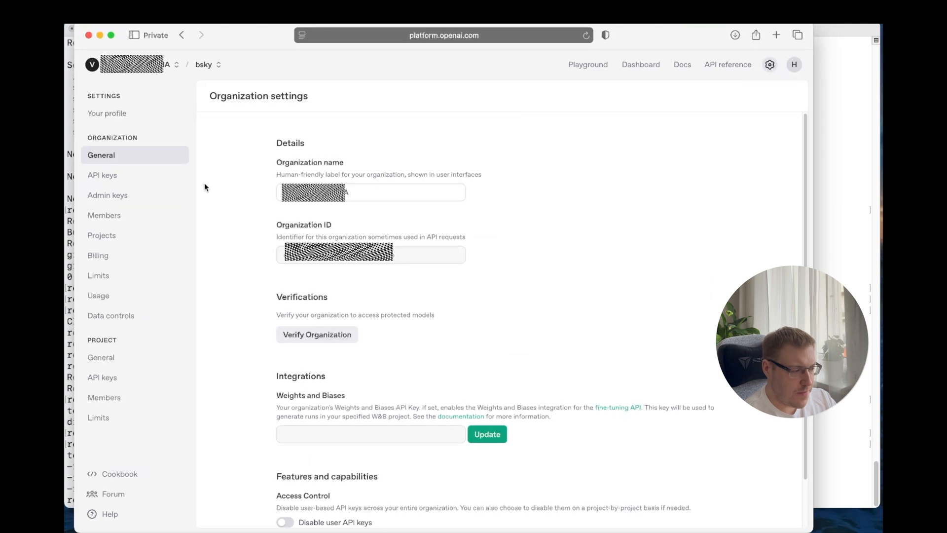
- Check the $9.99 pay-as-you-go credit balance under Billing, then open the project list
left_click(98, 255)
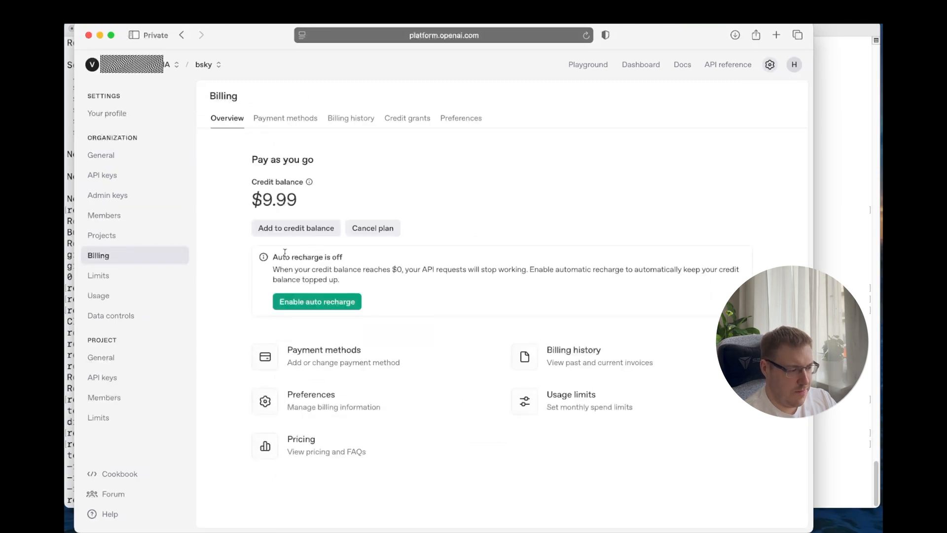
double_click(273, 199)
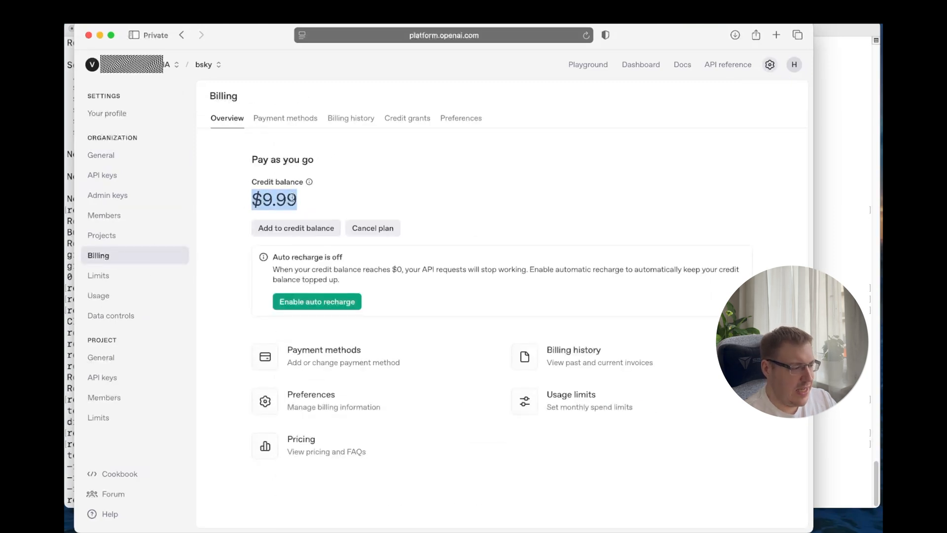
mouse_move(328, 204)
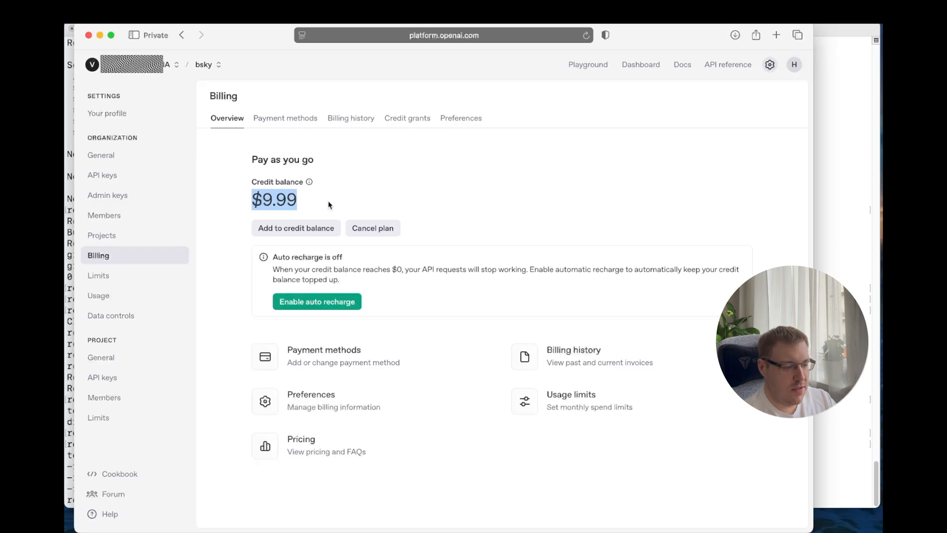
mouse_move(361, 202)
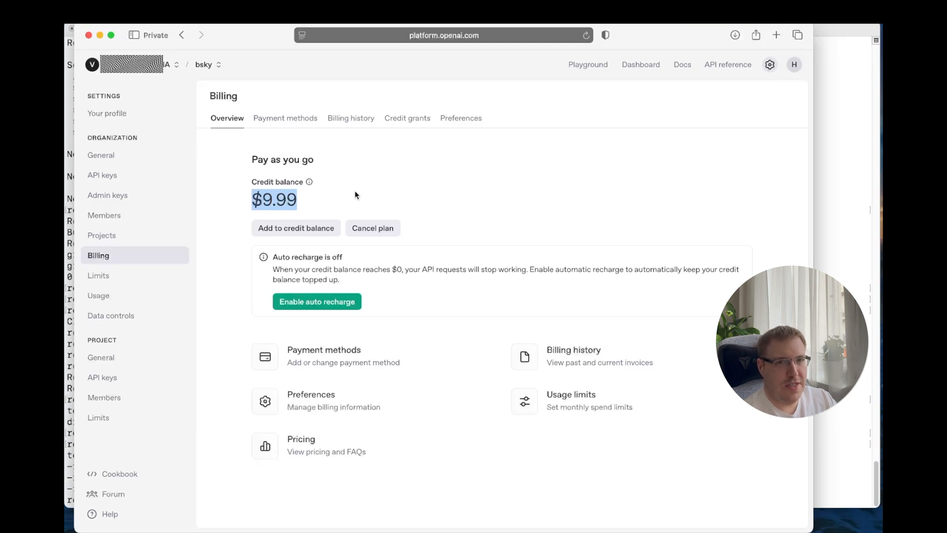
mouse_move(252, 214)
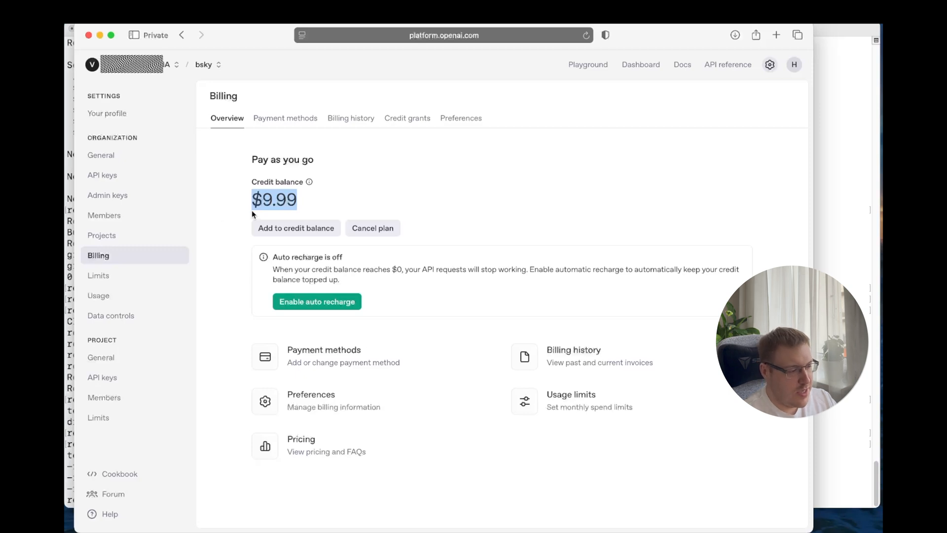
mouse_move(357, 187)
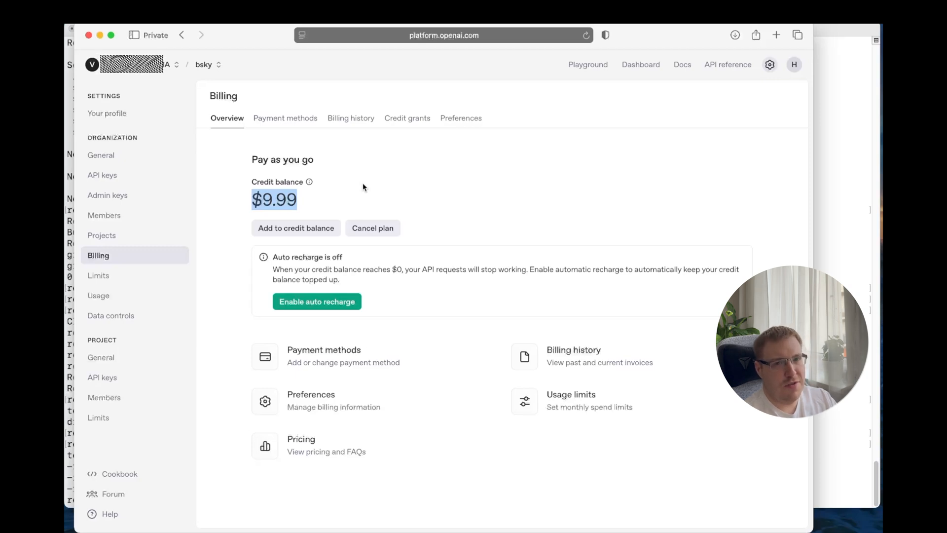
mouse_move(362, 189)
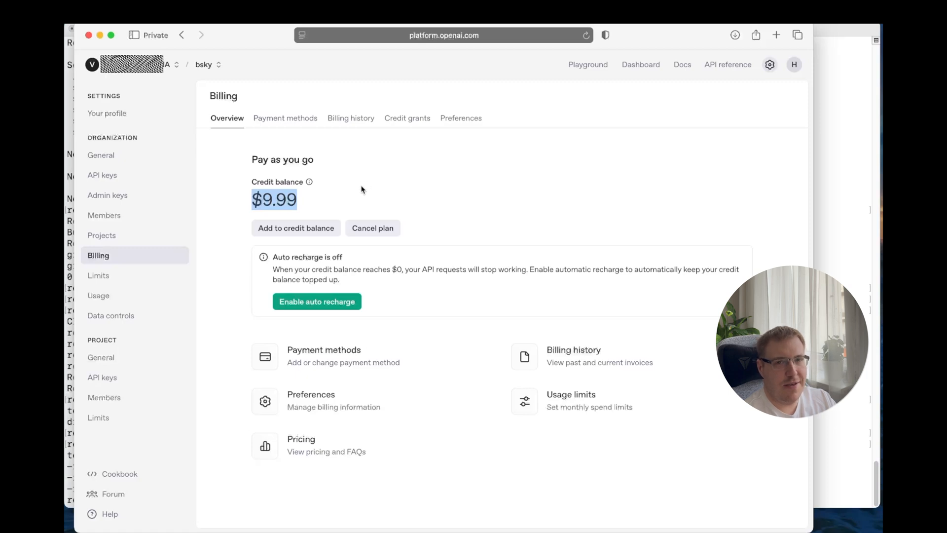
mouse_move(309, 182)
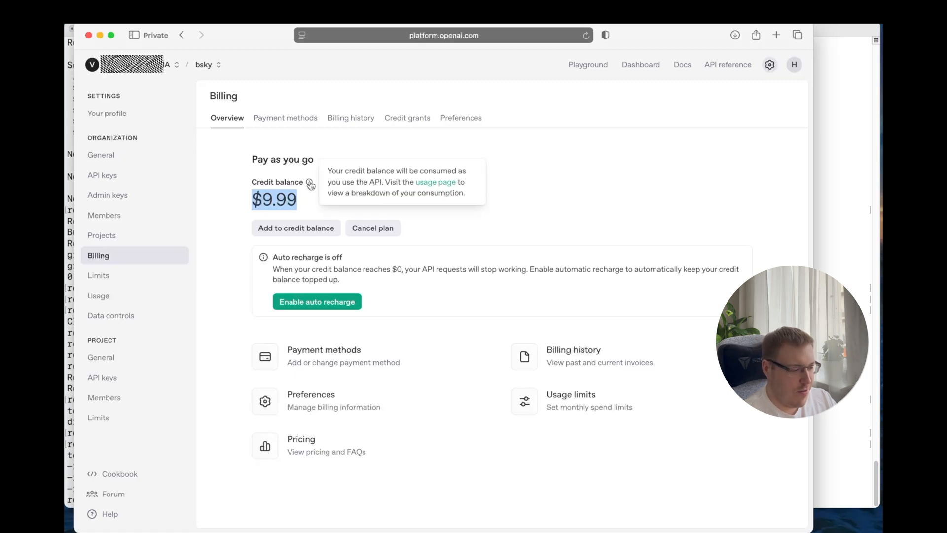
mouse_move(199, 81)
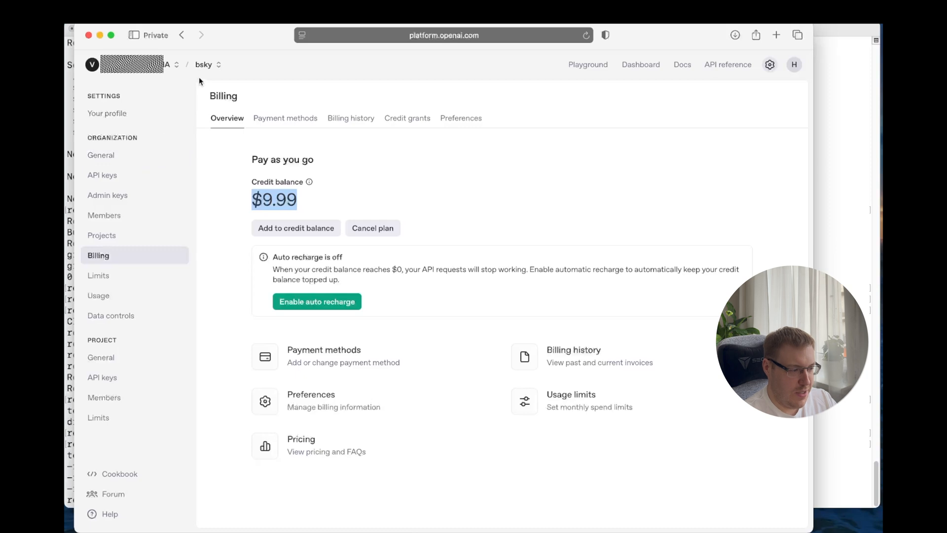
left_click(204, 65)
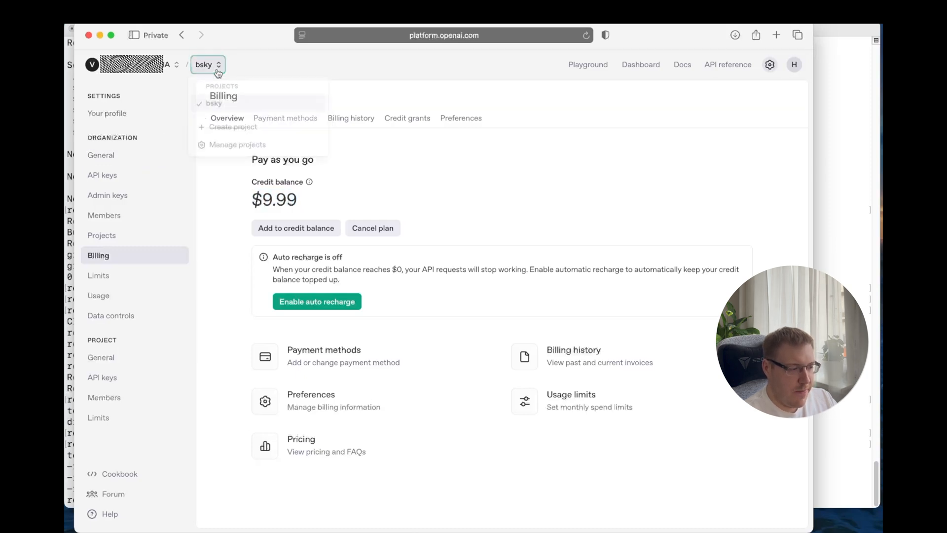
- Create and switch to the videobsk project, then open the API keys list
left_click(233, 127)
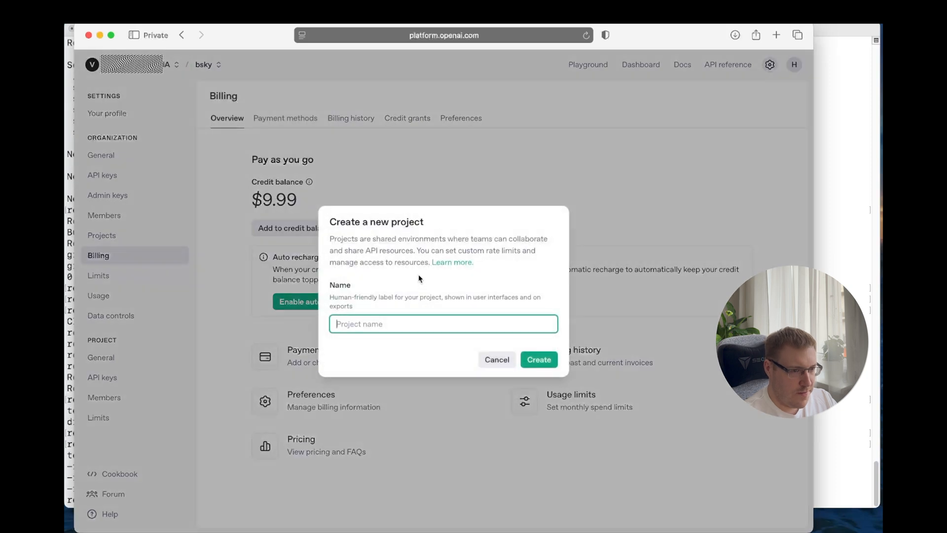
type("video")
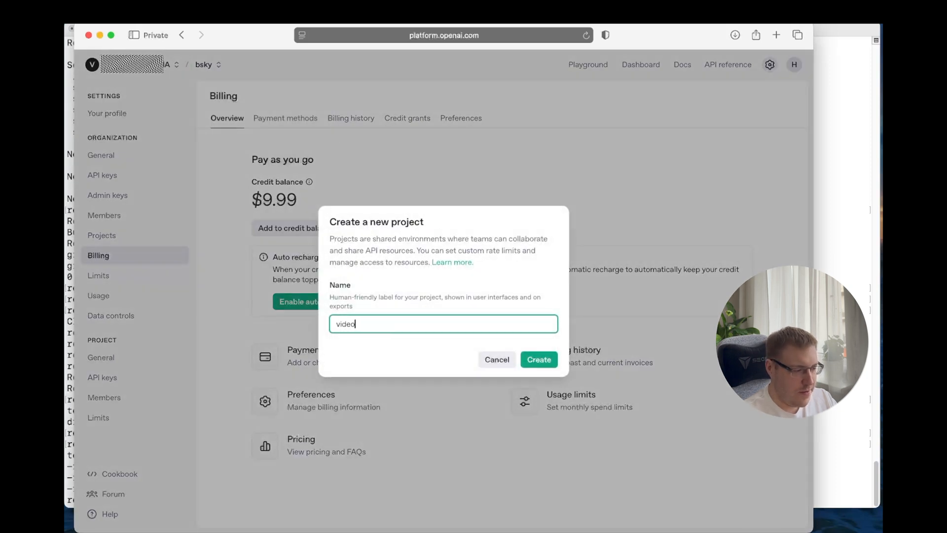
left_click(538, 359)
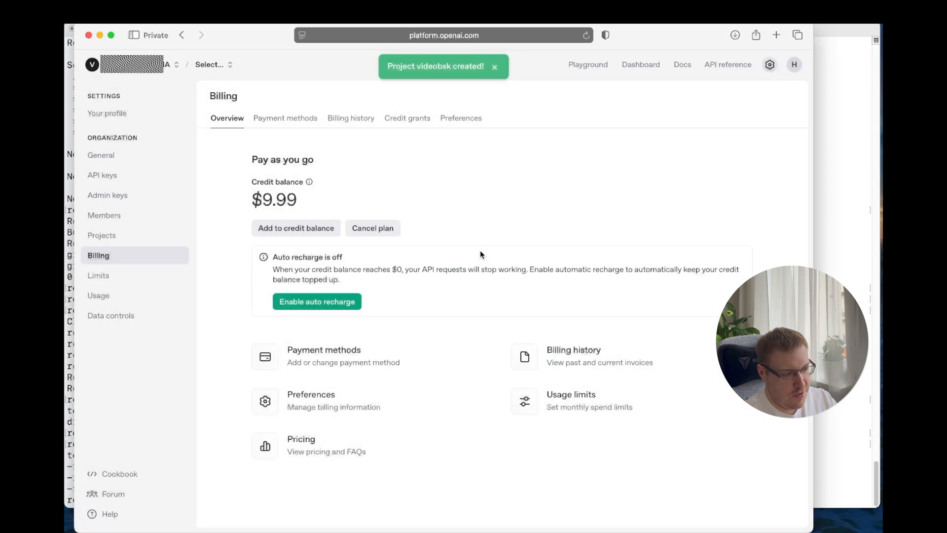
left_click(210, 64)
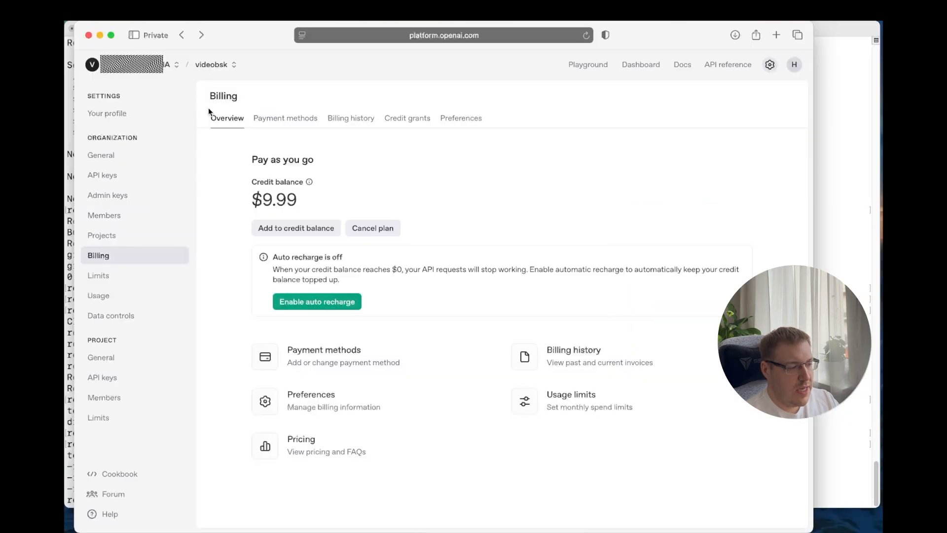
left_click(102, 175)
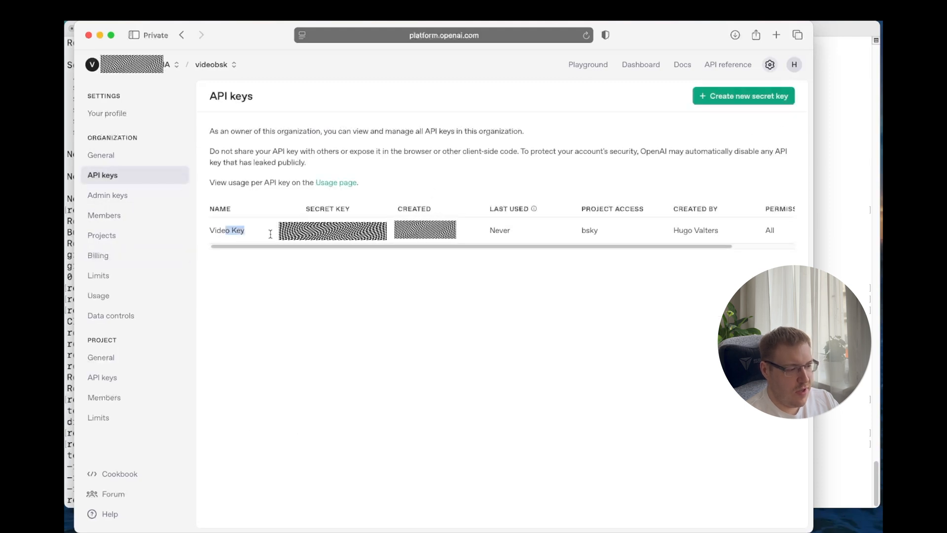
- Create a service-account secret key named 'For BSKY APP demo' for the videobsk project
left_click(742, 95)
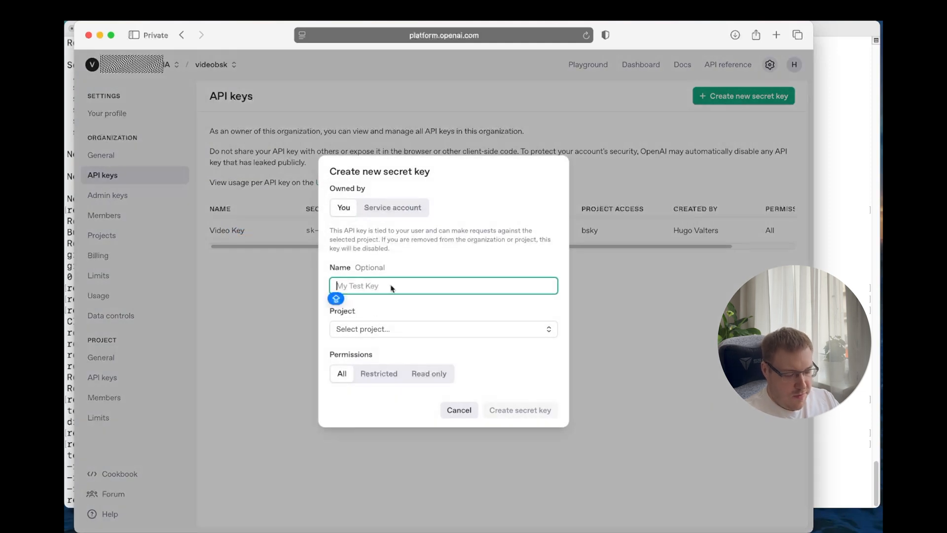
type("FoR")
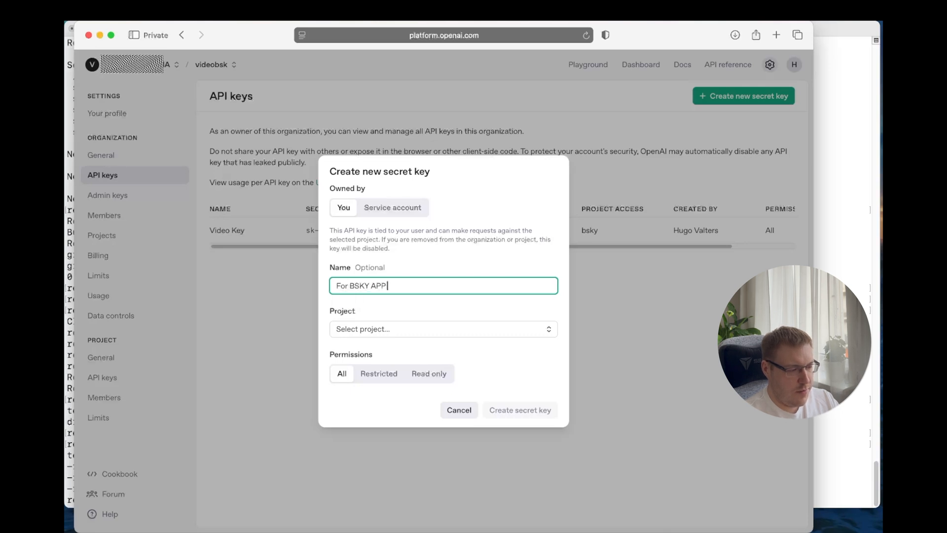
type("de")
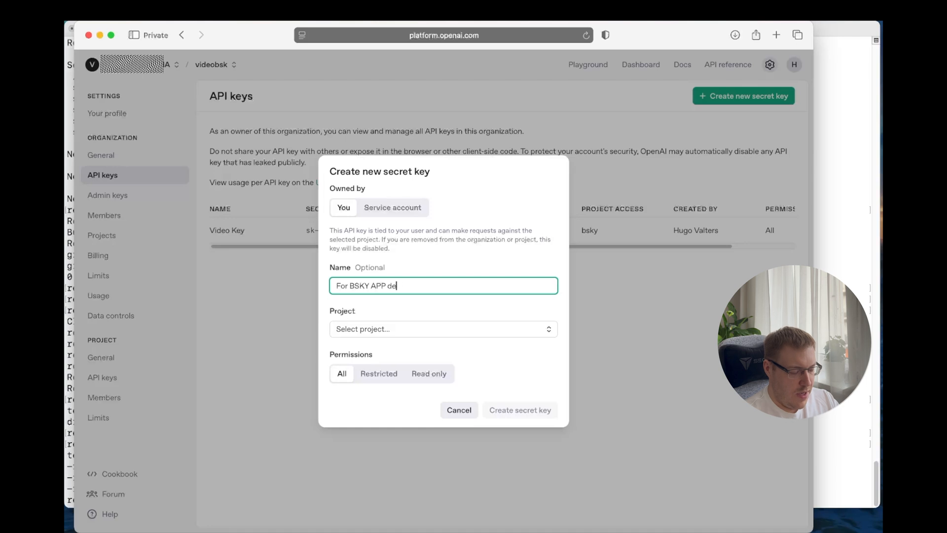
type("mo")
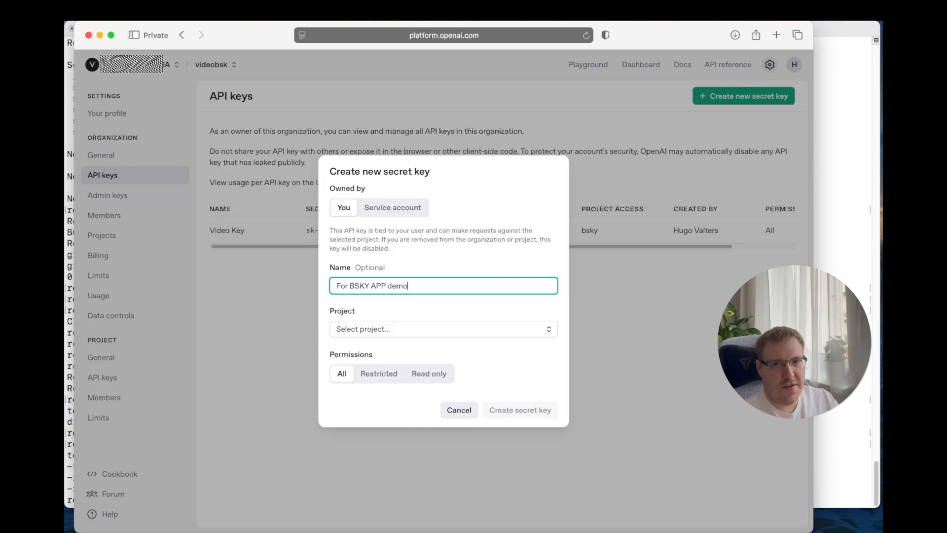
left_click(443, 329)
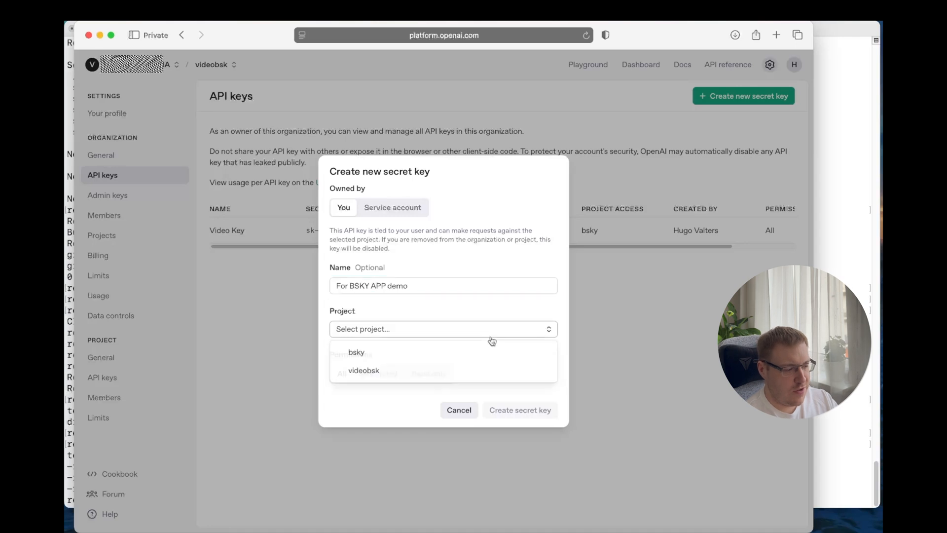
left_click(364, 370)
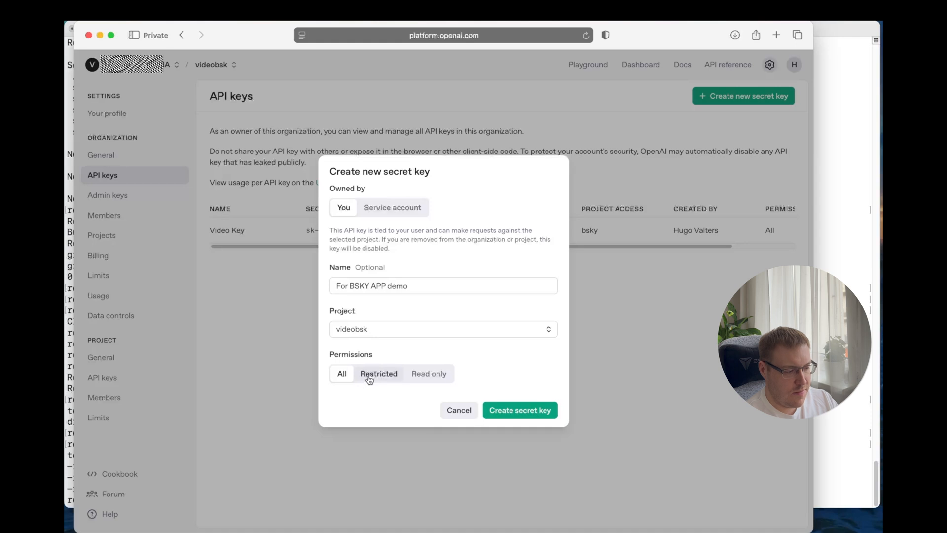
left_click(392, 207)
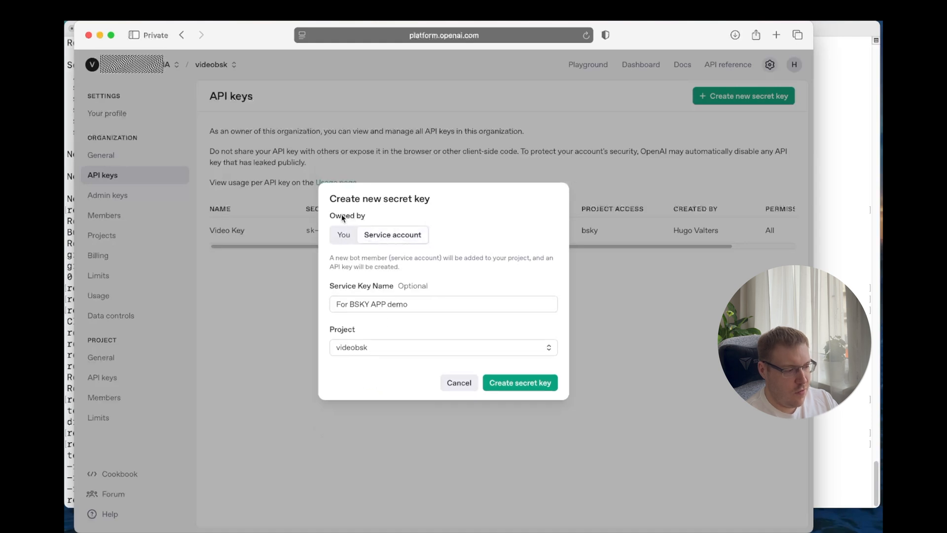
left_click(520, 382)
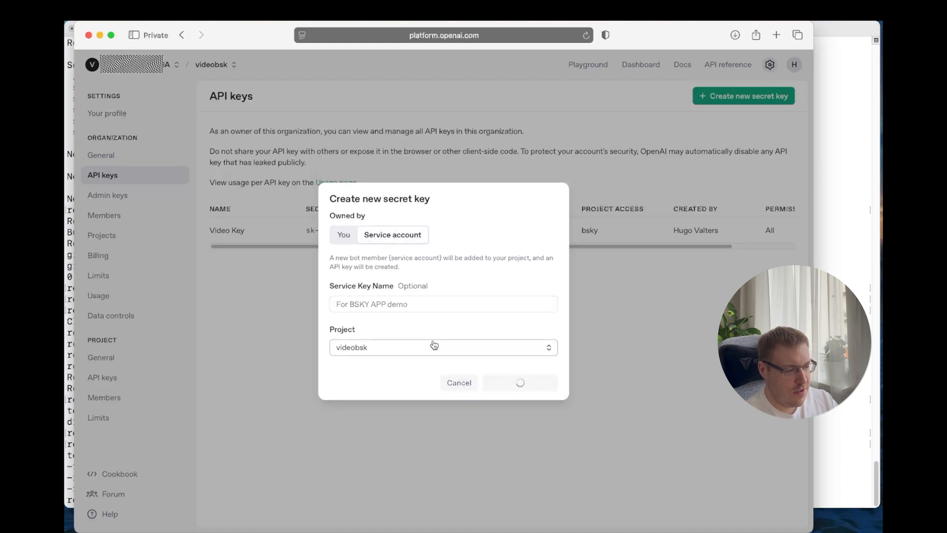
left_click(519, 382)
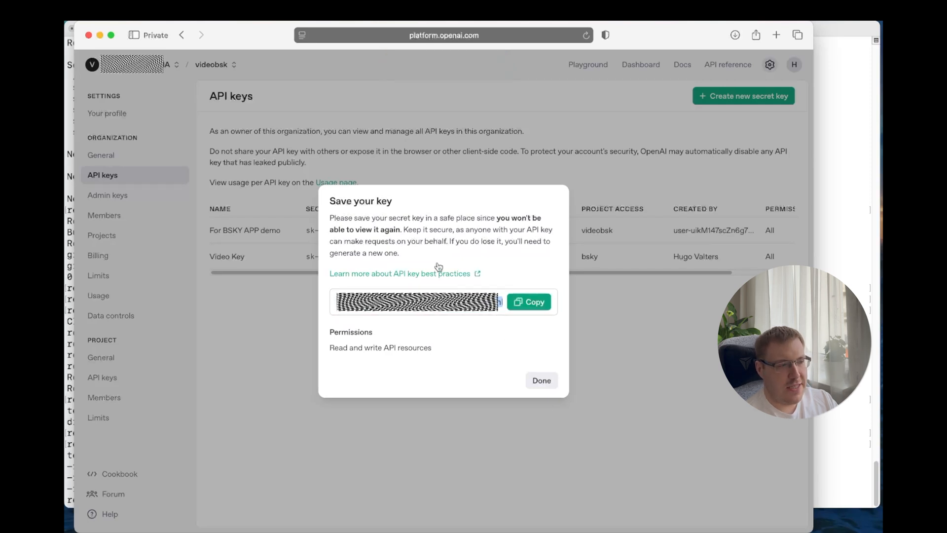
mouse_move(539, 364)
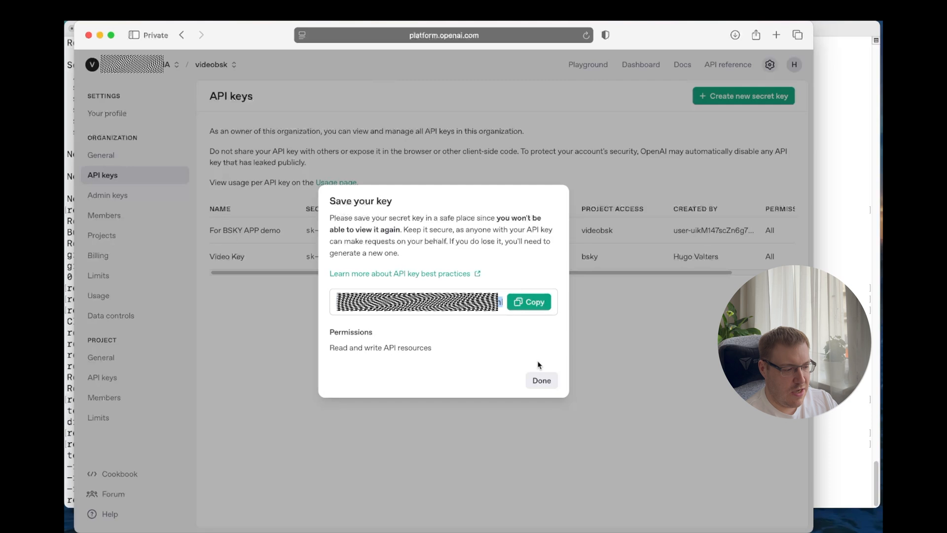
left_click(540, 380)
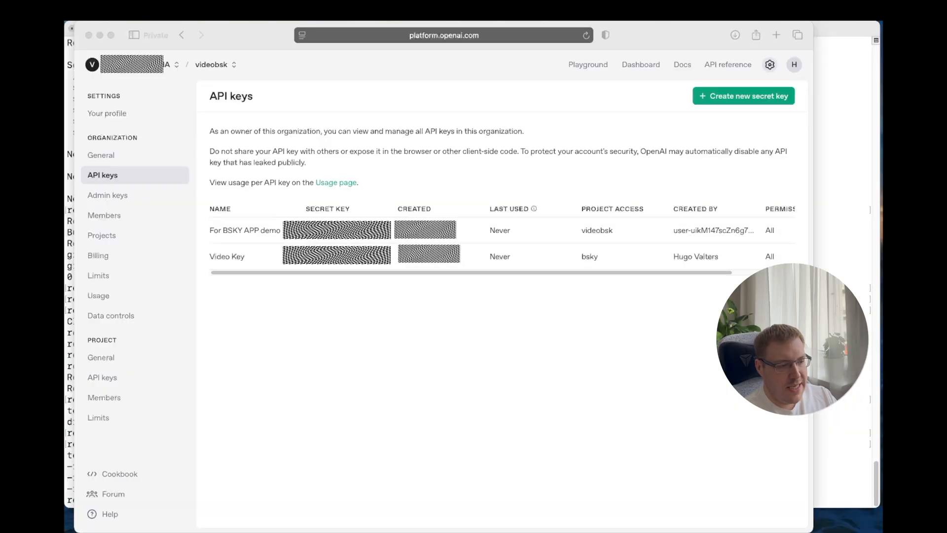
- Open bsky.app via the Discover suggestion and sign in to the Bluesky account
left_click(443, 35)
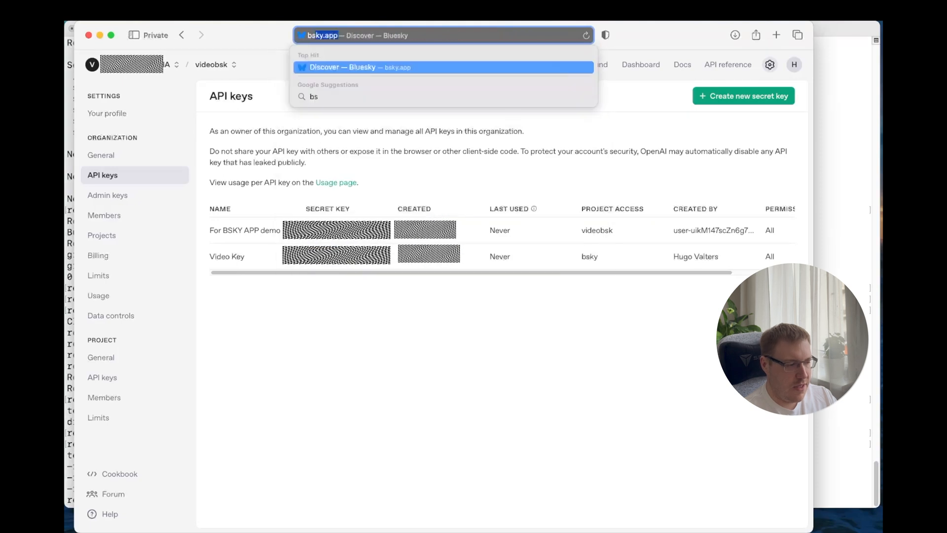
left_click(360, 67)
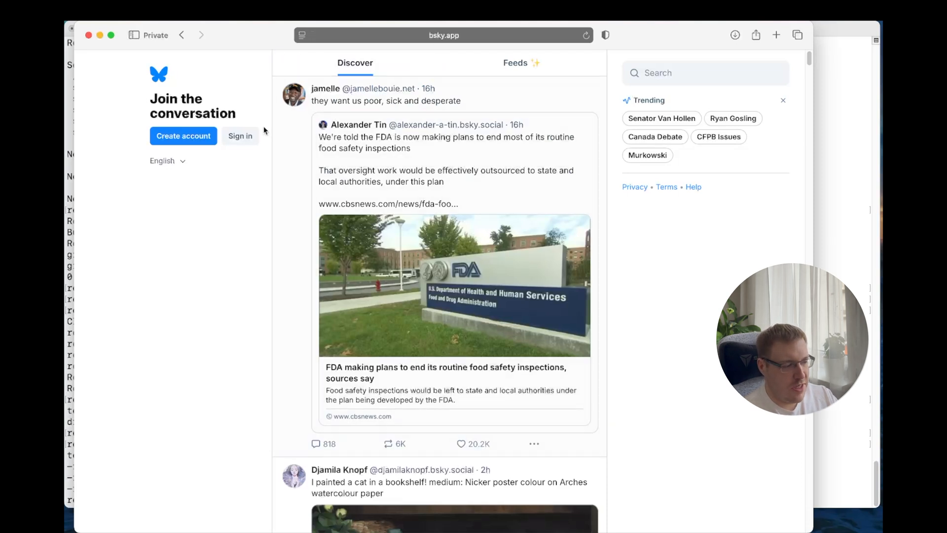
left_click(239, 135)
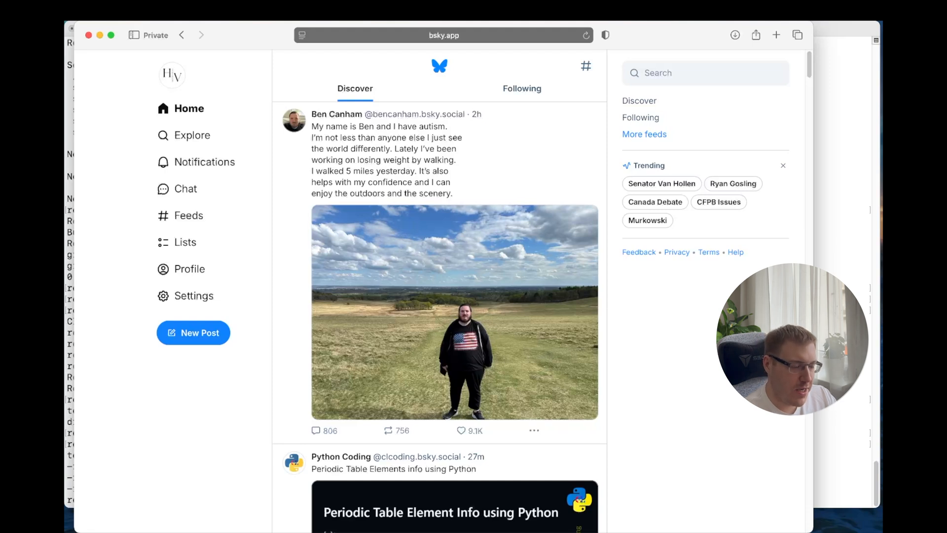
mouse_move(615, 169)
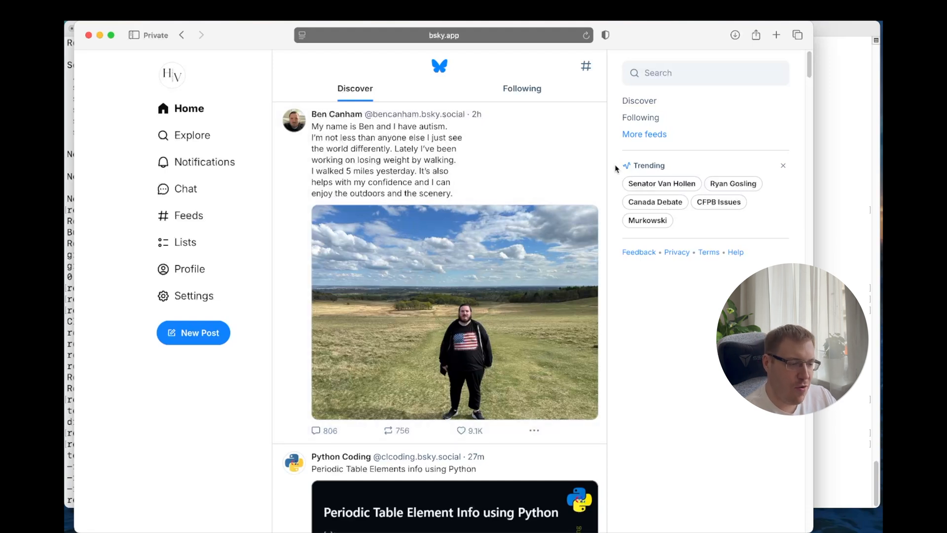
mouse_move(102, 38)
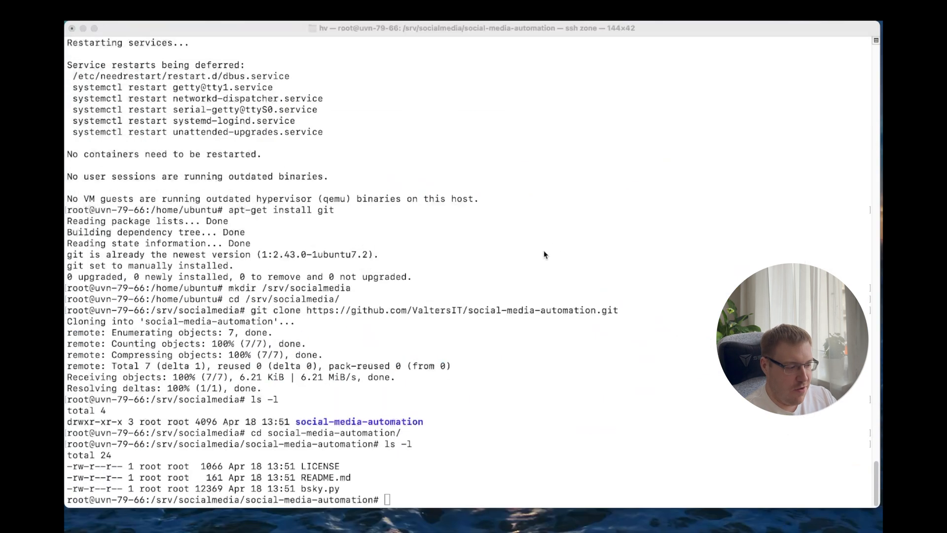
- Open bsky.py in nano and paste the OpenAI key into CHATGPT_API_KEY
type("nano")
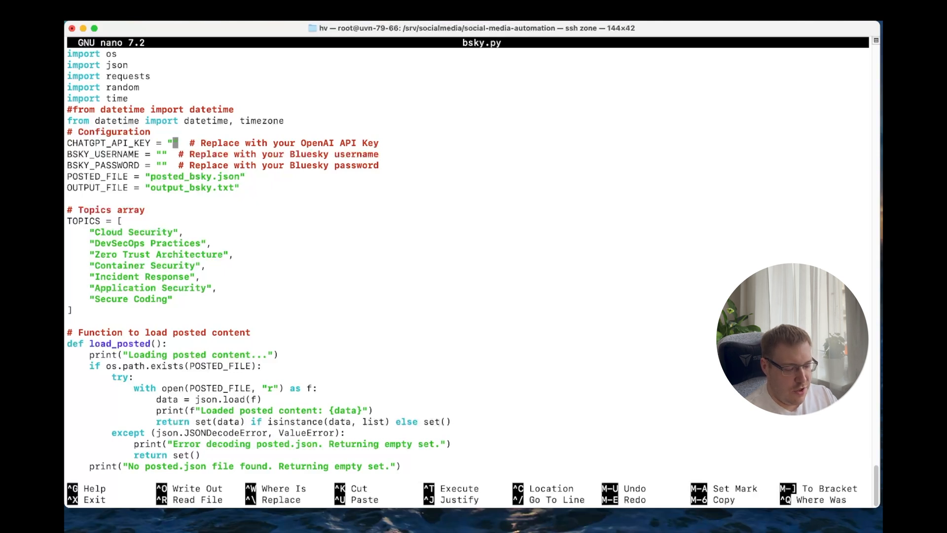
type("chatgp ap")
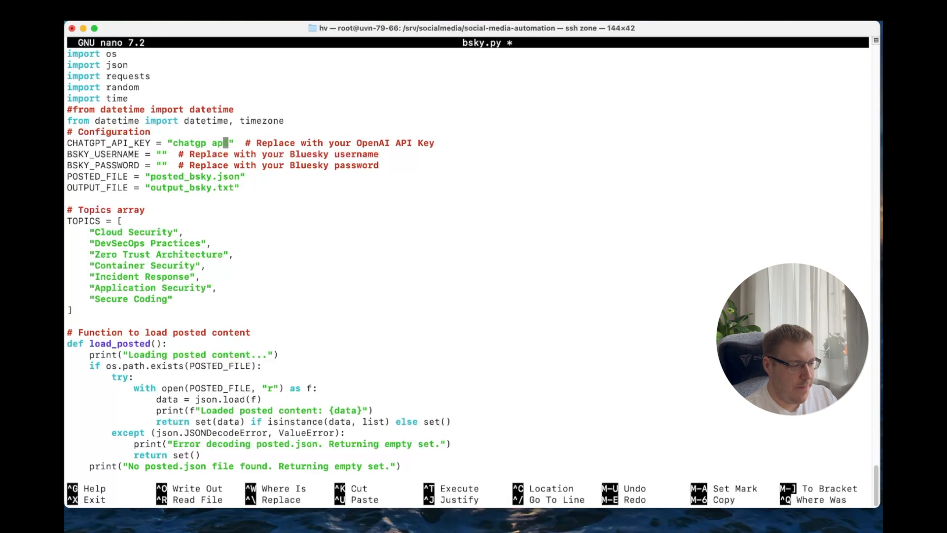
type("i")
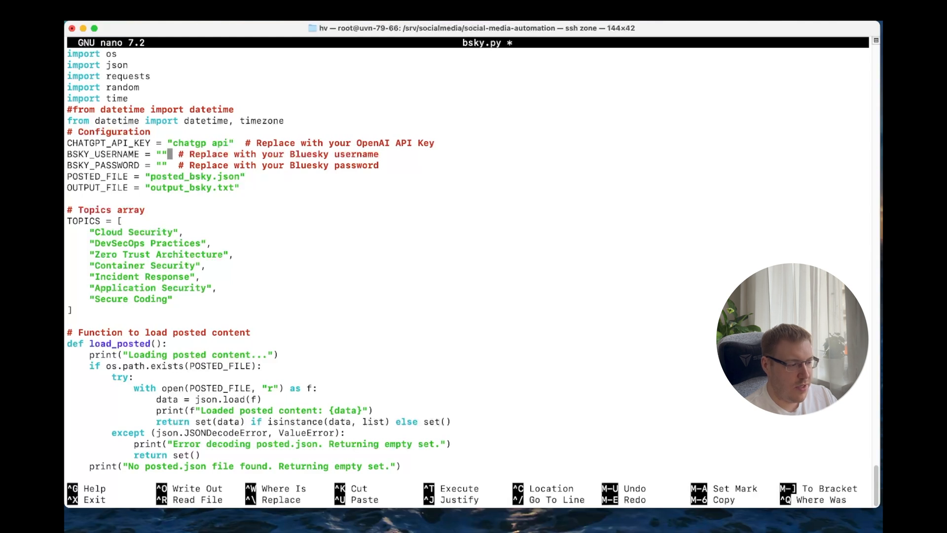
type("bsk")
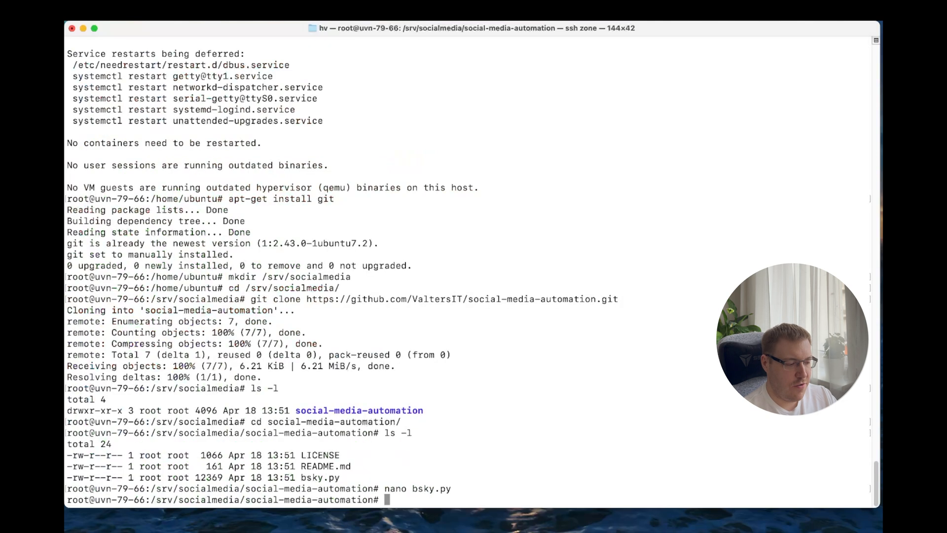
- Reopen bsky.py in nano, then run the script with python3 bsky.py
type("nano bsky.py")
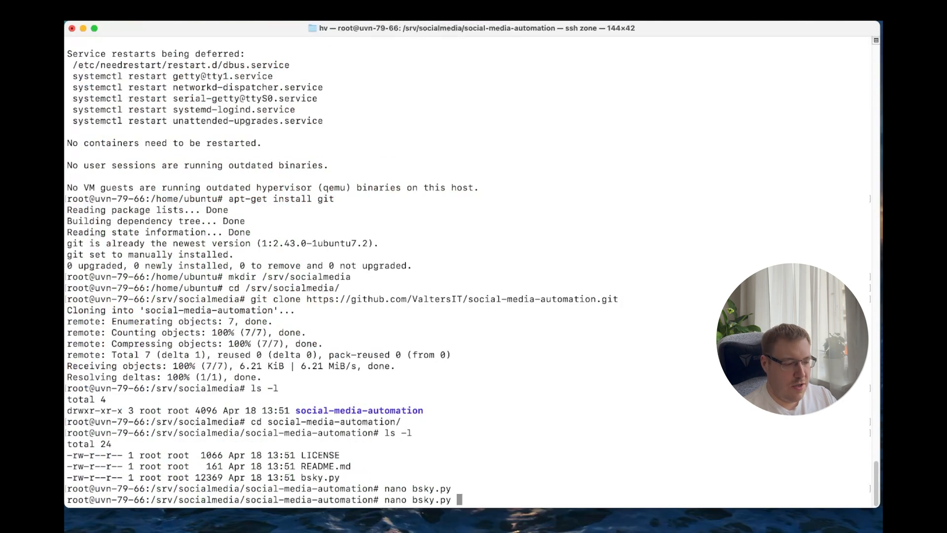
key("Return")
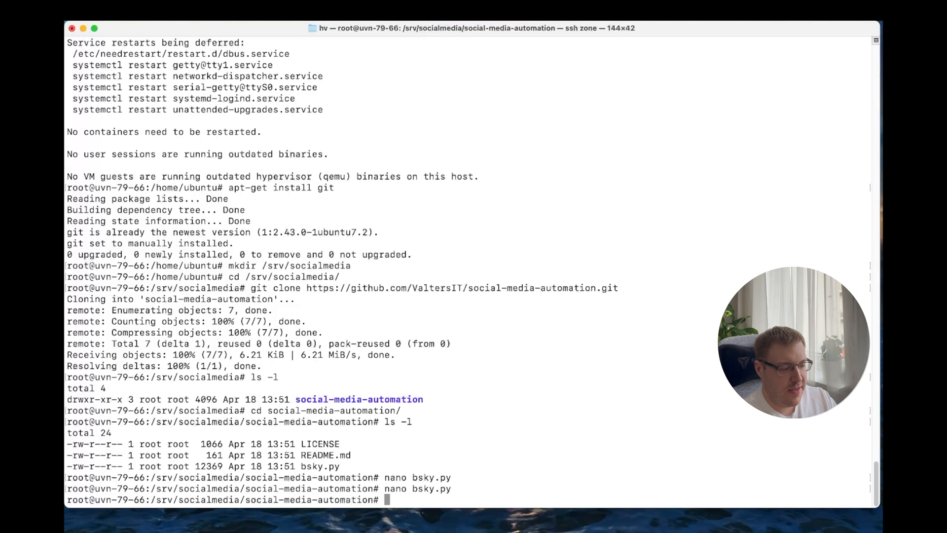
type("py")
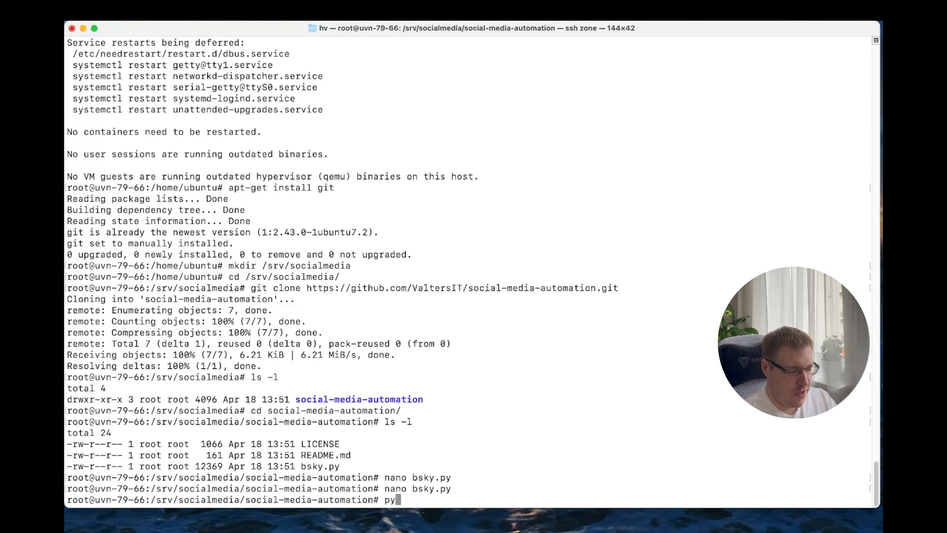
type("thon3")
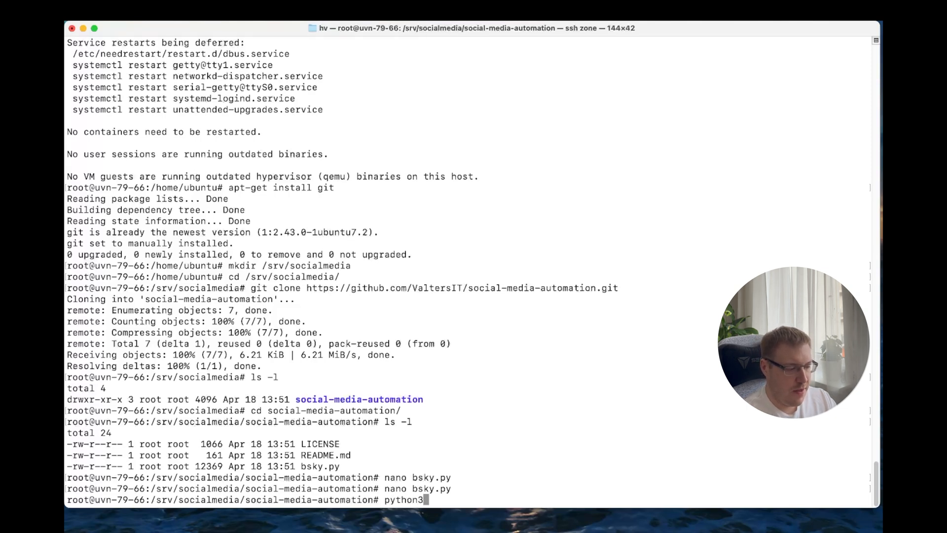
key("Return")
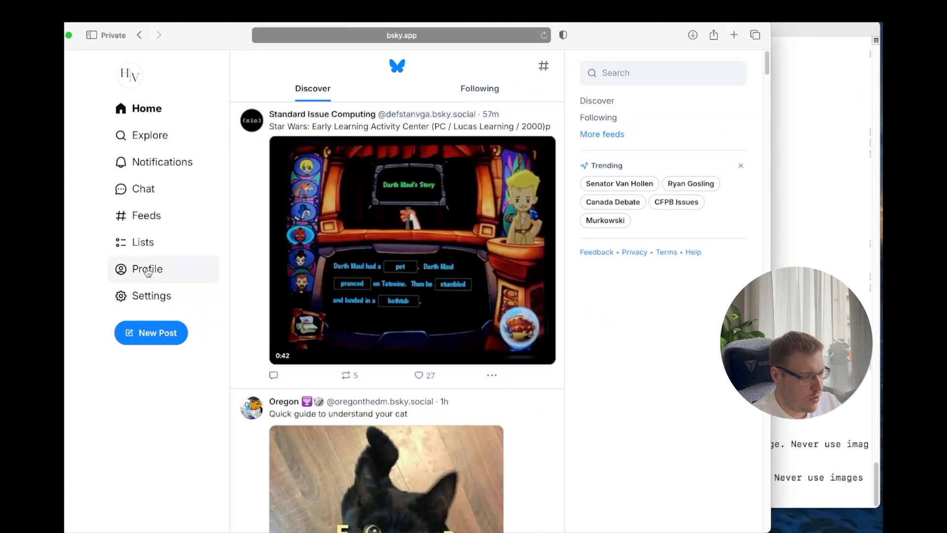
- Open the Bluesky profile and scroll to the new Container Security post
left_click(146, 269)
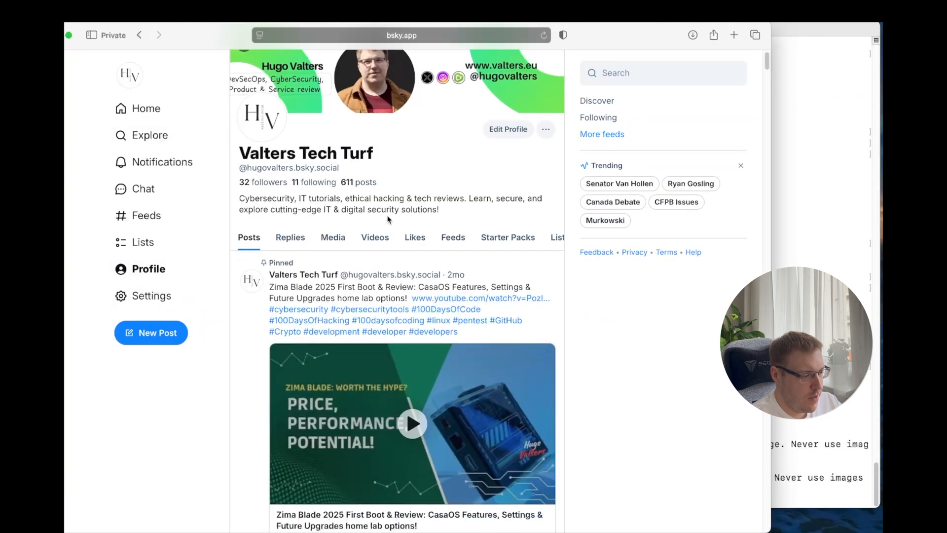
scroll("down", 3)
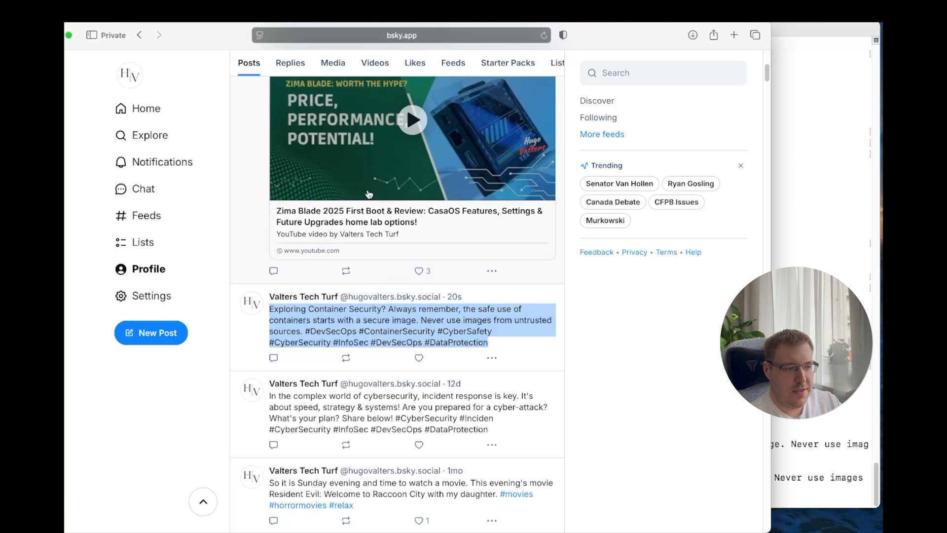
mouse_move(175, 34)
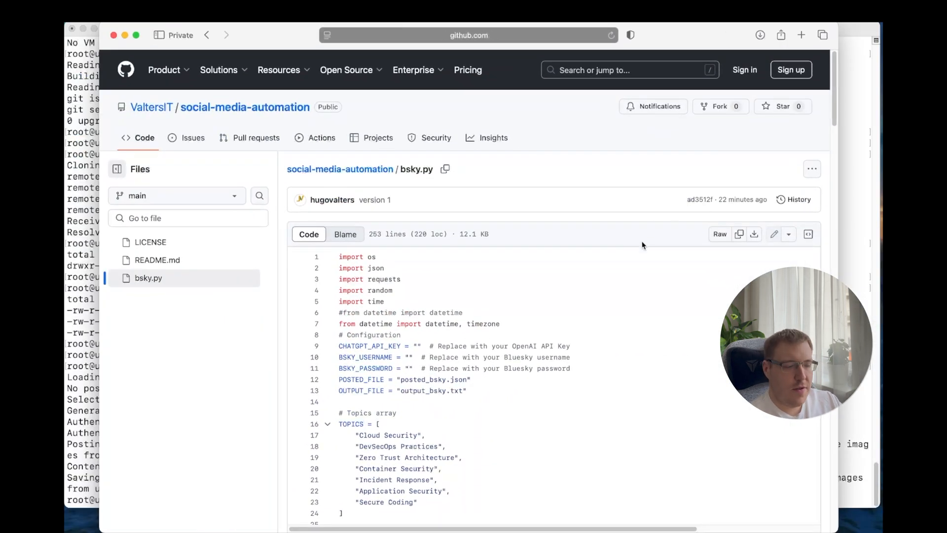
mouse_move(574, 292)
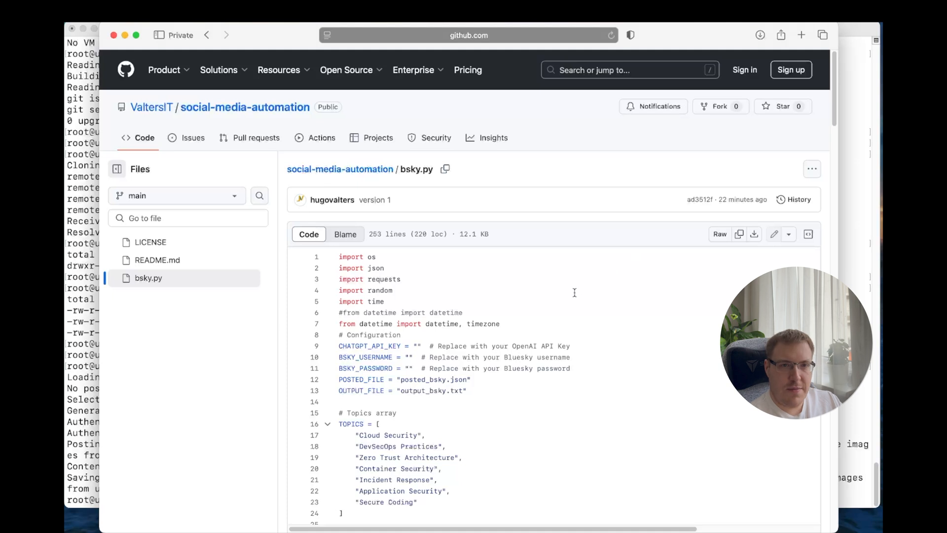
mouse_move(395, 351)
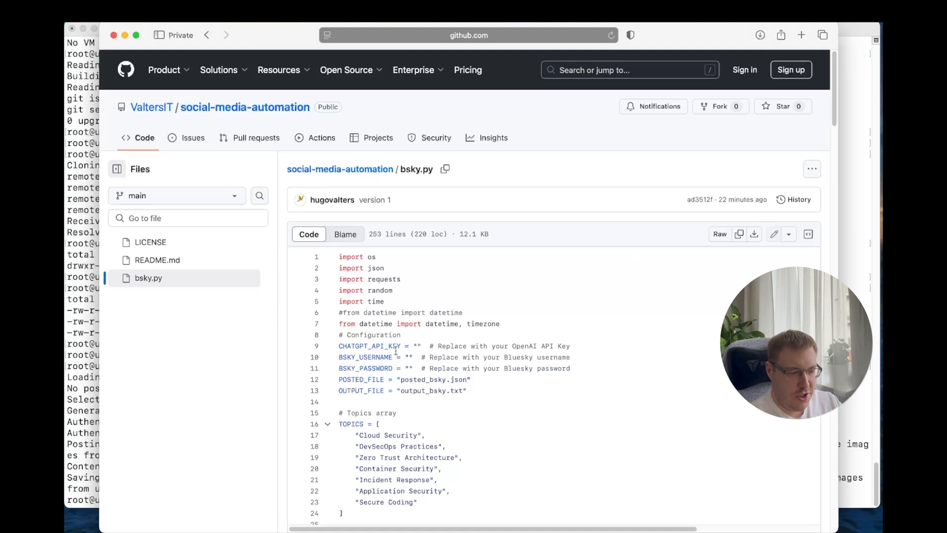
- Review bsky.py's Bluesky credentials, topics like Cloud Security and Zero Trust Architecture, and hashtags
left_click(391, 379)
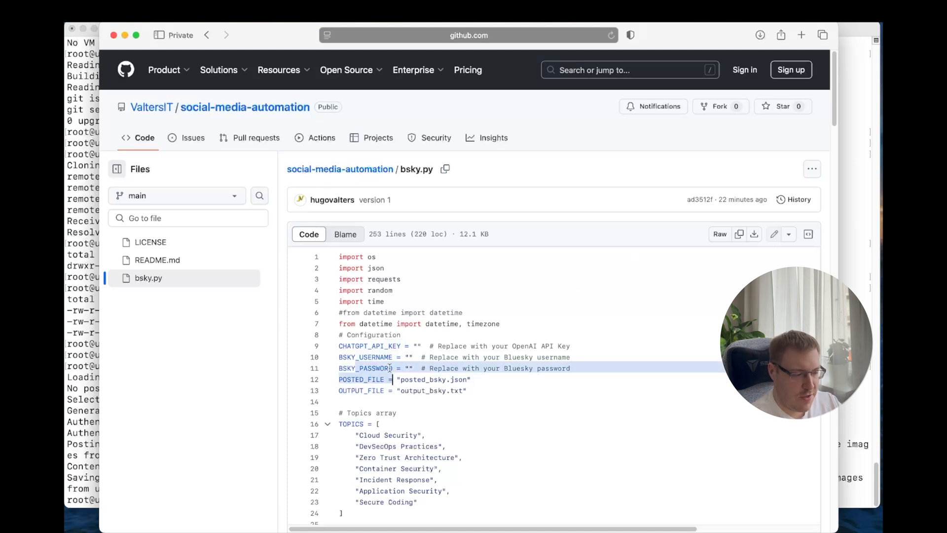
scroll("down", 3)
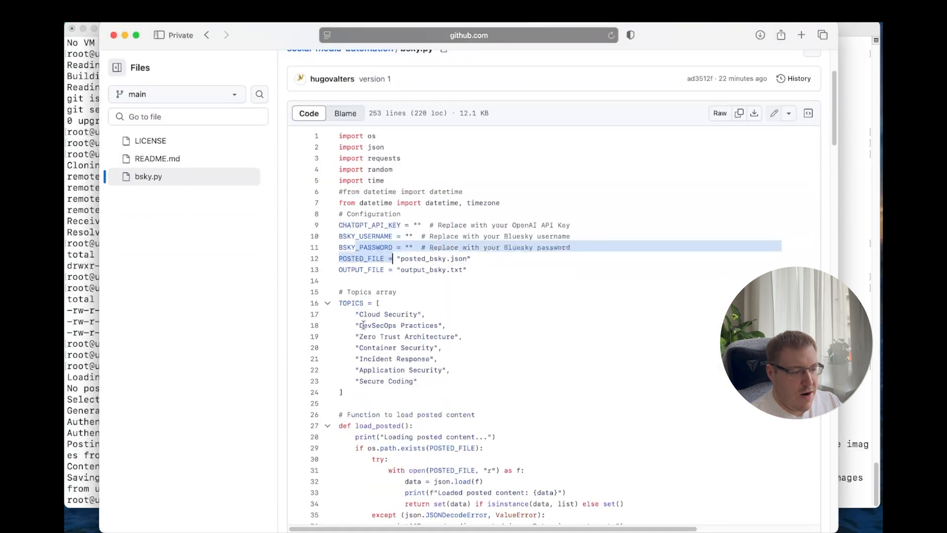
double_click(386, 314)
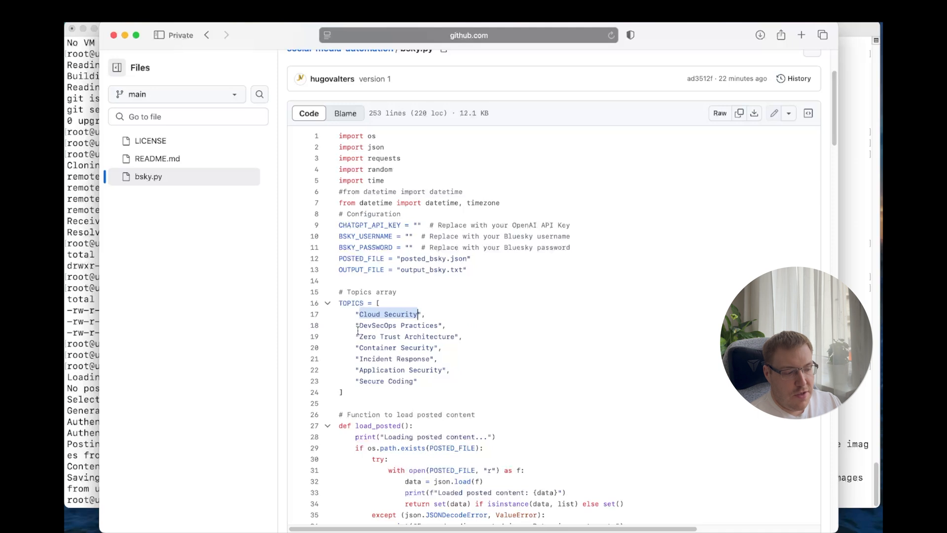
left_click(409, 325)
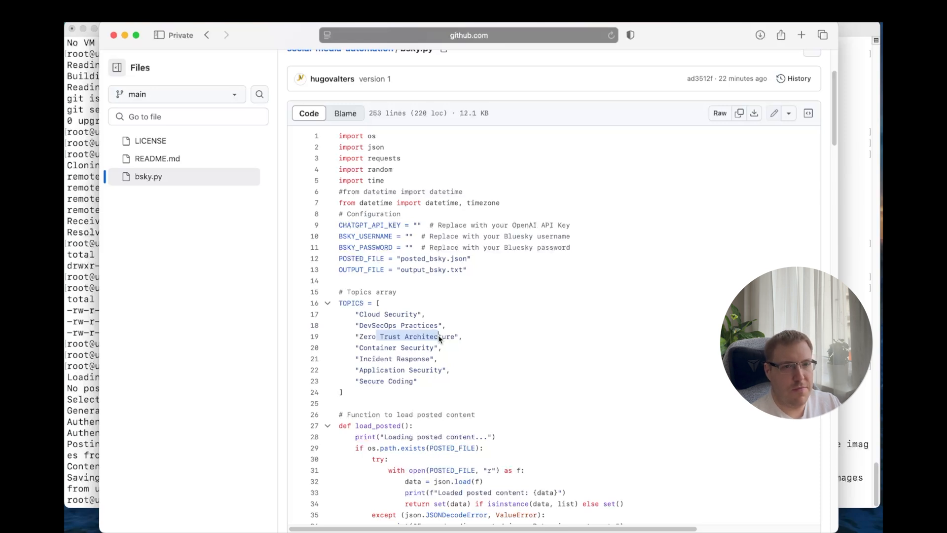
scroll("down", 3)
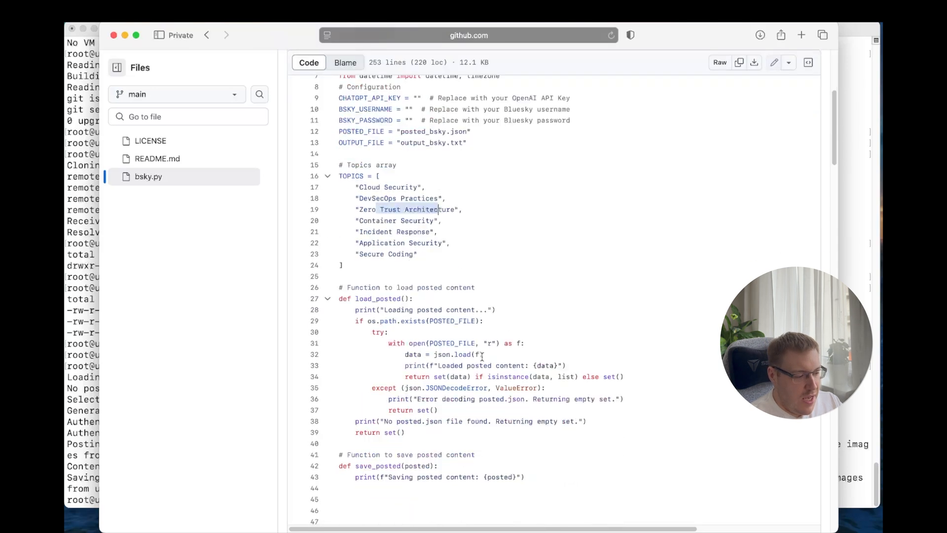
scroll("down", 3)
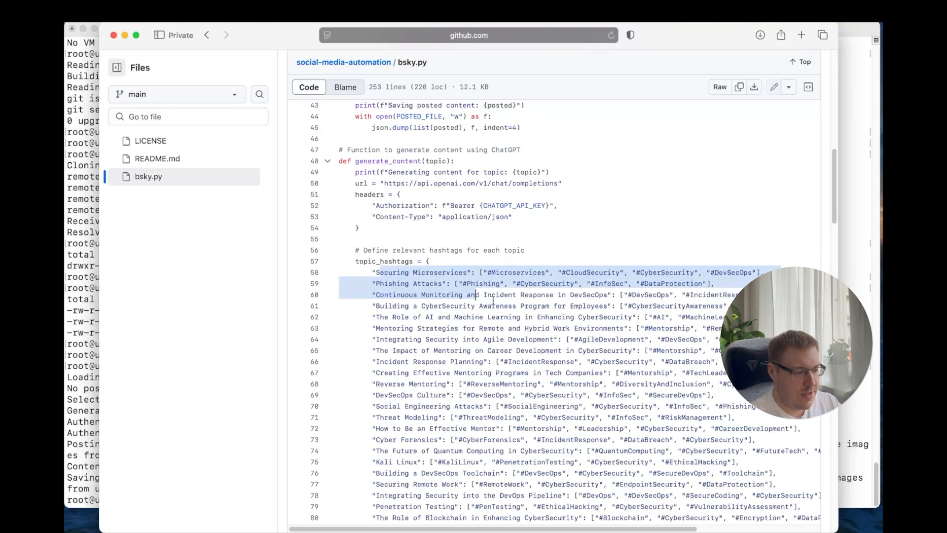
scroll("down", 3)
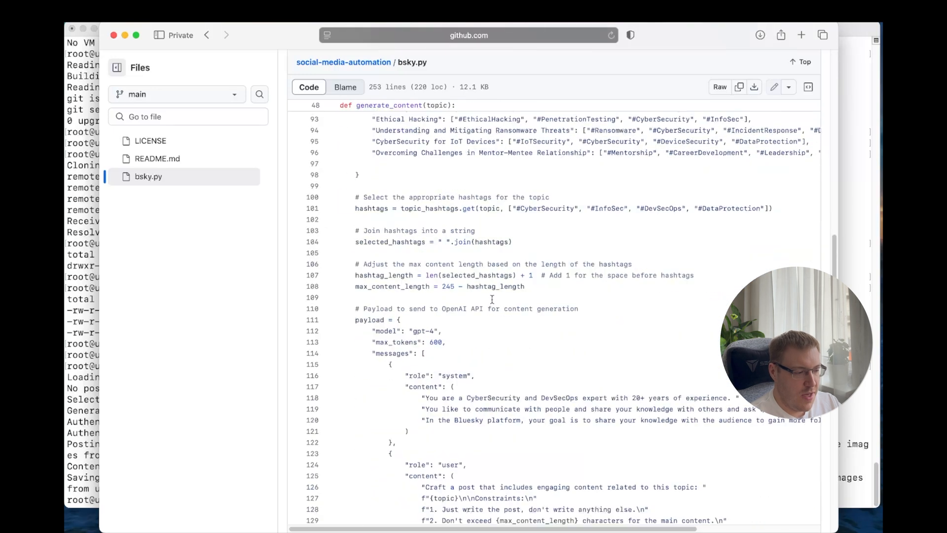
scroll("up", 3)
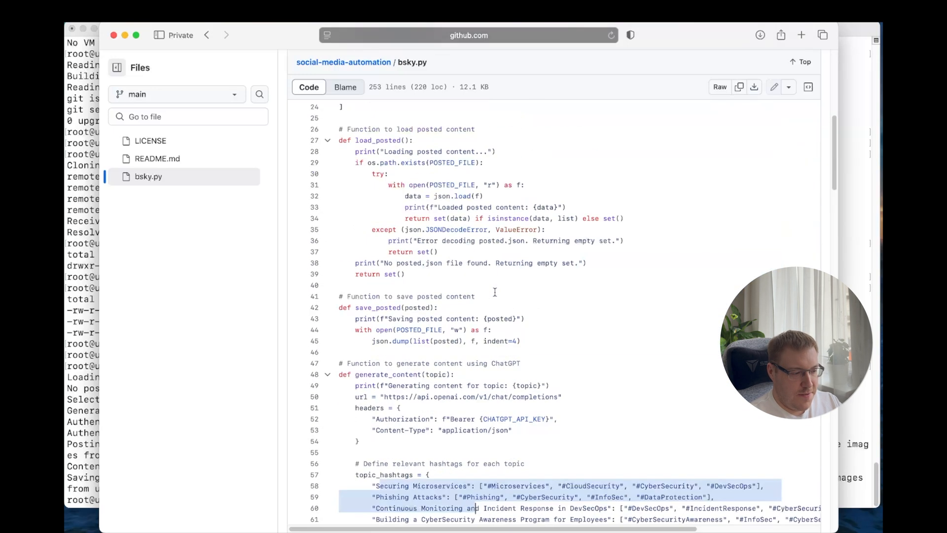
scroll("up", 3)
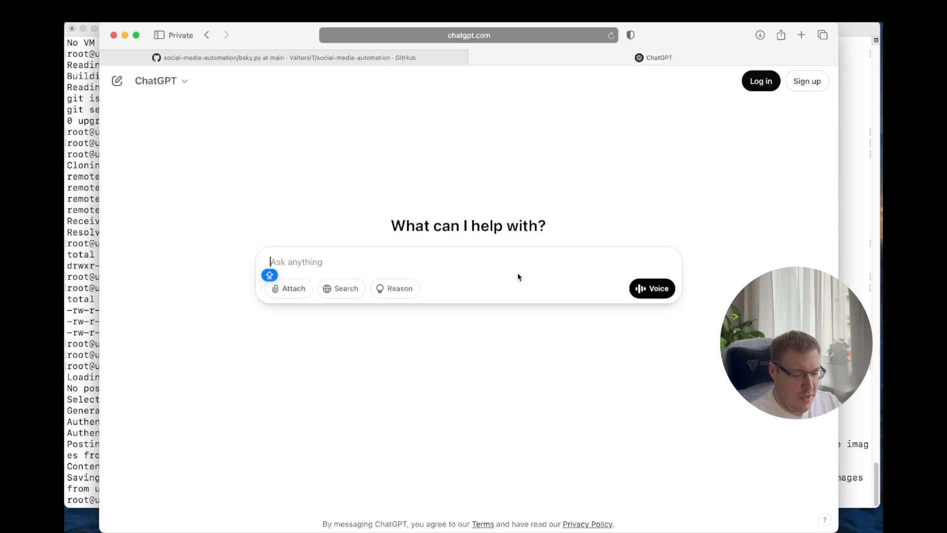
- Write the prompt 'Can you please craft a 10 topics about CyberSecurity'
type("Can")
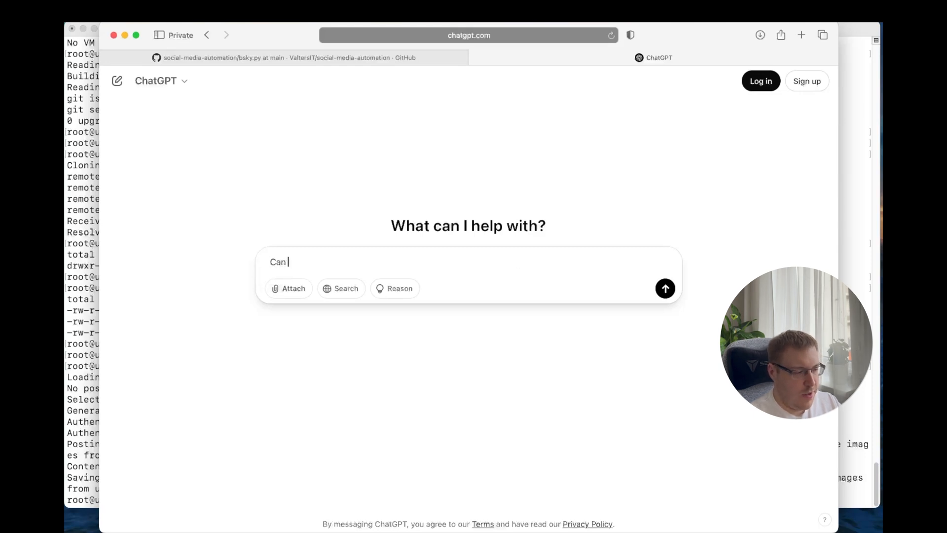
type("you please craft")
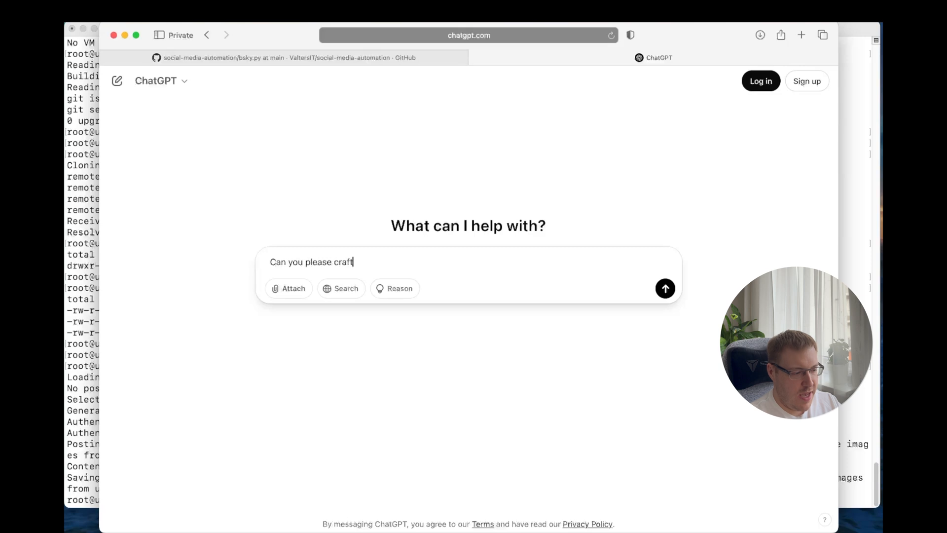
type("a 10")
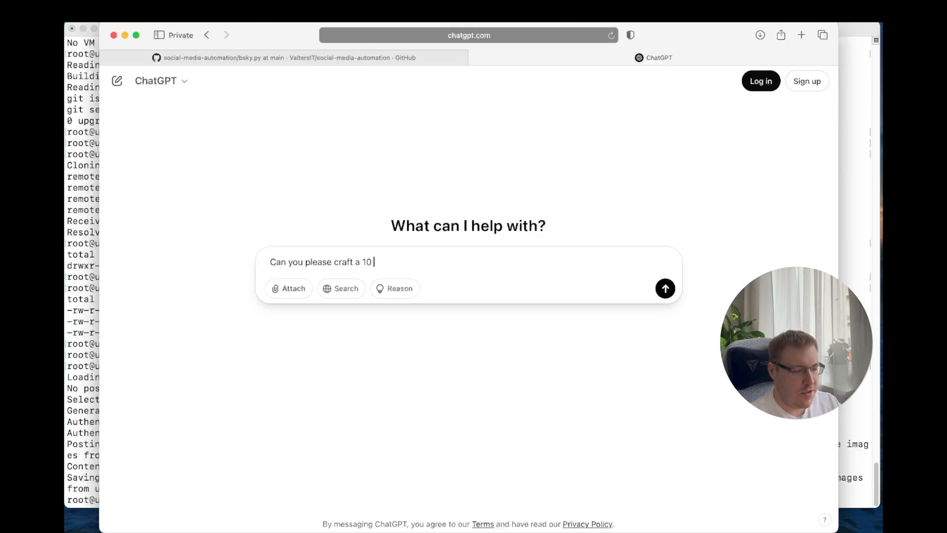
type("toppics")
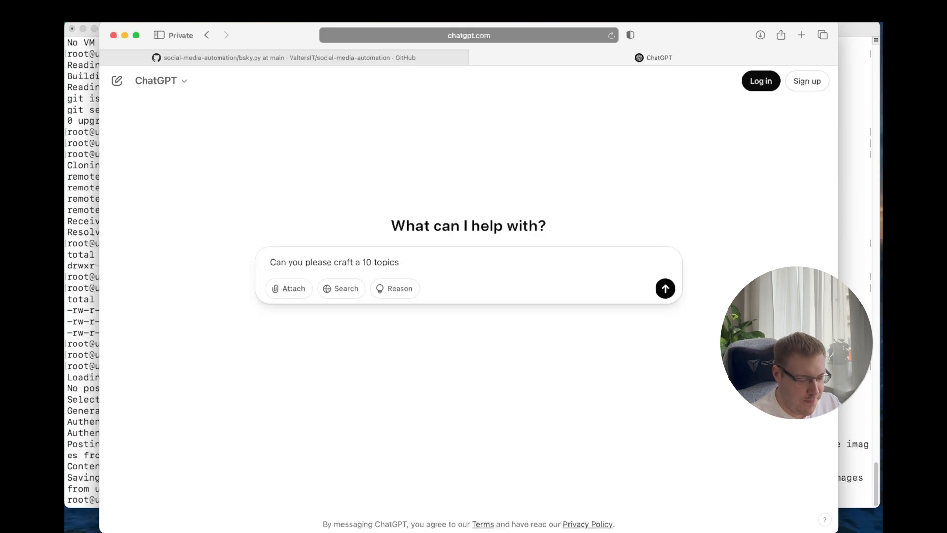
type("about")
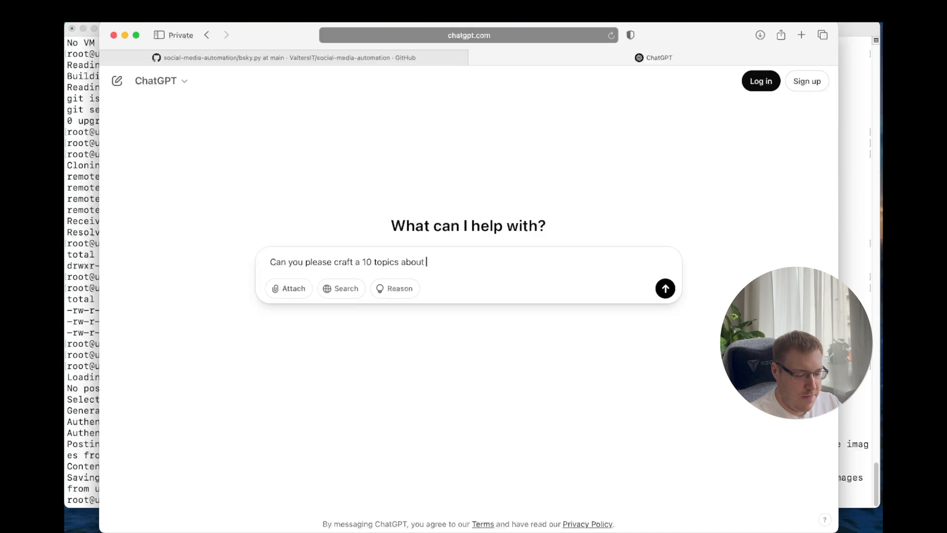
type("CyberSecu")
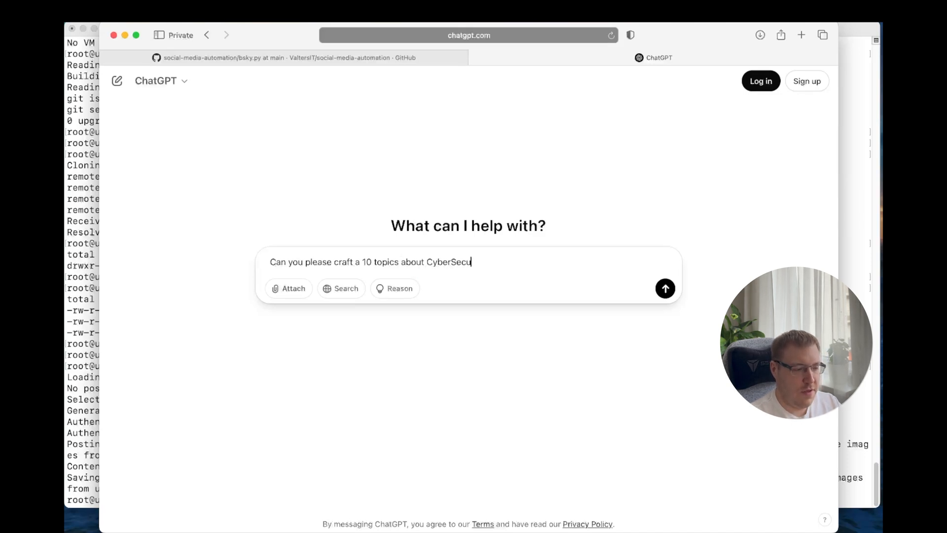
type("rity")
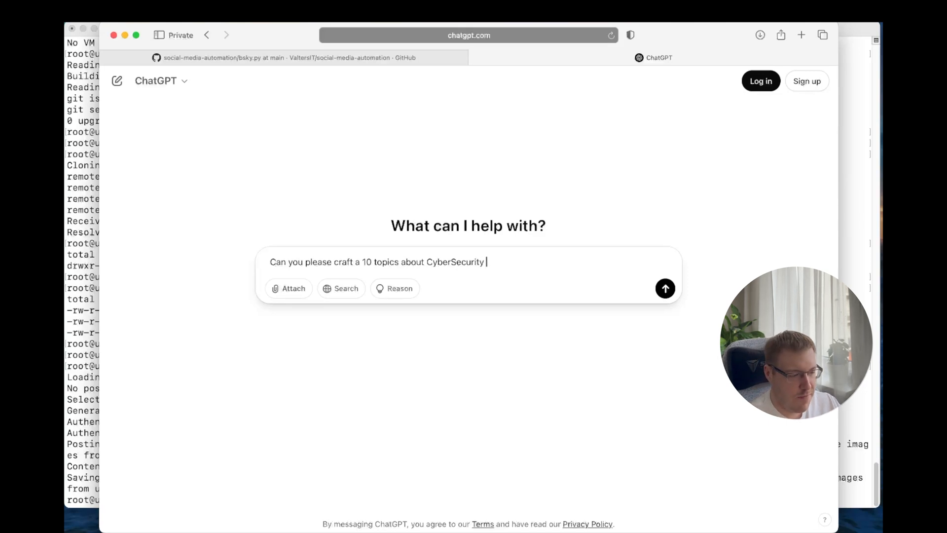
- Send the prompt and scroll through the ten returned cybersecurity topics
left_click(665, 288)
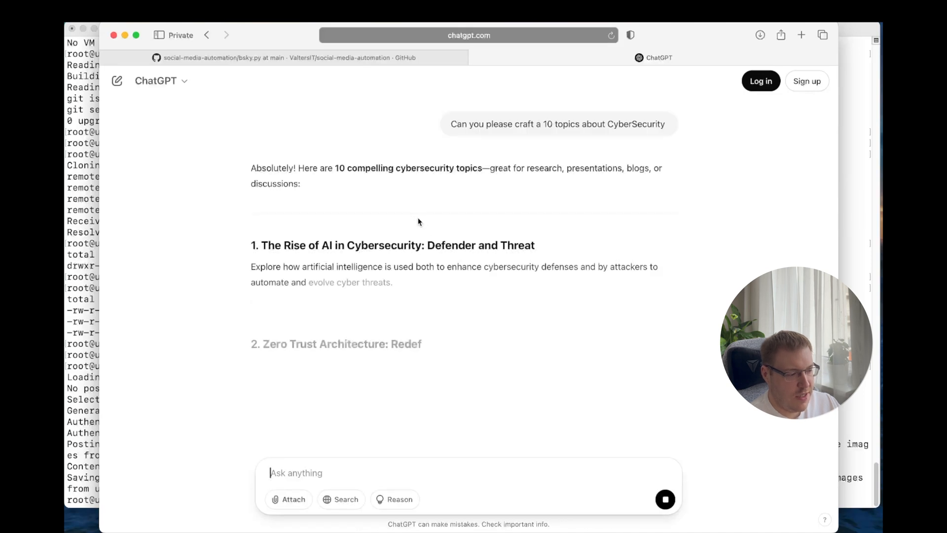
scroll("down", 3)
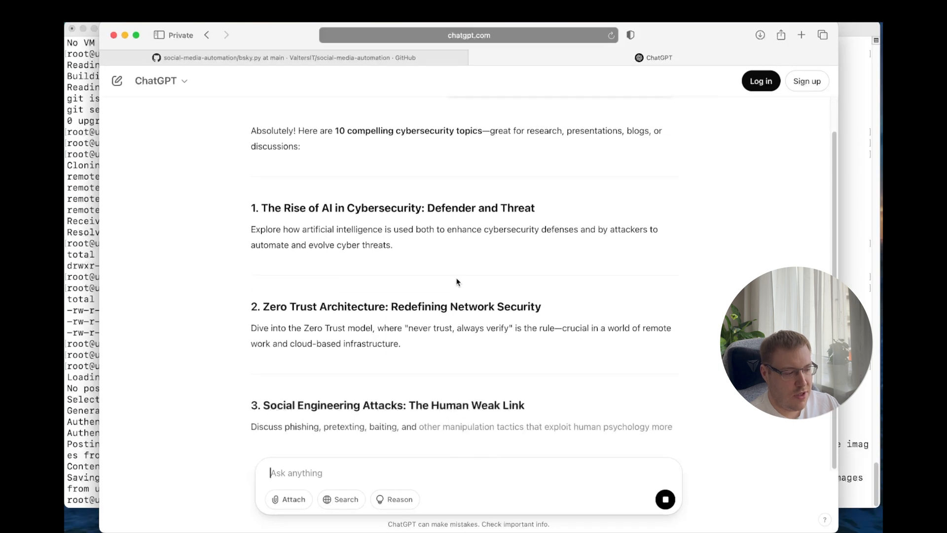
scroll("down", 3)
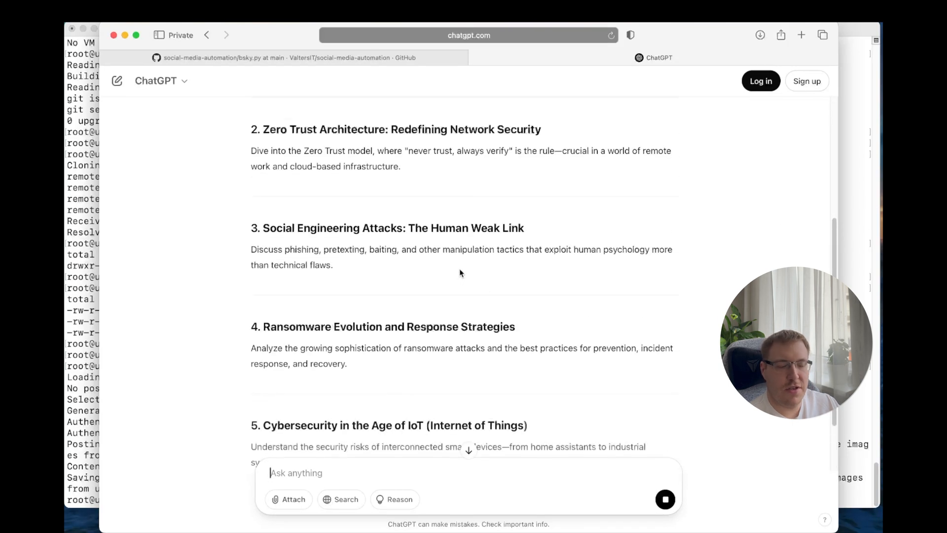
scroll("down", 3)
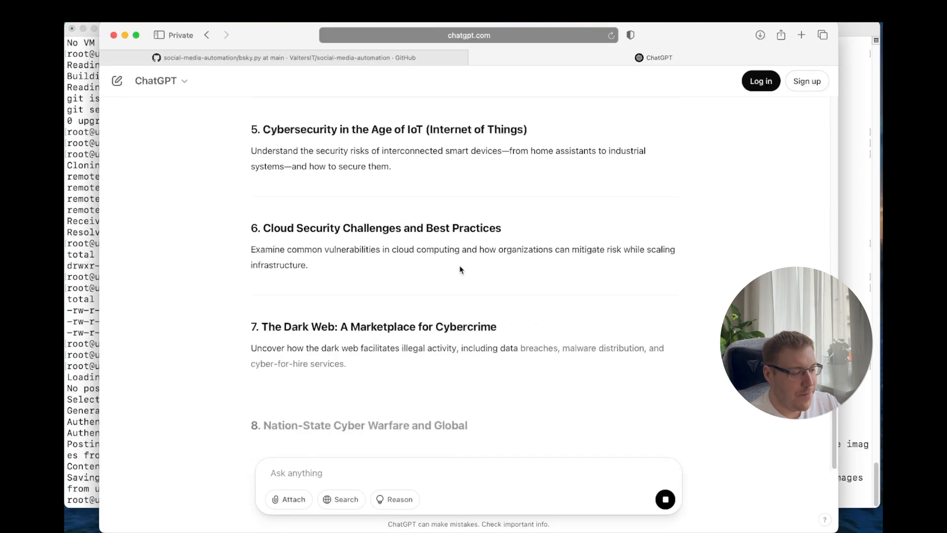
scroll("down", 3)
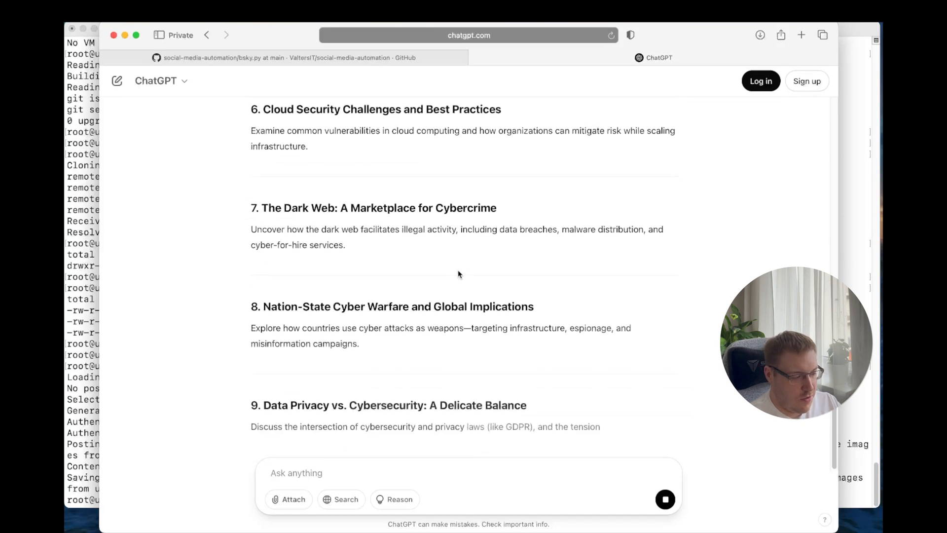
type("cr")
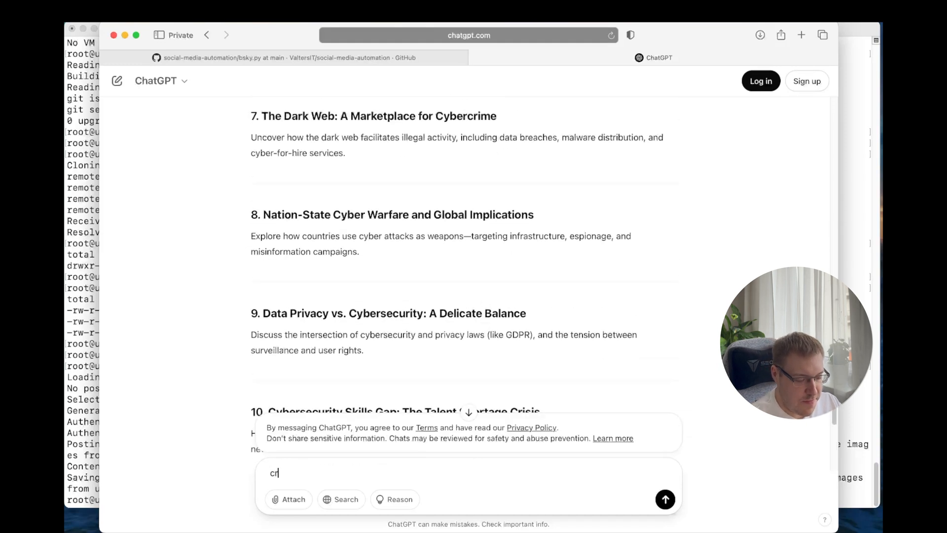
- Ask for the 10 most popular DevSecOps, CyberSecurity and System Administration social media topics
type("aft 10")
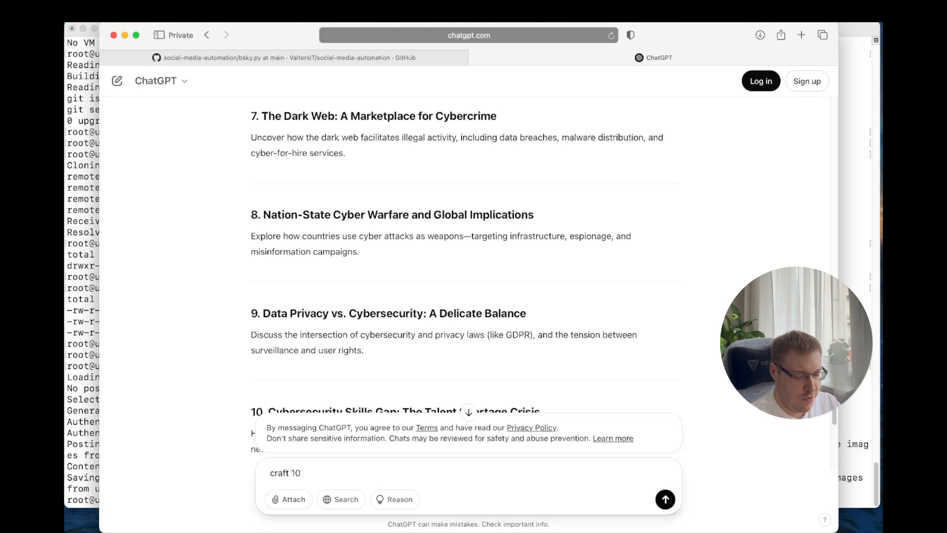
type("most popular top")
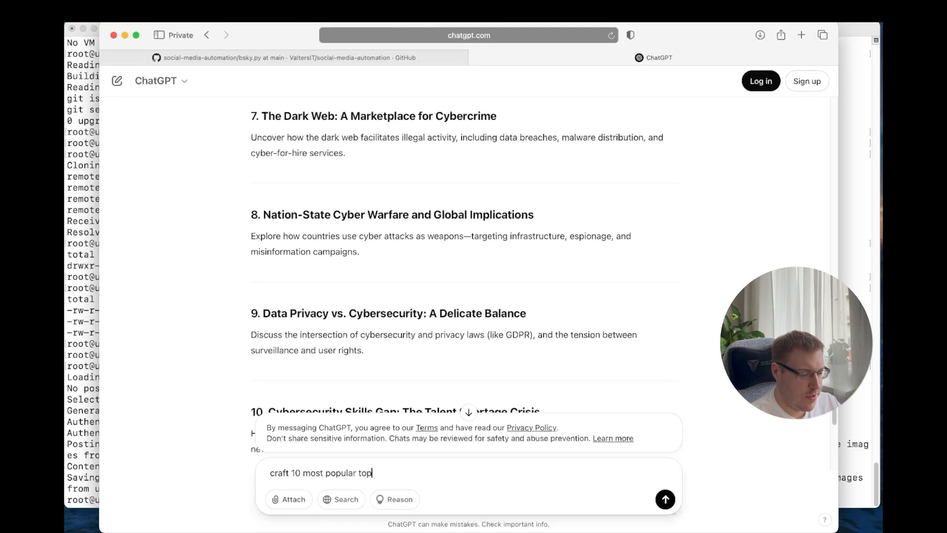
type("ics about D")
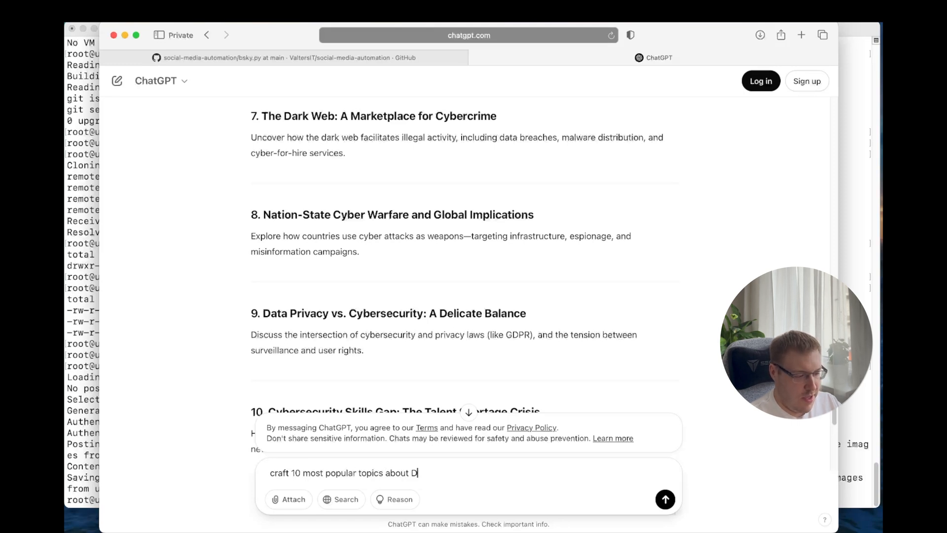
type("evSecOps")
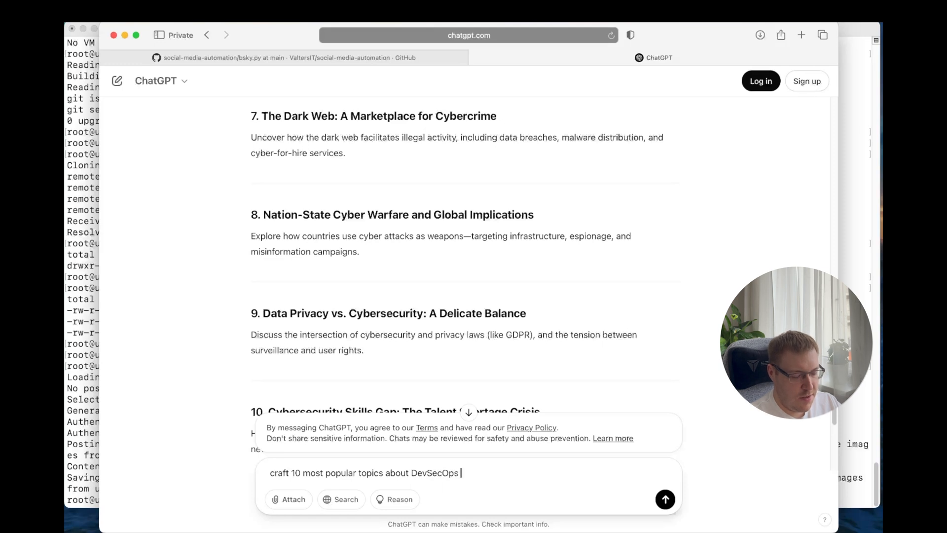
type(", CyberS")
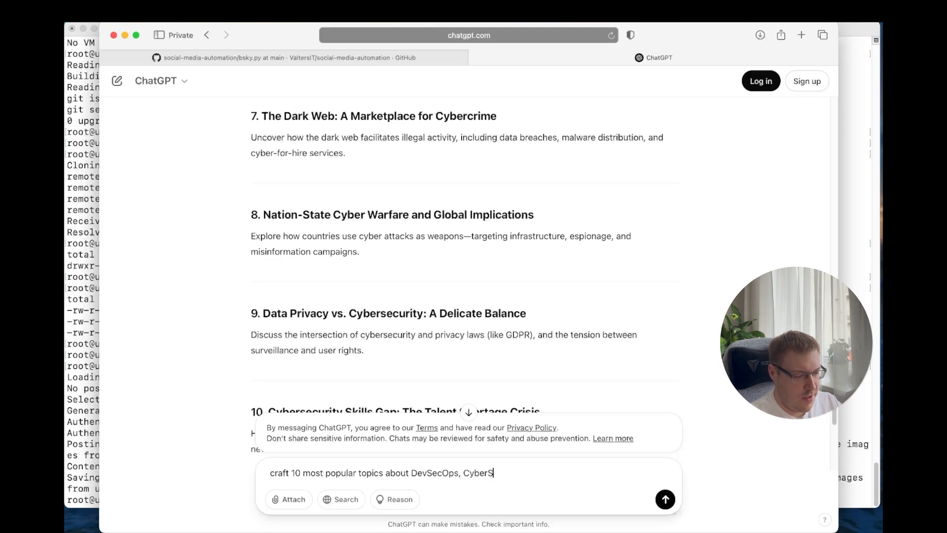
type("ecurity")
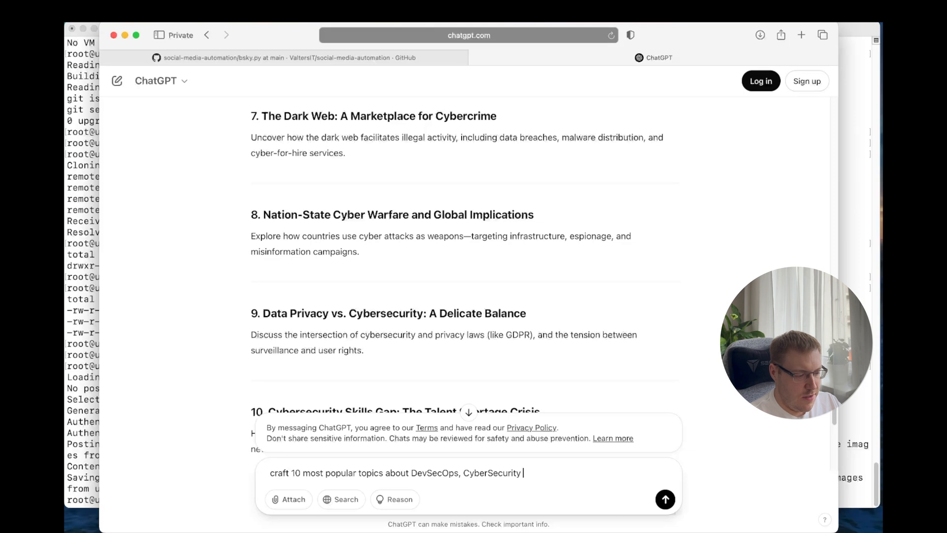
type("and System")
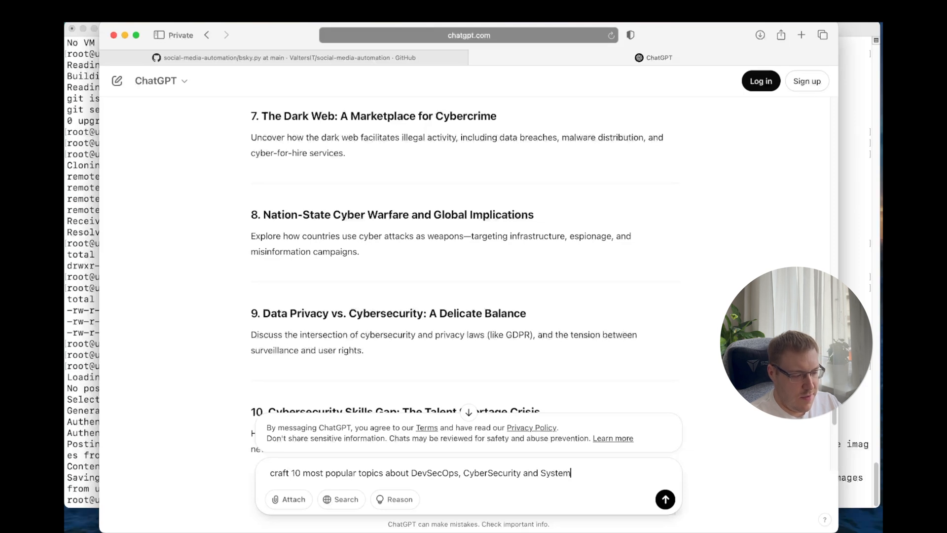
type("Administration")
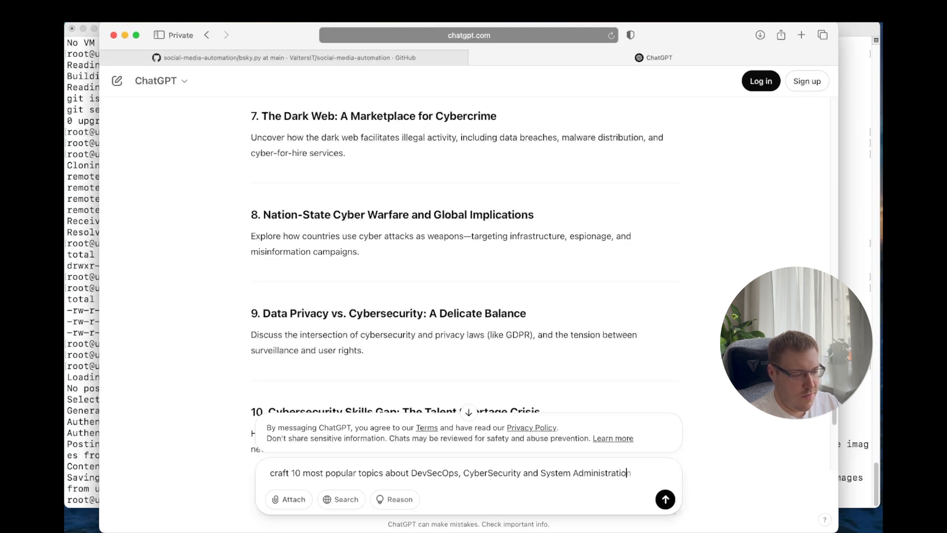
type("for social me")
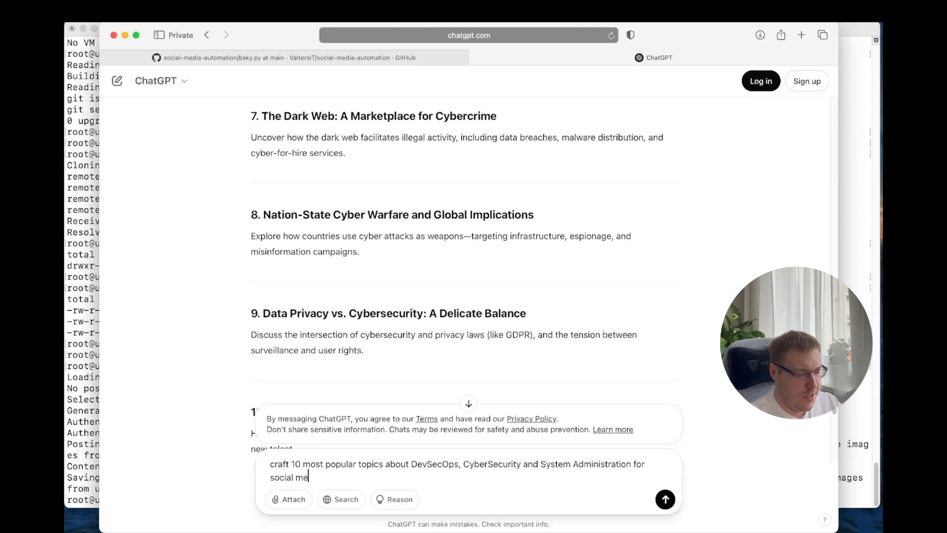
left_click(665, 498)
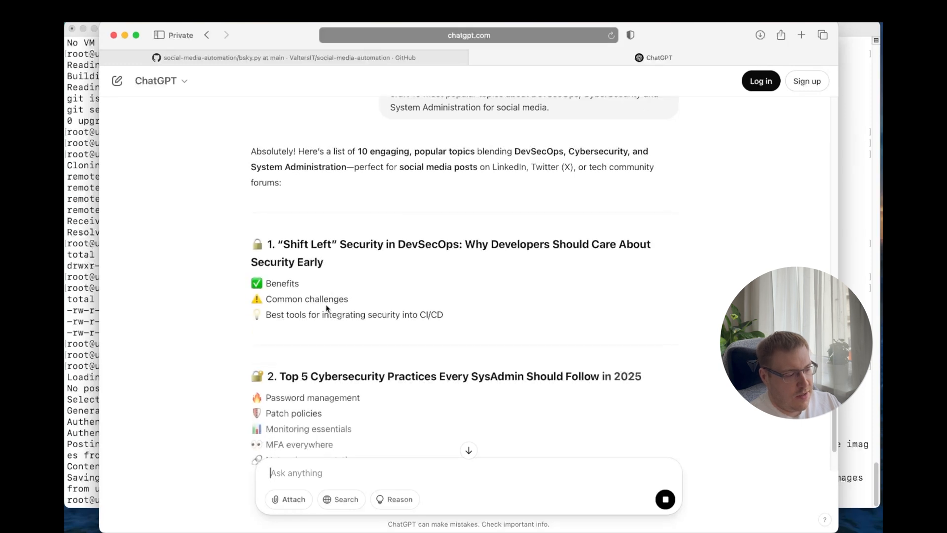
scroll("down", 3)
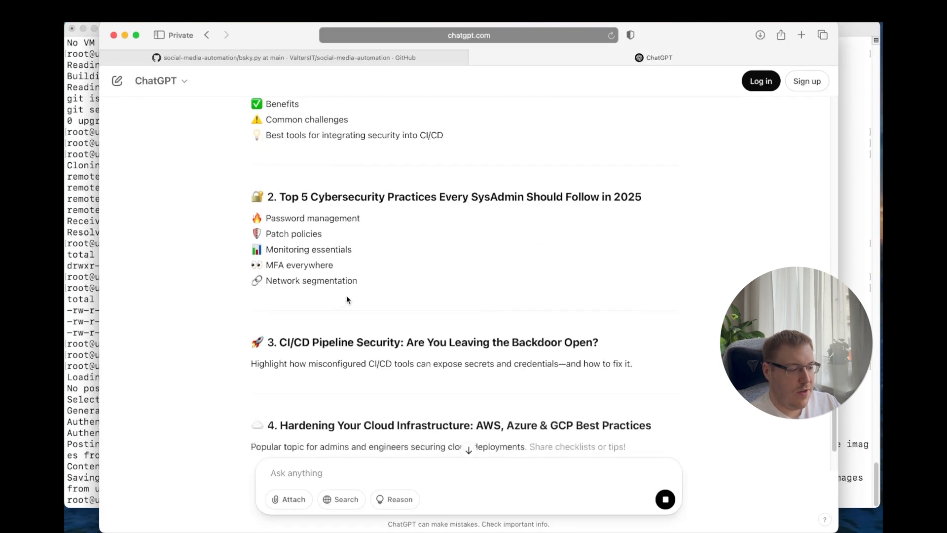
mouse_move(396, 288)
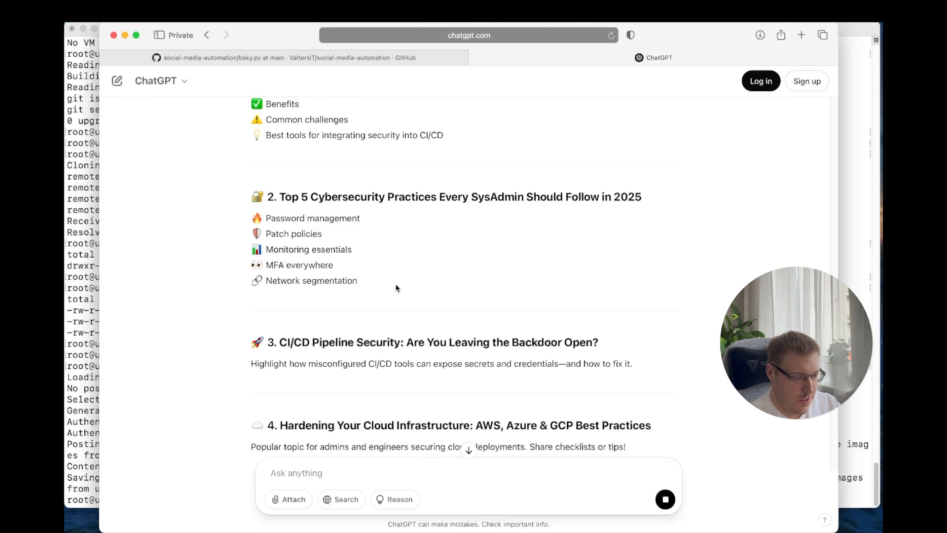
scroll("down", 3)
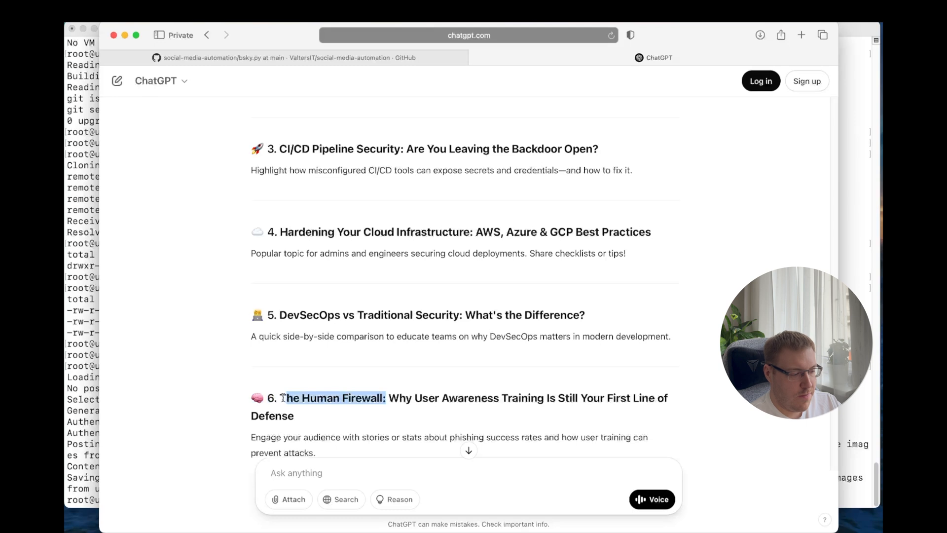
- Ask ChatGPT for 50 popular hashtags for 'The Human Firewall' and scroll the list
type("G")
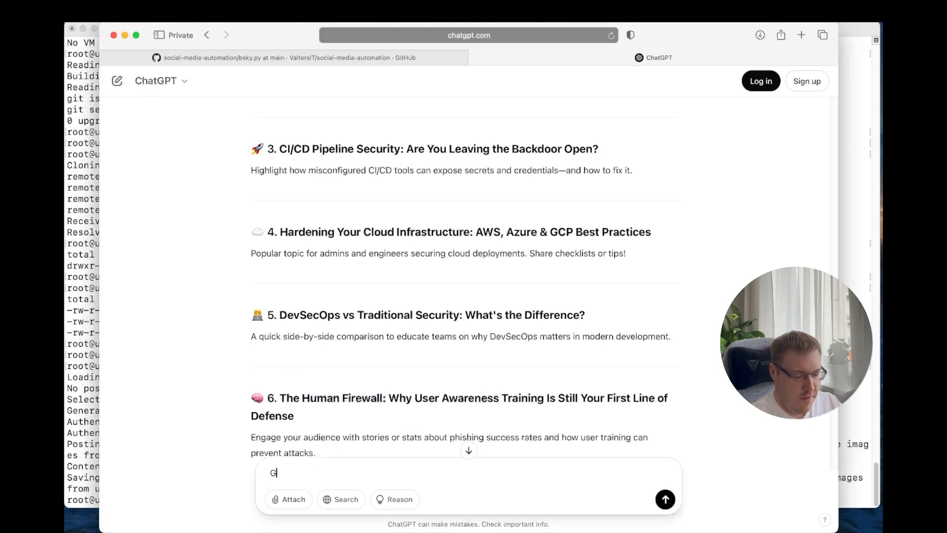
type("ive me 50")
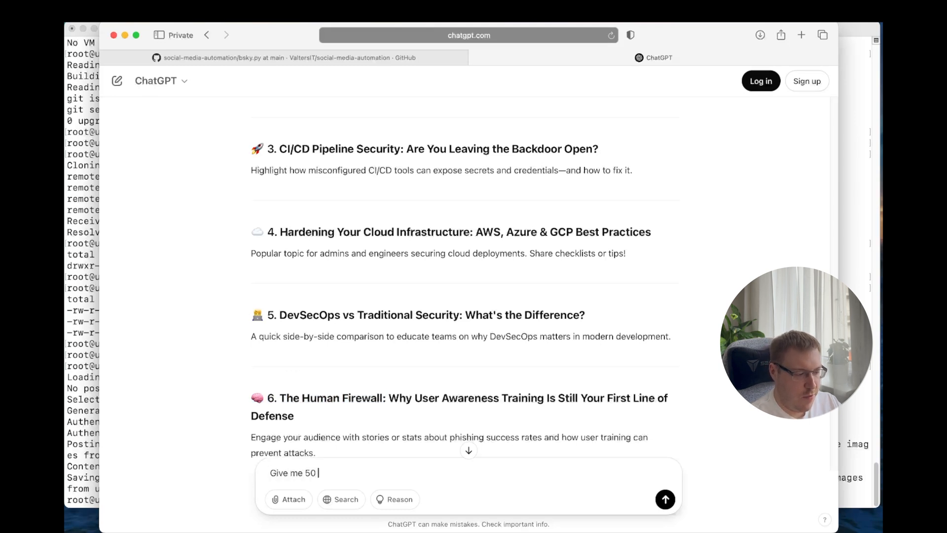
type("popular hastags for topp")
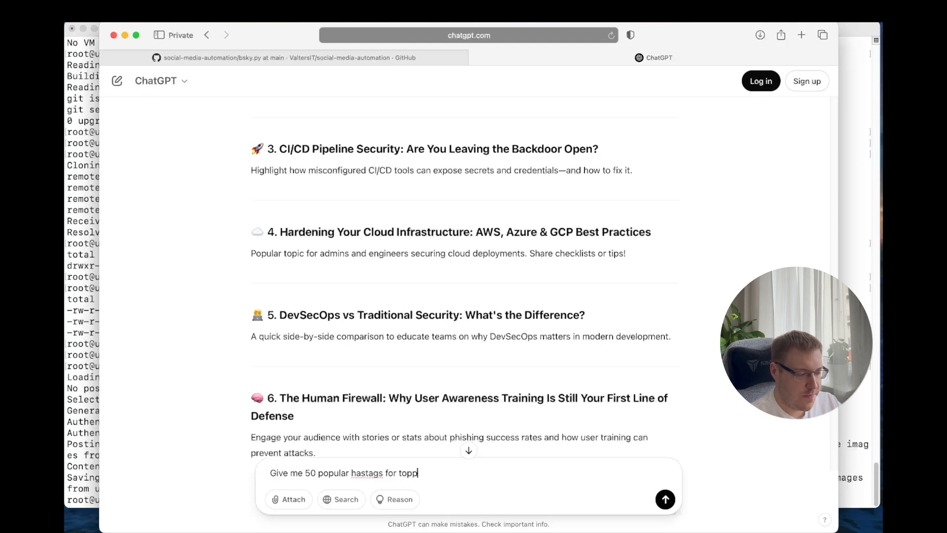
left_click(665, 499)
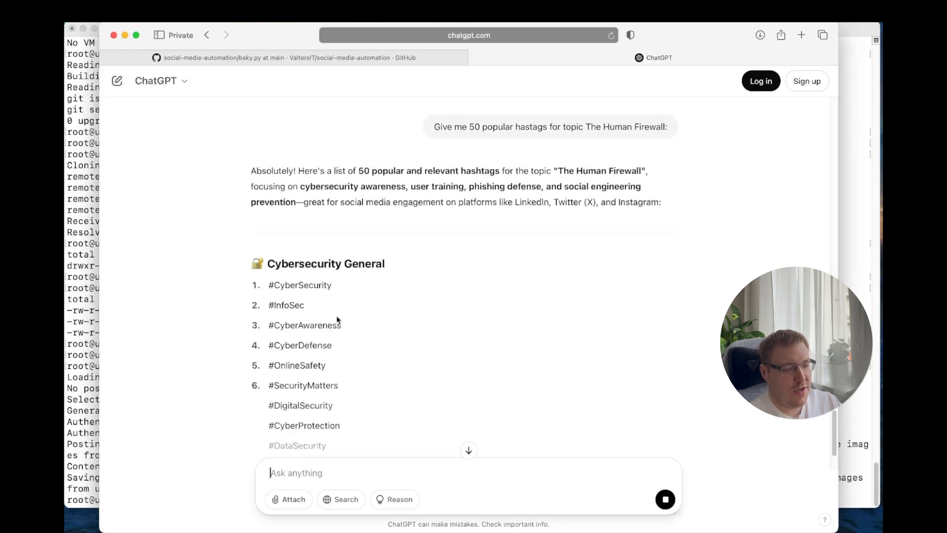
scroll("down", 3)
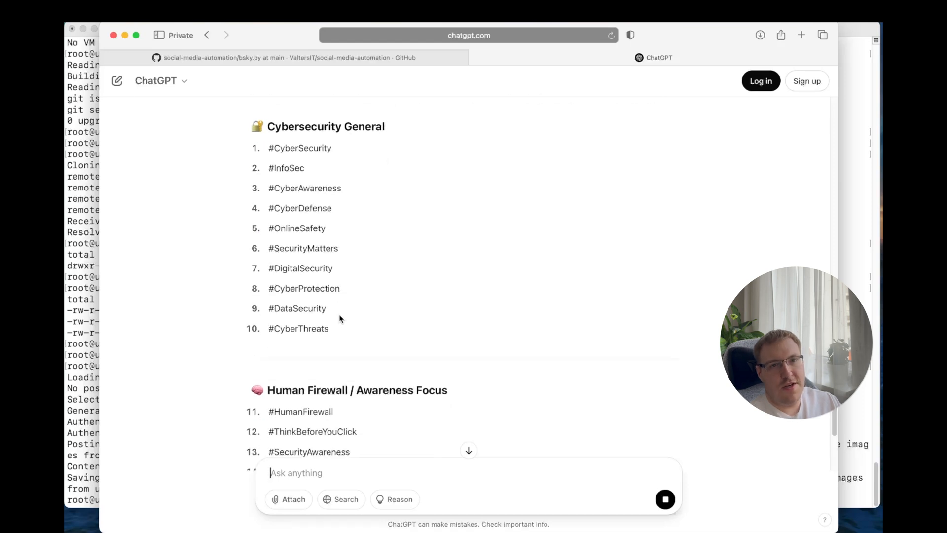
mouse_move(342, 315)
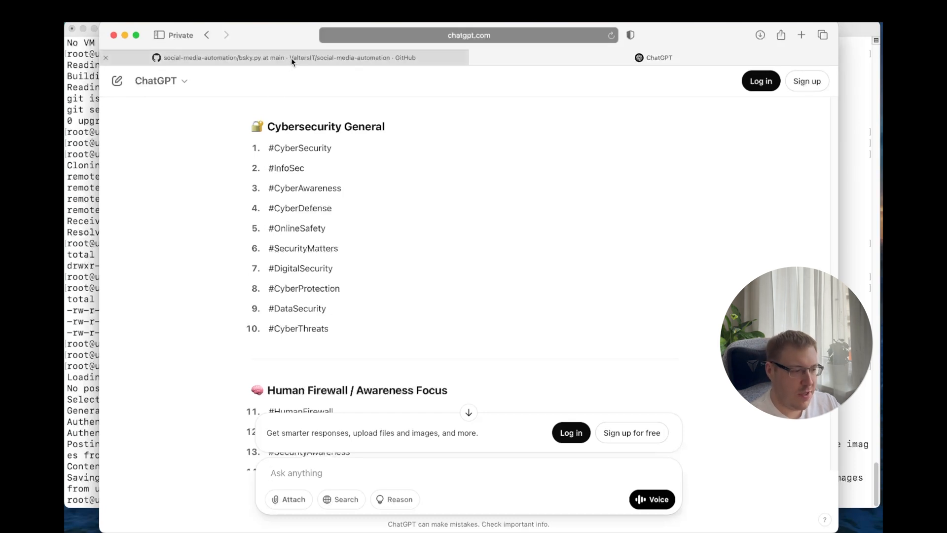
- Return to bsky.py on GitHub and scroll to the topic_hashtags dictionary
left_click(284, 57)
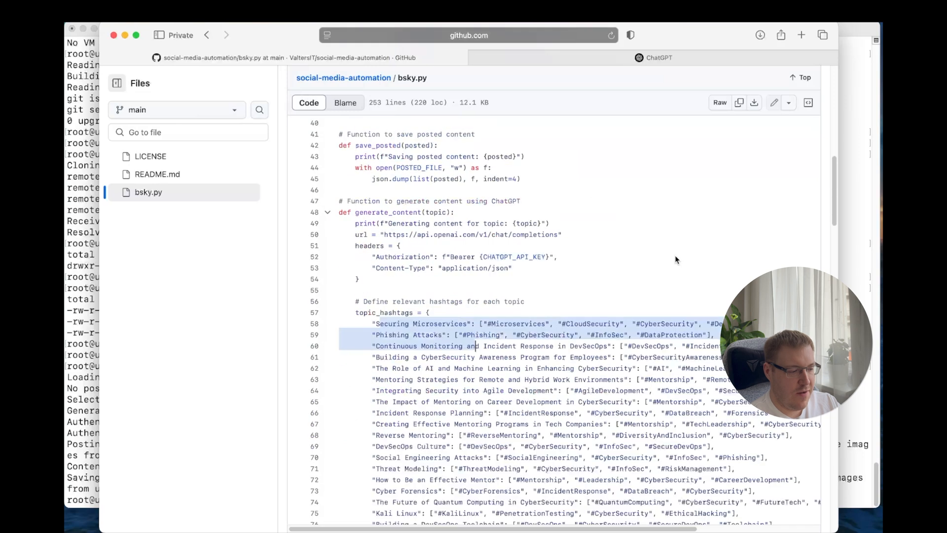
scroll("down", 3)
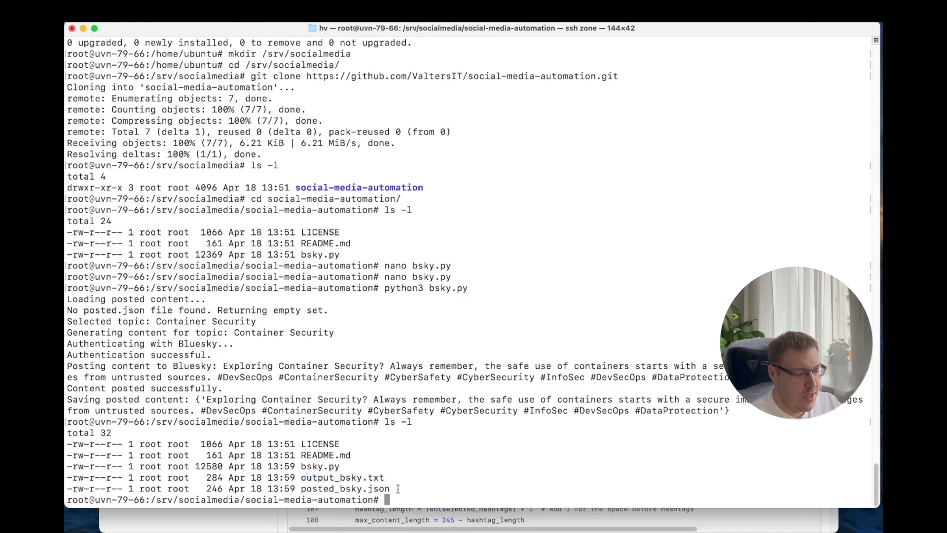
- Print posted_bsky.json to review the recorded Container Security post, then clear the screen
double_click(344, 488)
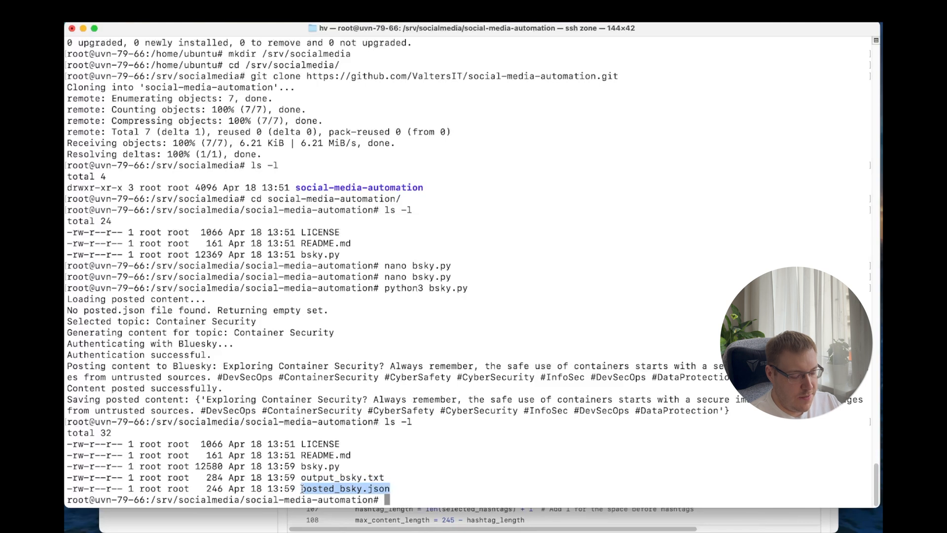
type("cat posted_bsky.json")
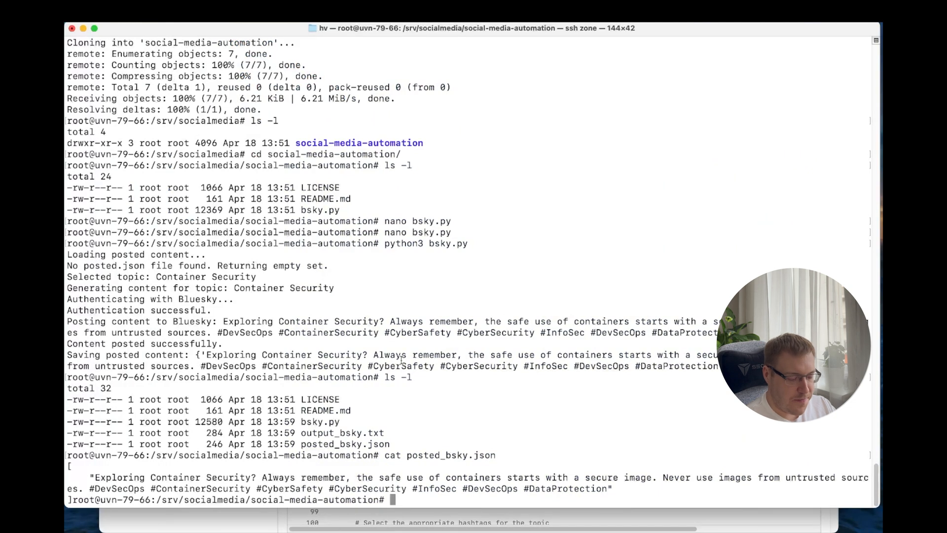
type("clar")
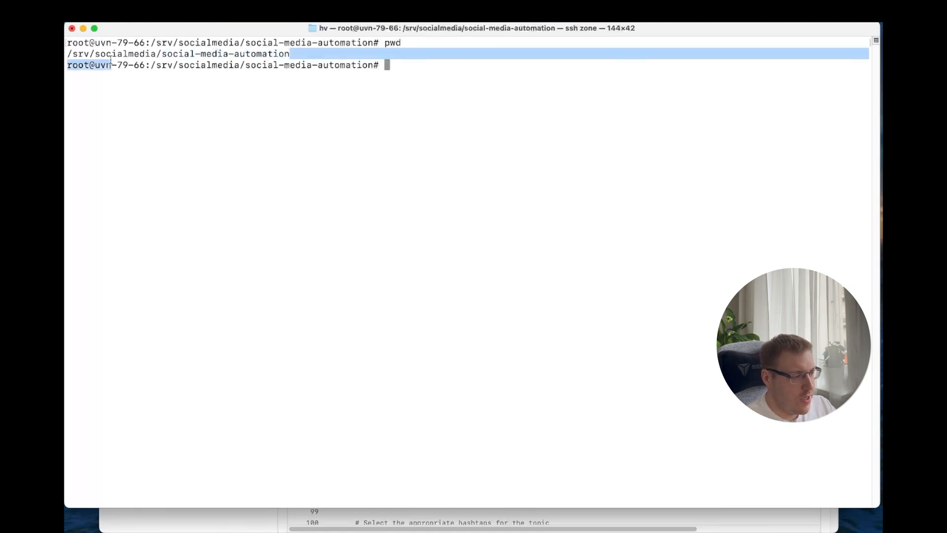
- Add '*/30 * * * * python3 /srv/socialmedia/social-media-automation/bsky.py' to the crontab and save it
type("cront")
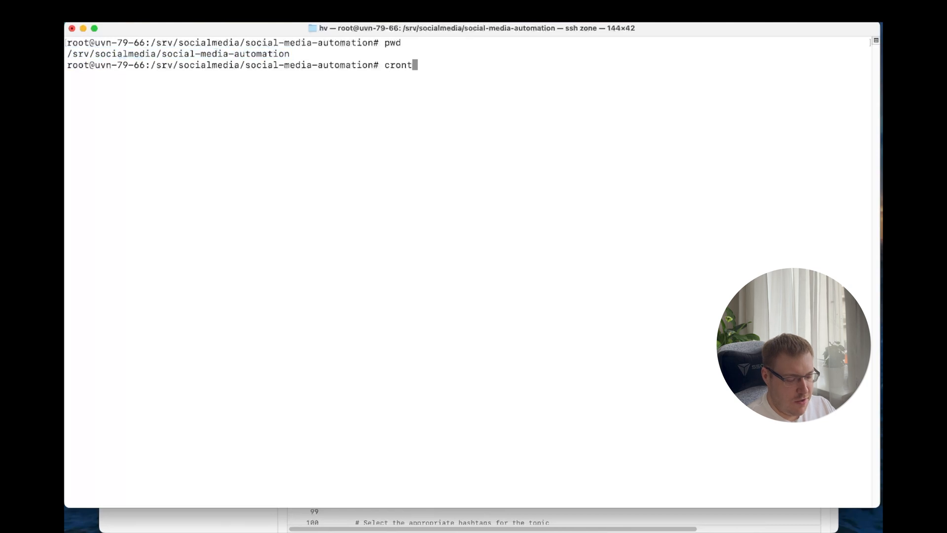
key("Return")
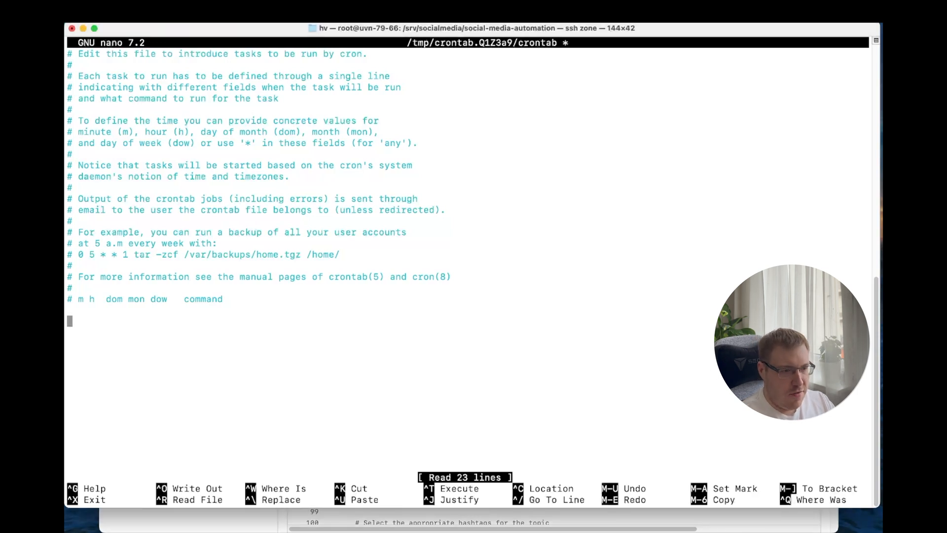
type("*")
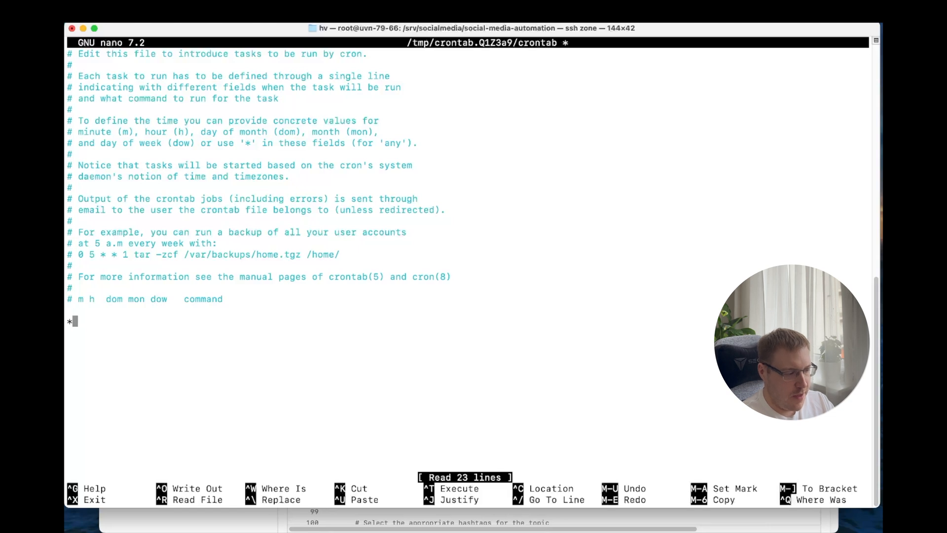
type("/30 * * * *")
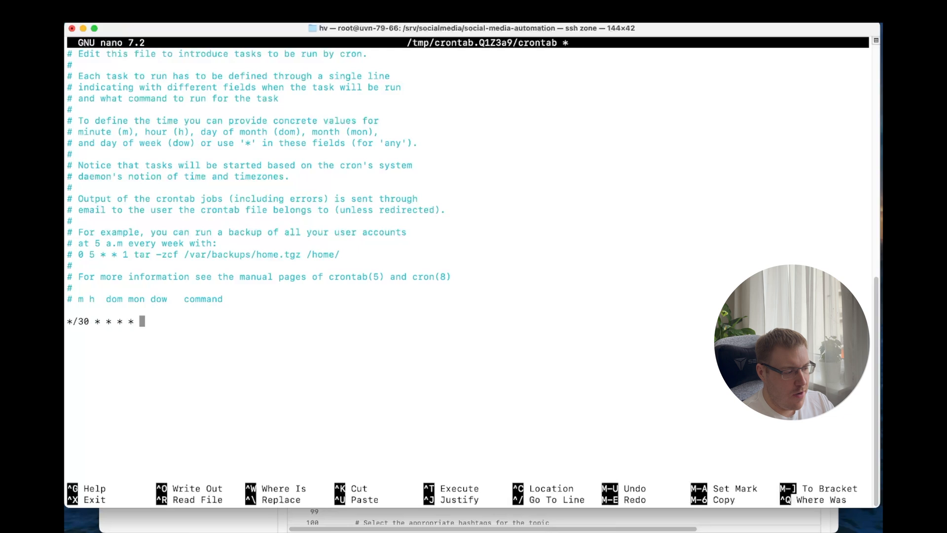
type("/srv/socialmedia/social-media-automation/")
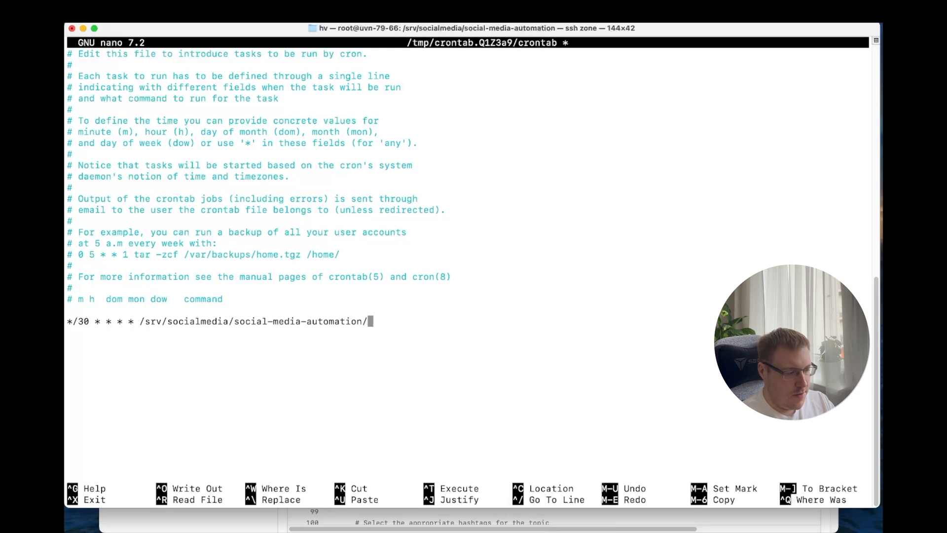
type("bsp")
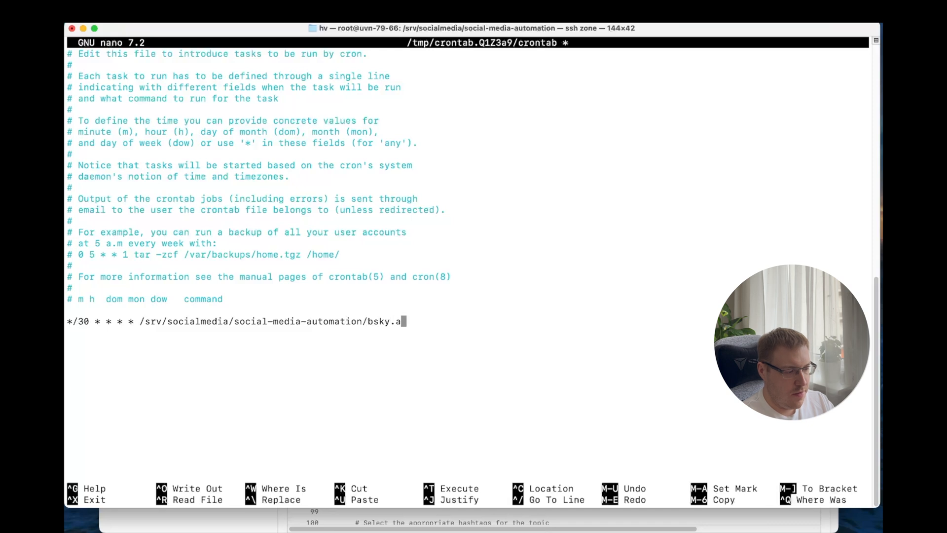
type("p")
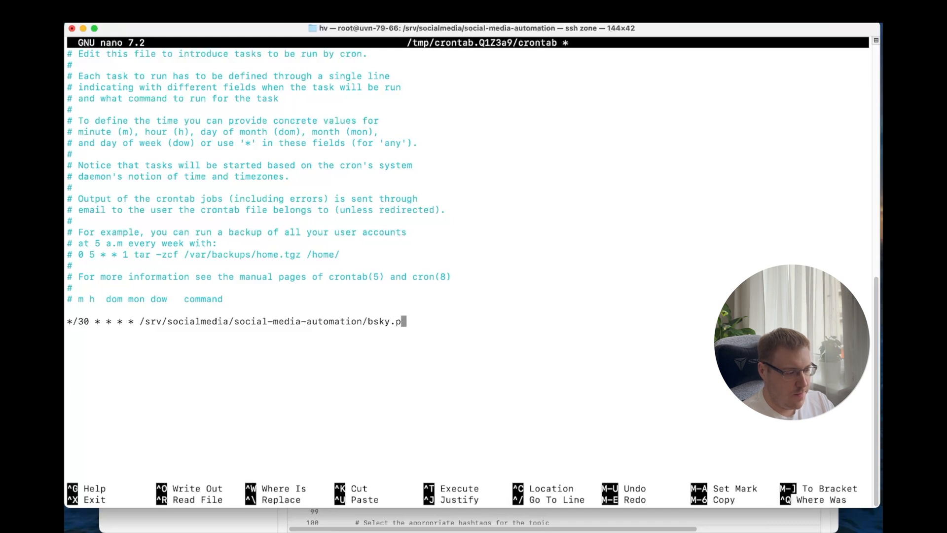
type("y")
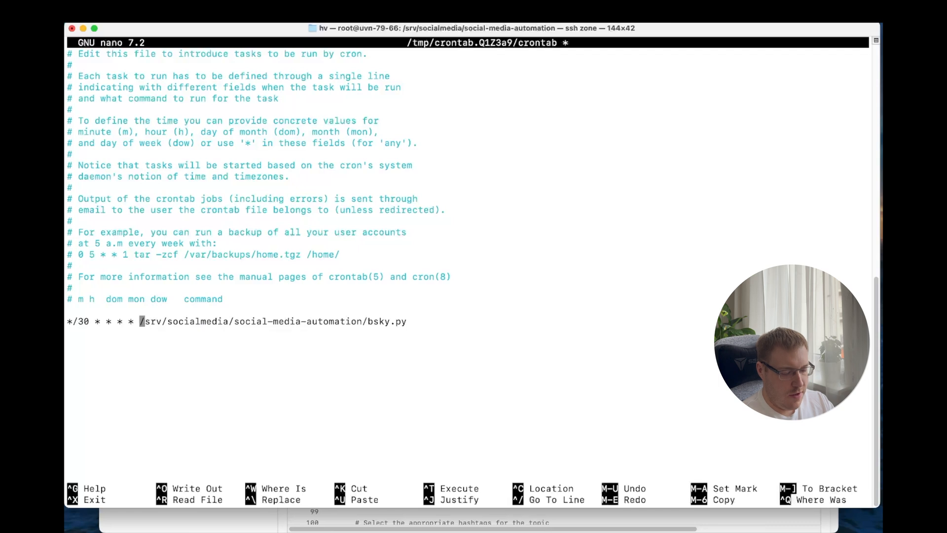
type("python3")
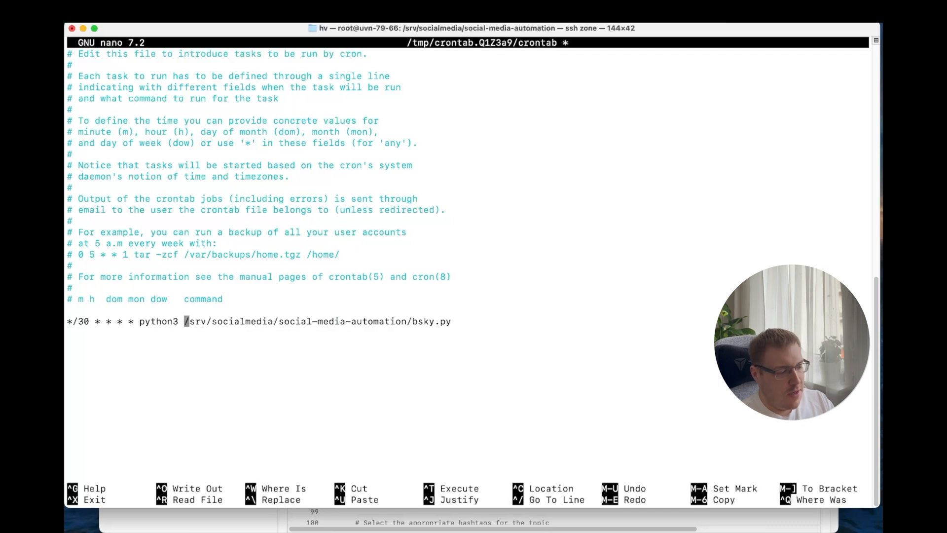
key("ctrl+x")
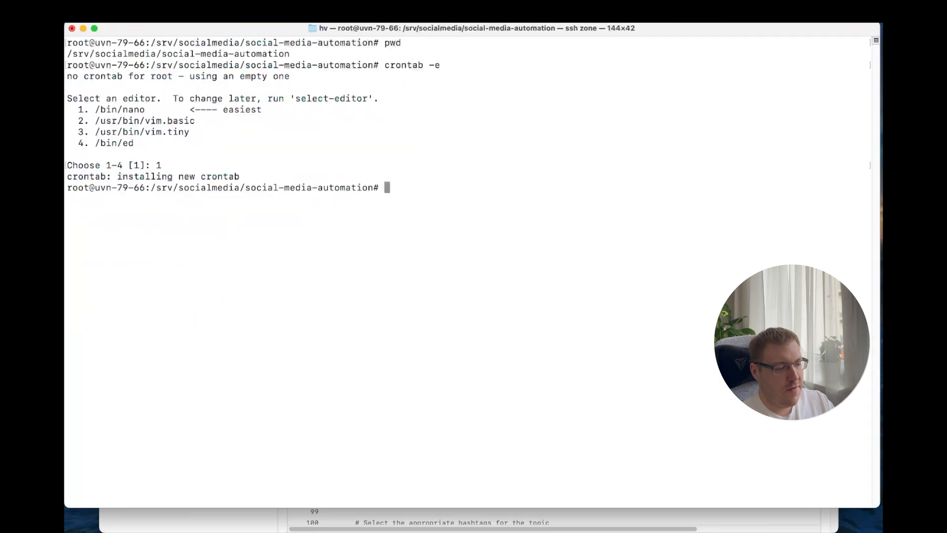